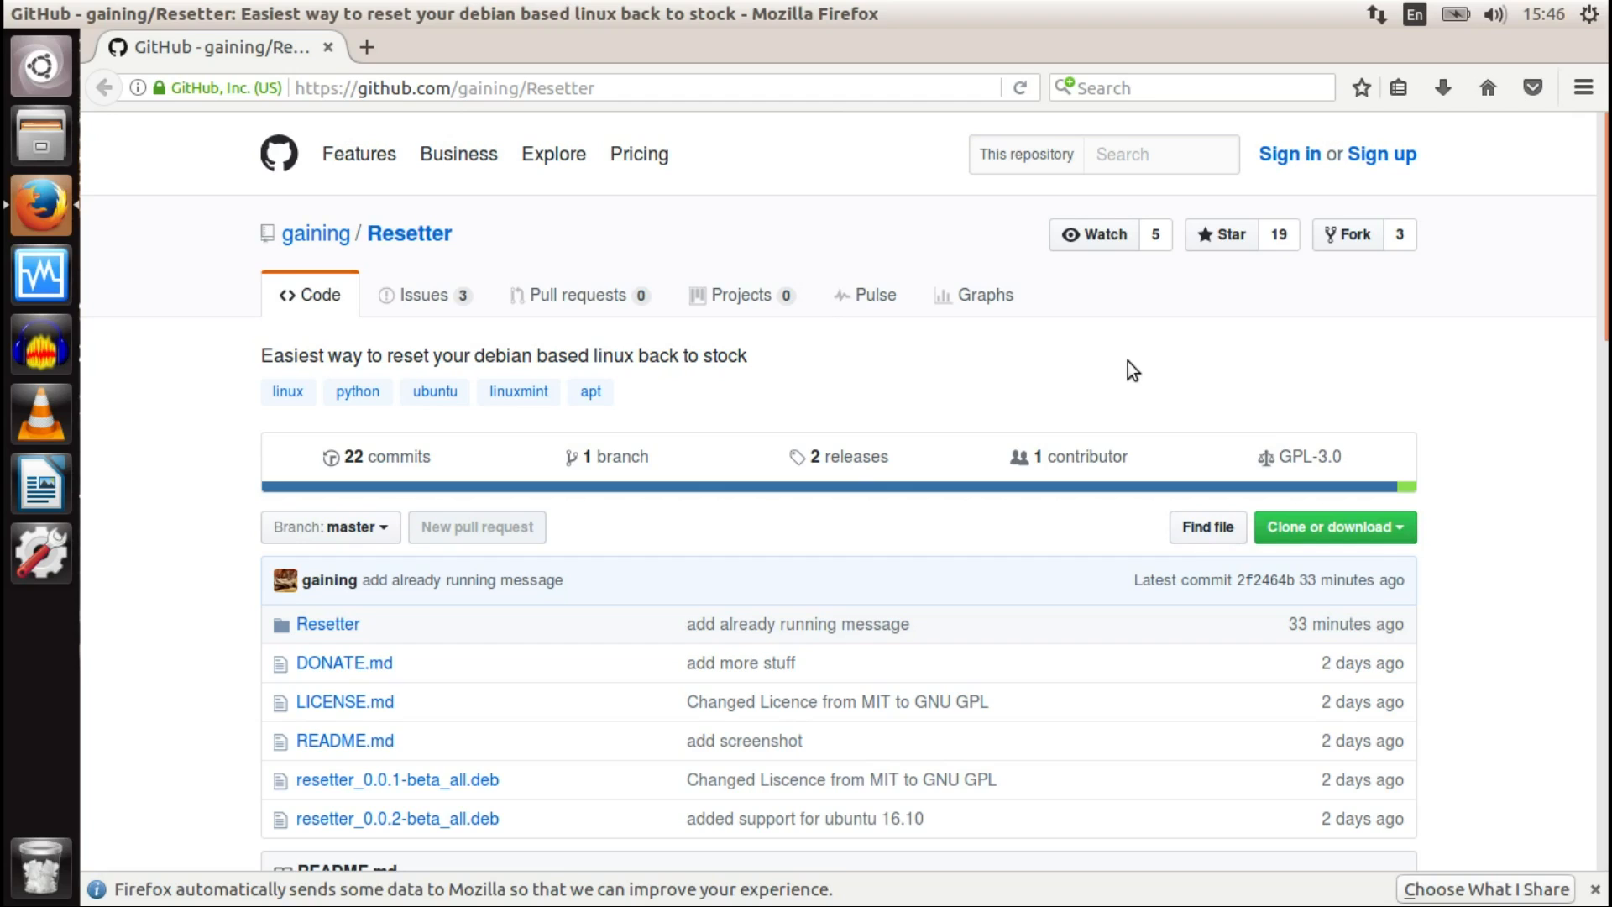
mouse_move(975, 781)
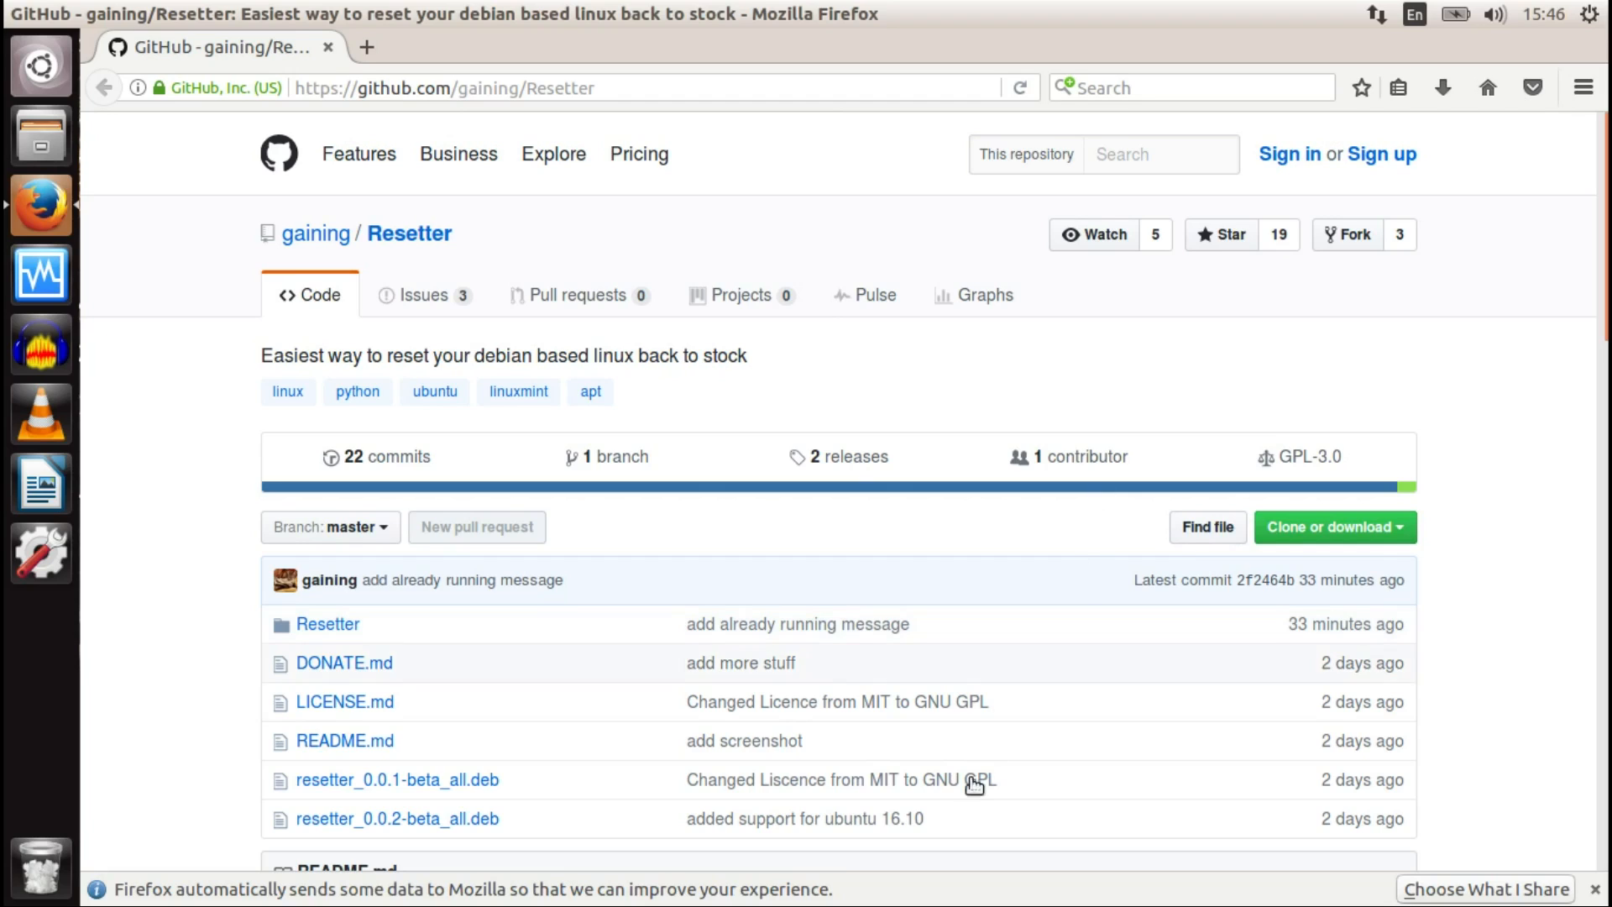
mouse_move(415, 818)
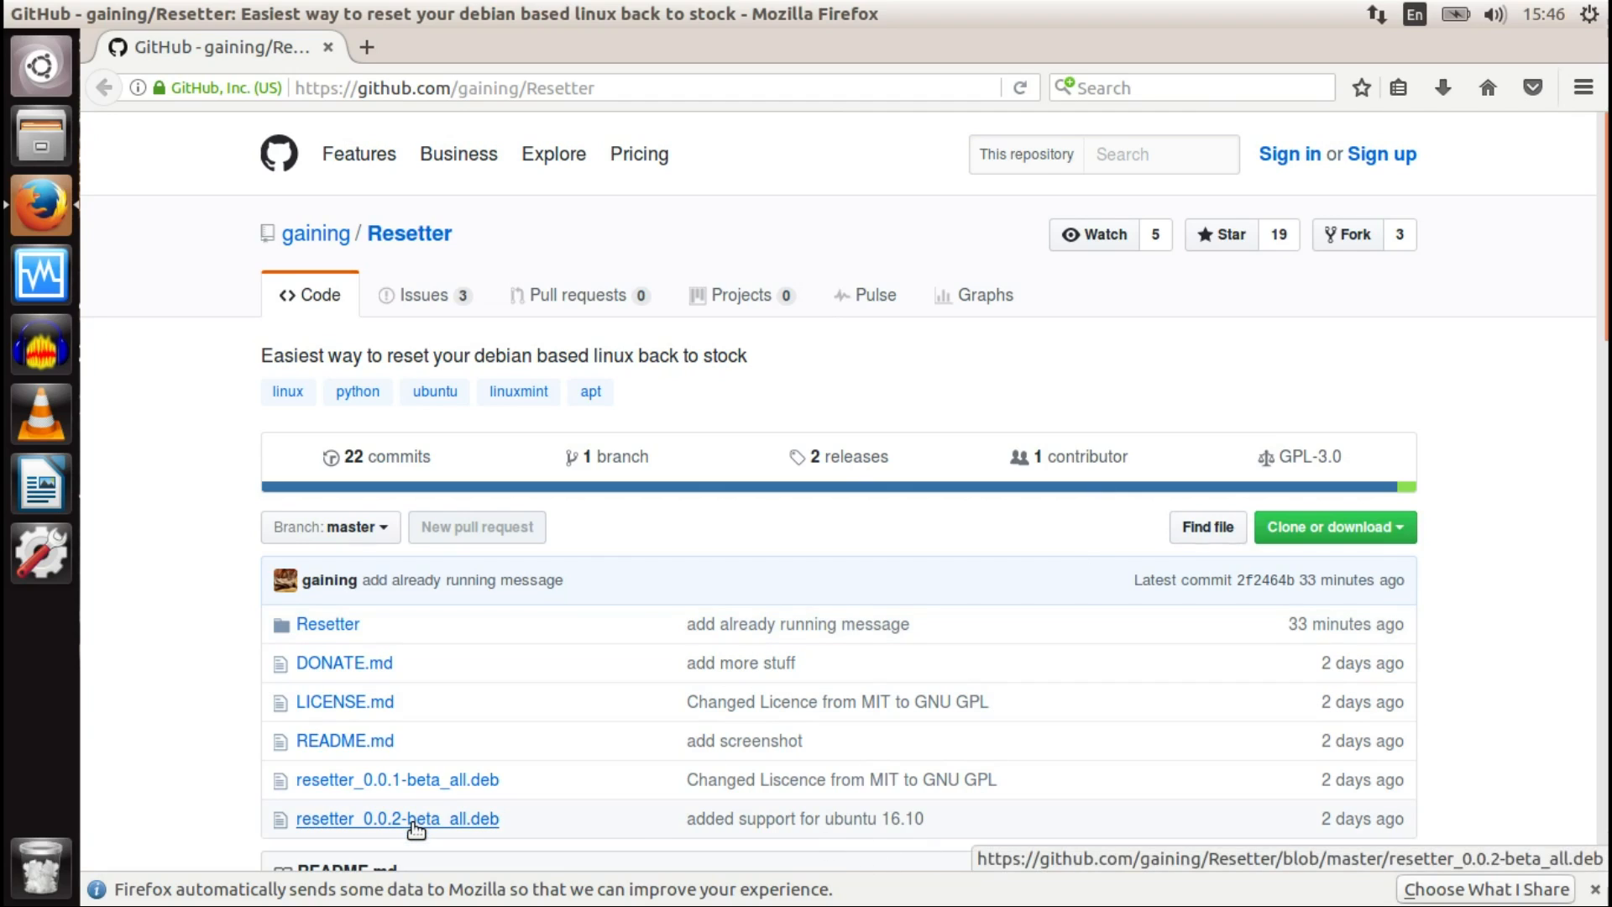
- Go to the resetter_0.0.2-beta_all.deb file page in the Resetter GitHub repository
left_click(396, 818)
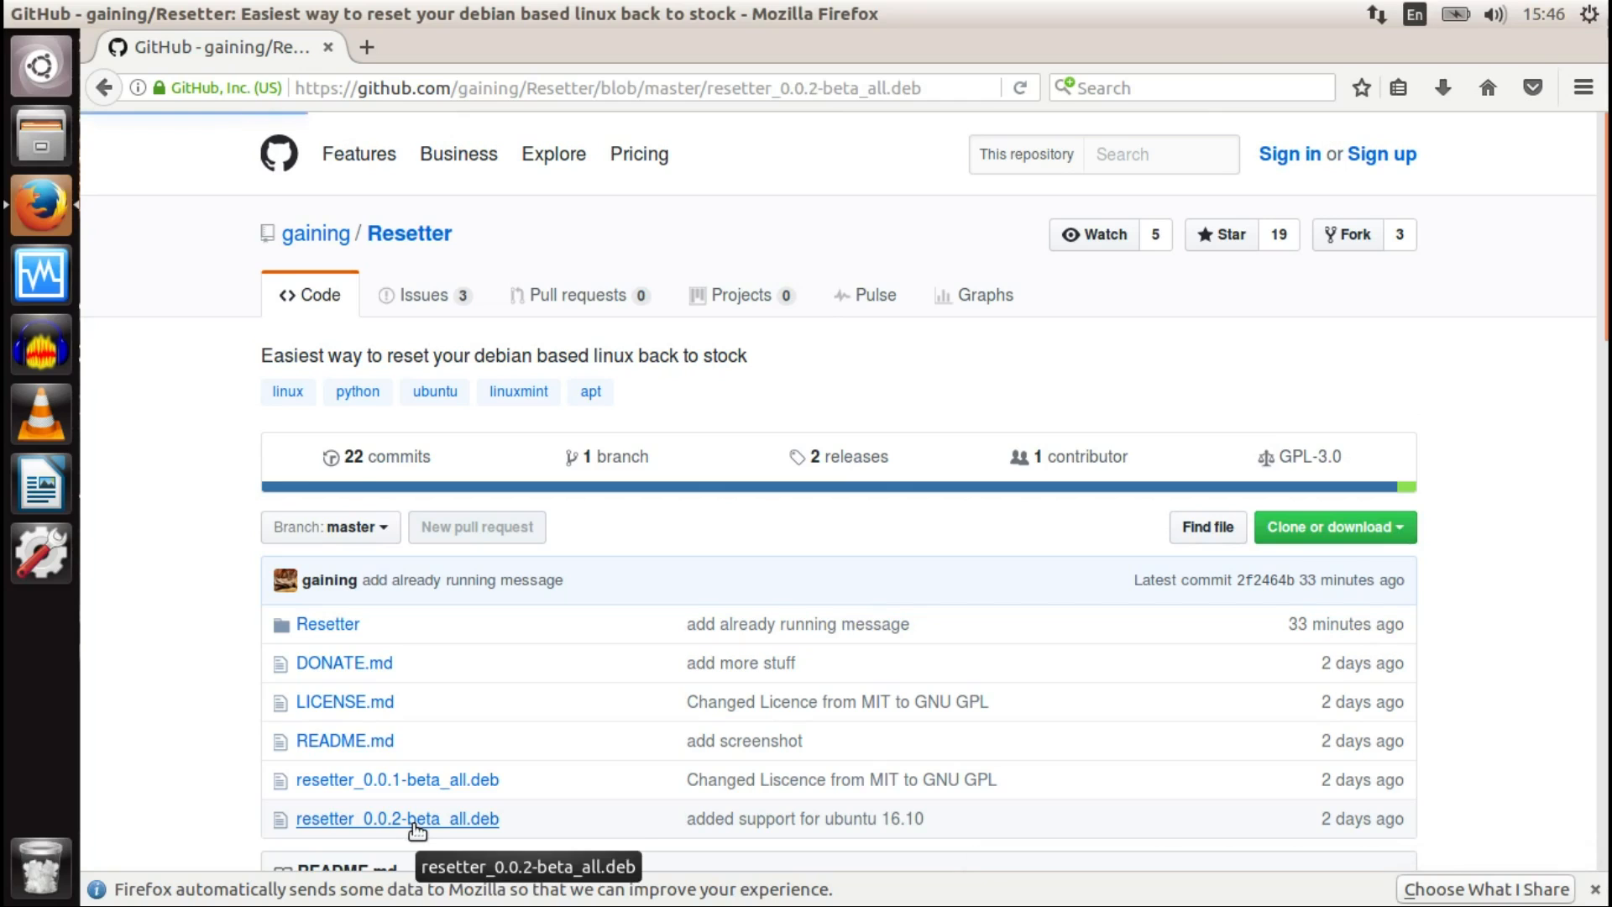
left_click(396, 818)
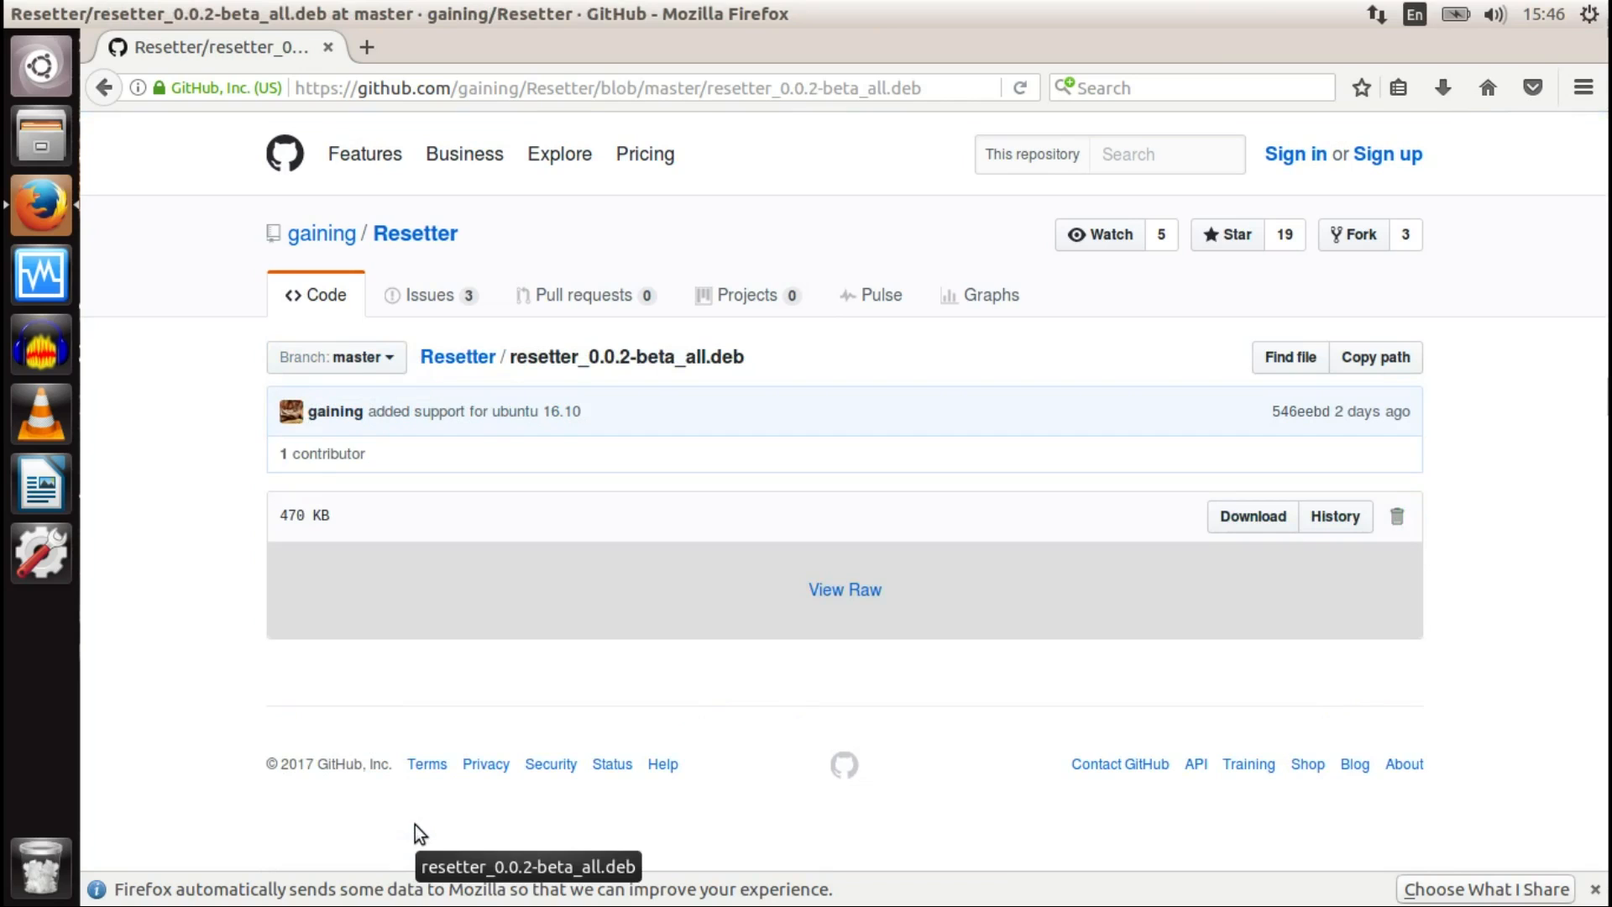
mouse_move(1280, 491)
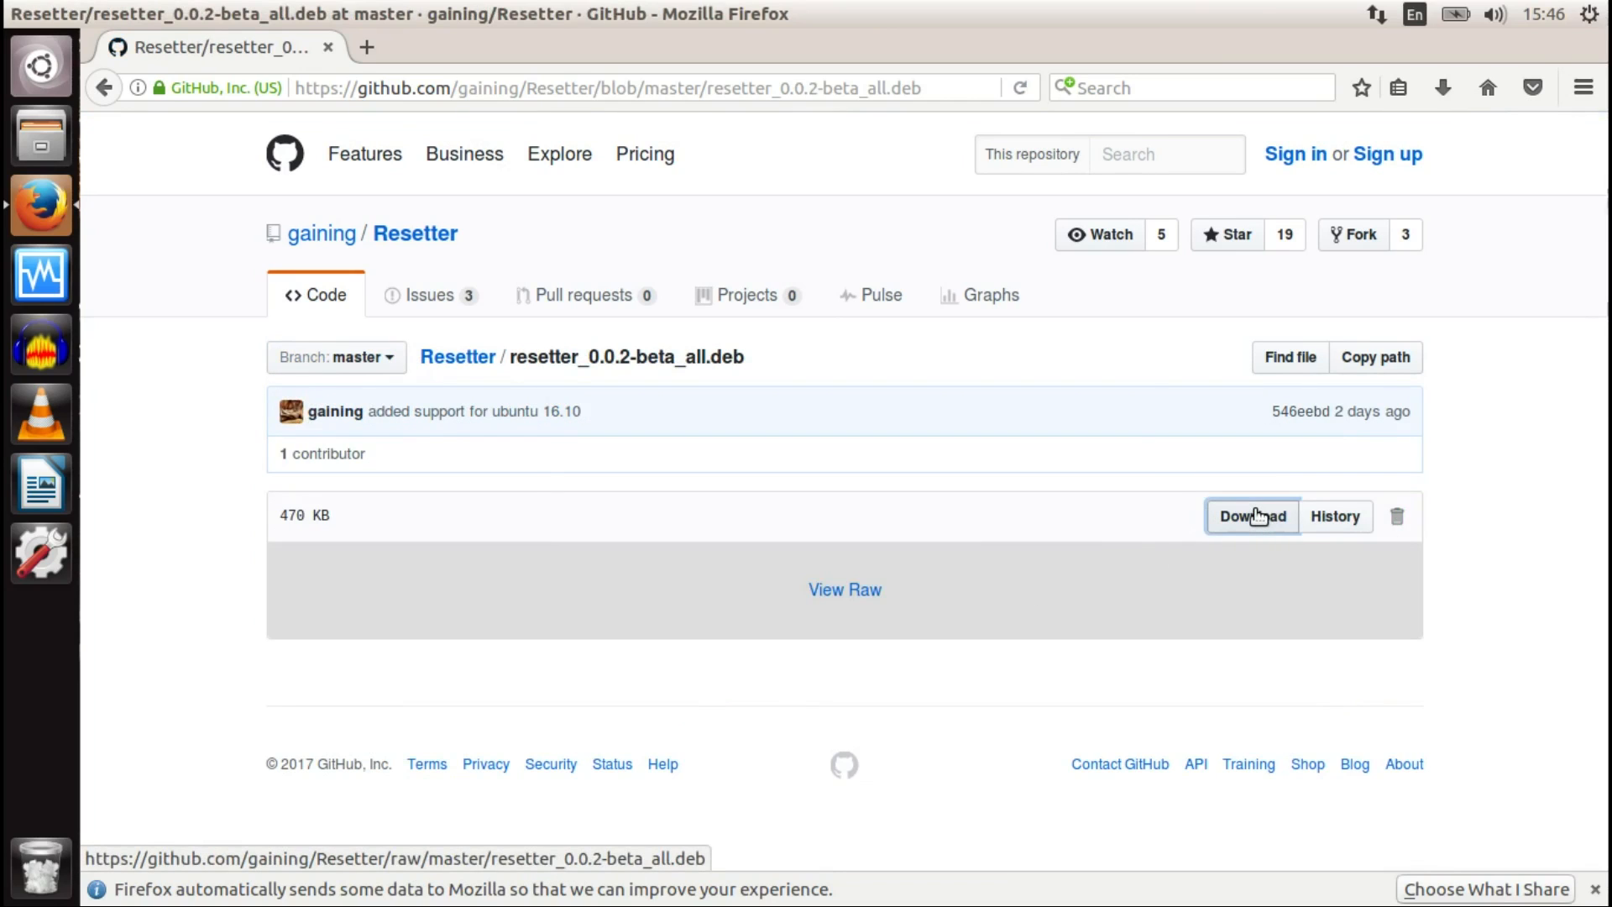
- Download resetter_0.0.2-beta_all.deb to disk and show it in the Downloads folder
left_click(1252, 516)
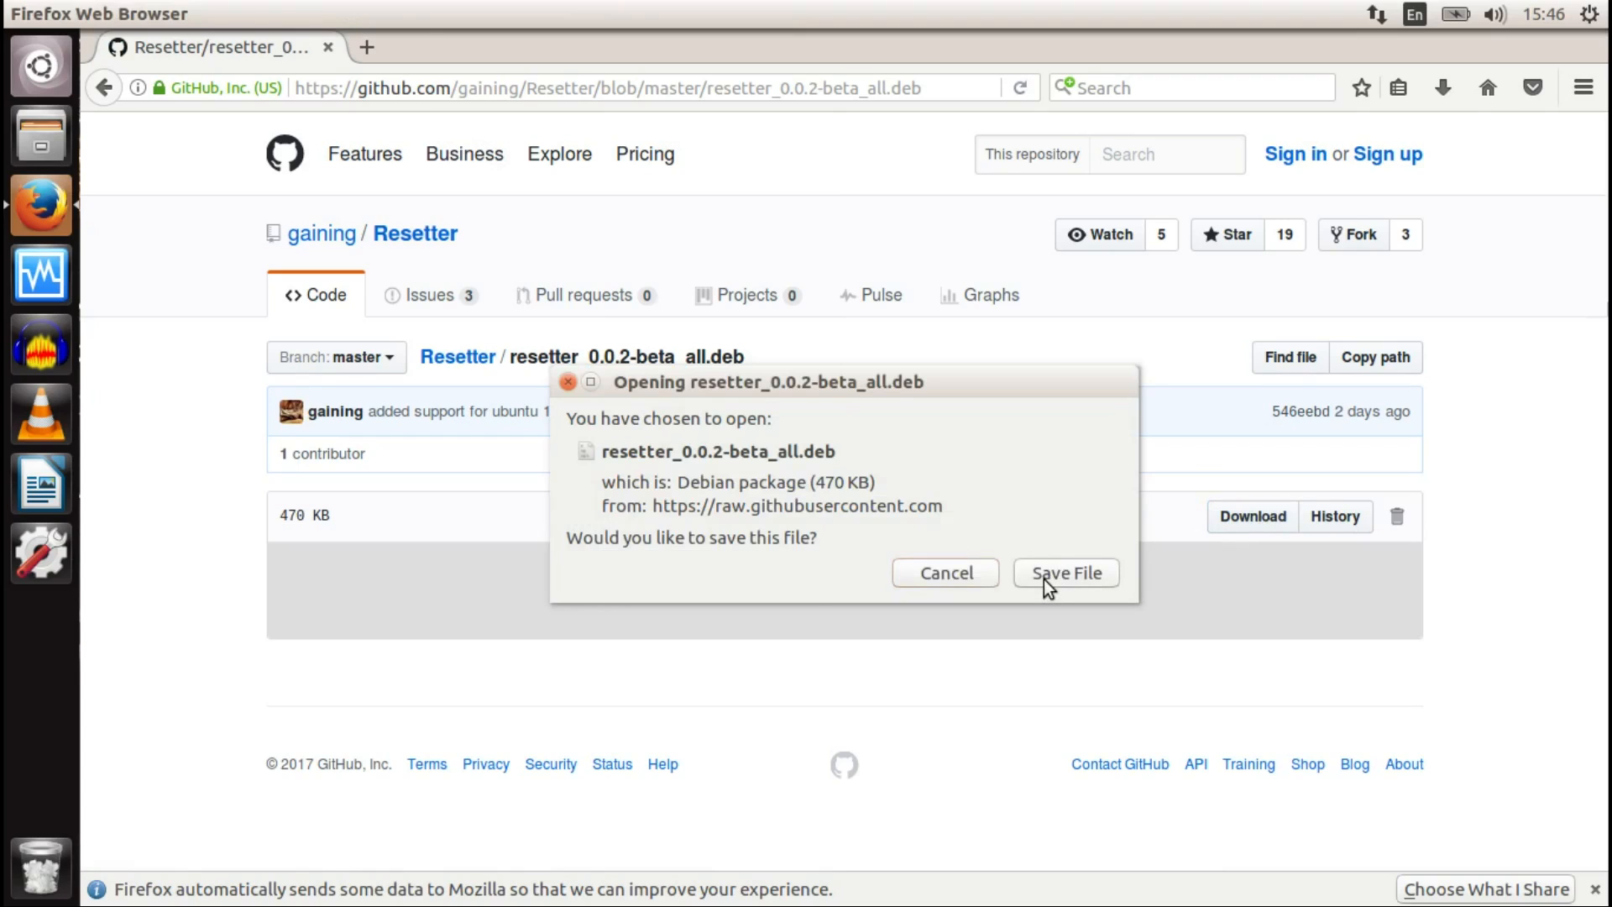
left_click(1065, 573)
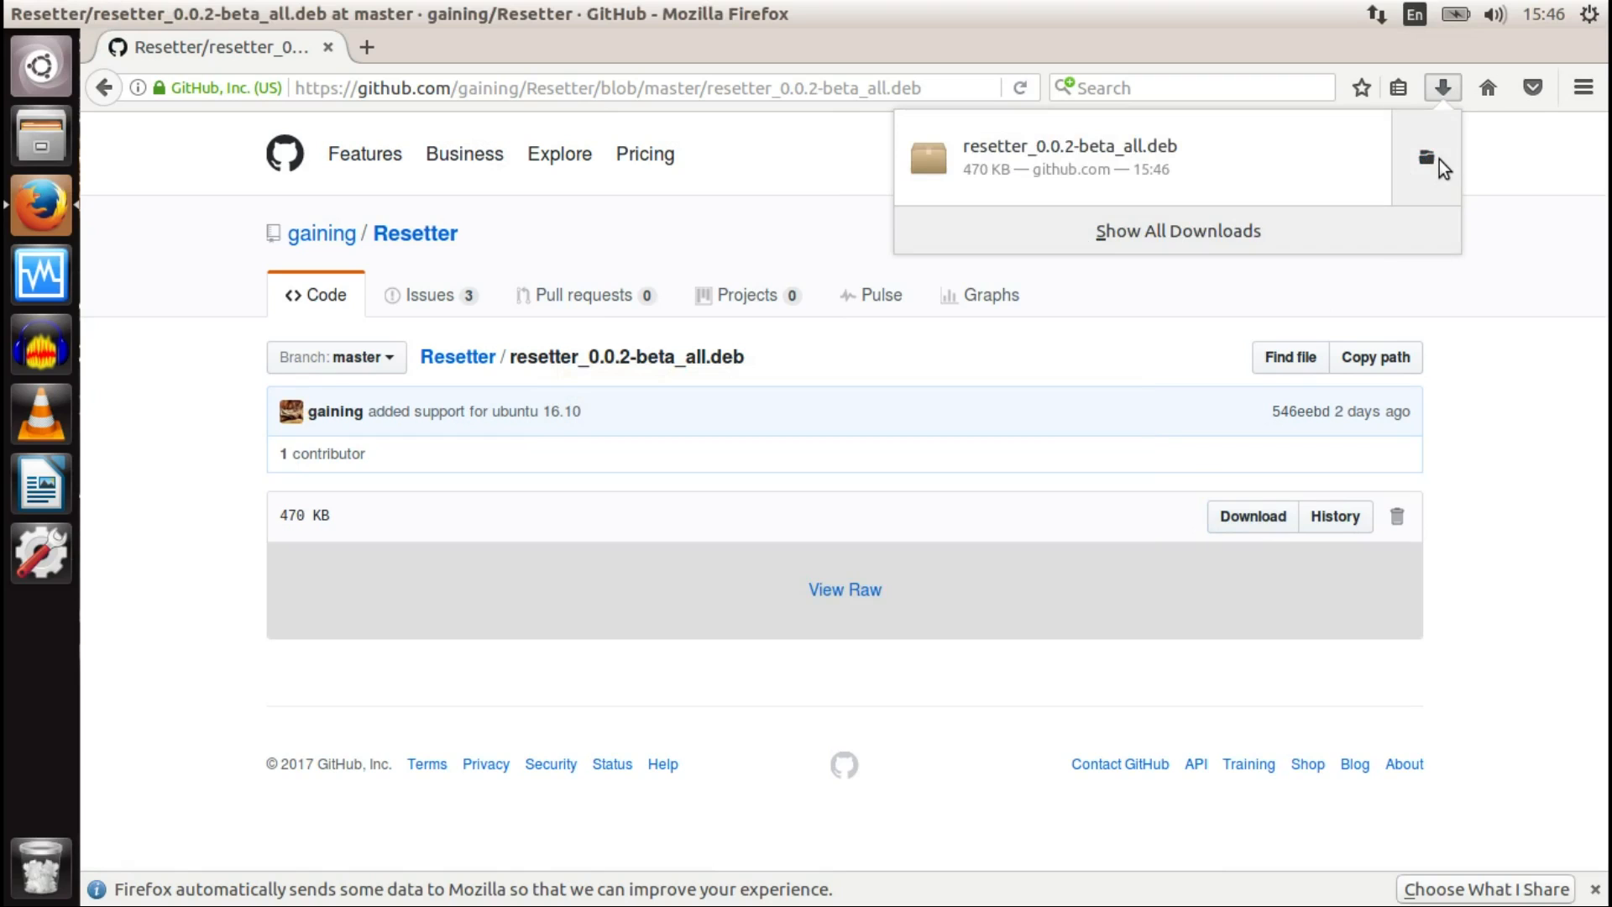
mouse_move(1426, 158)
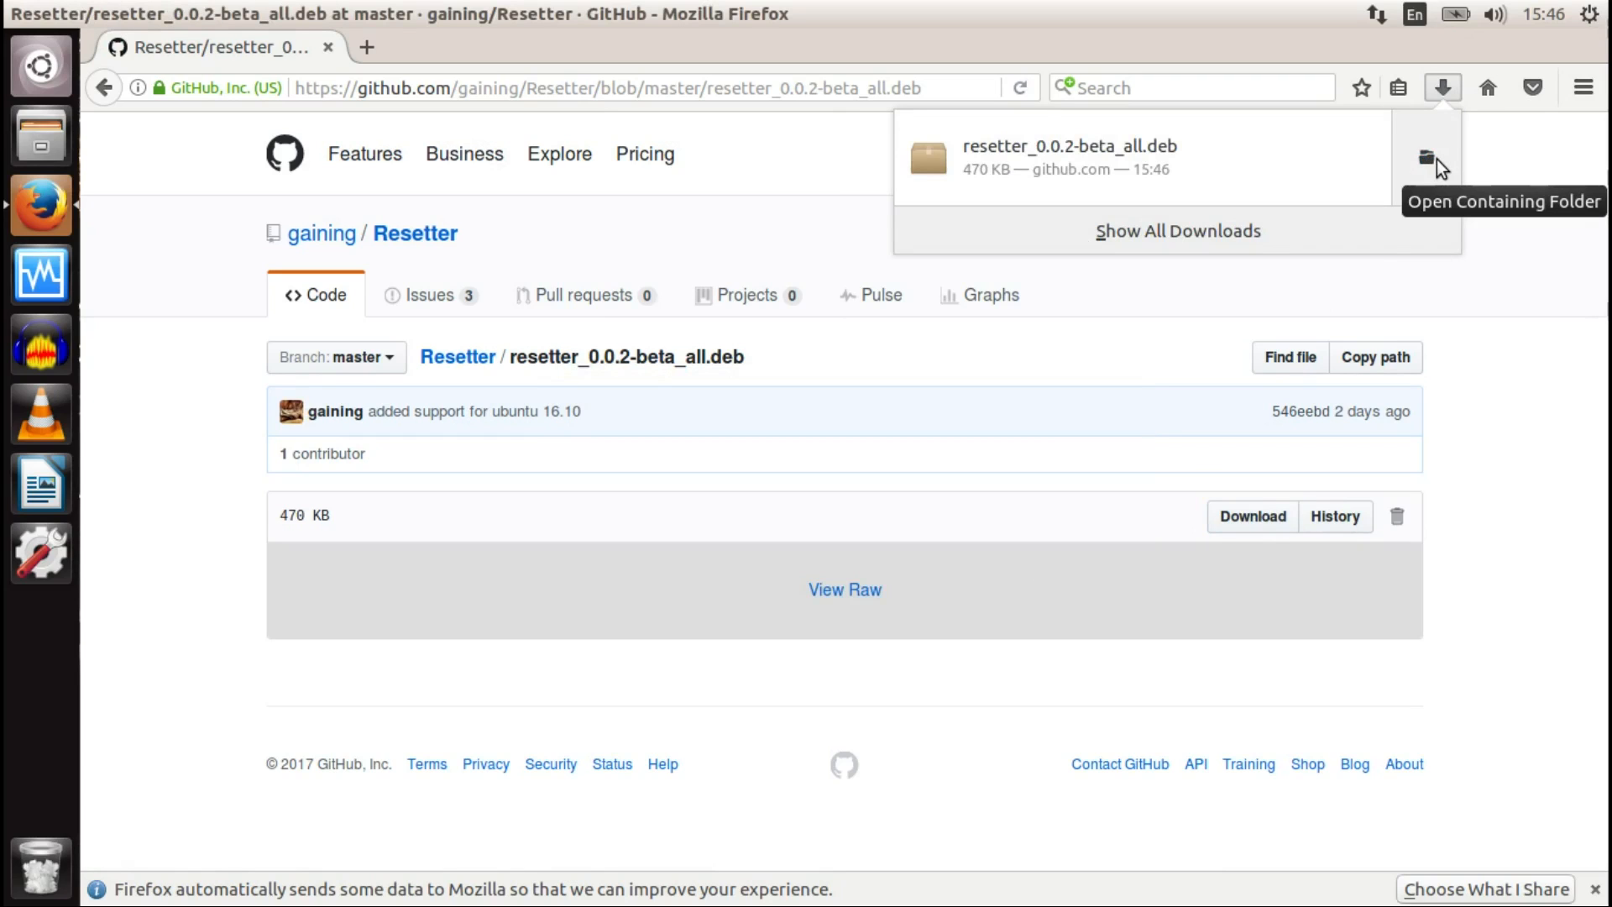
left_click(1426, 158)
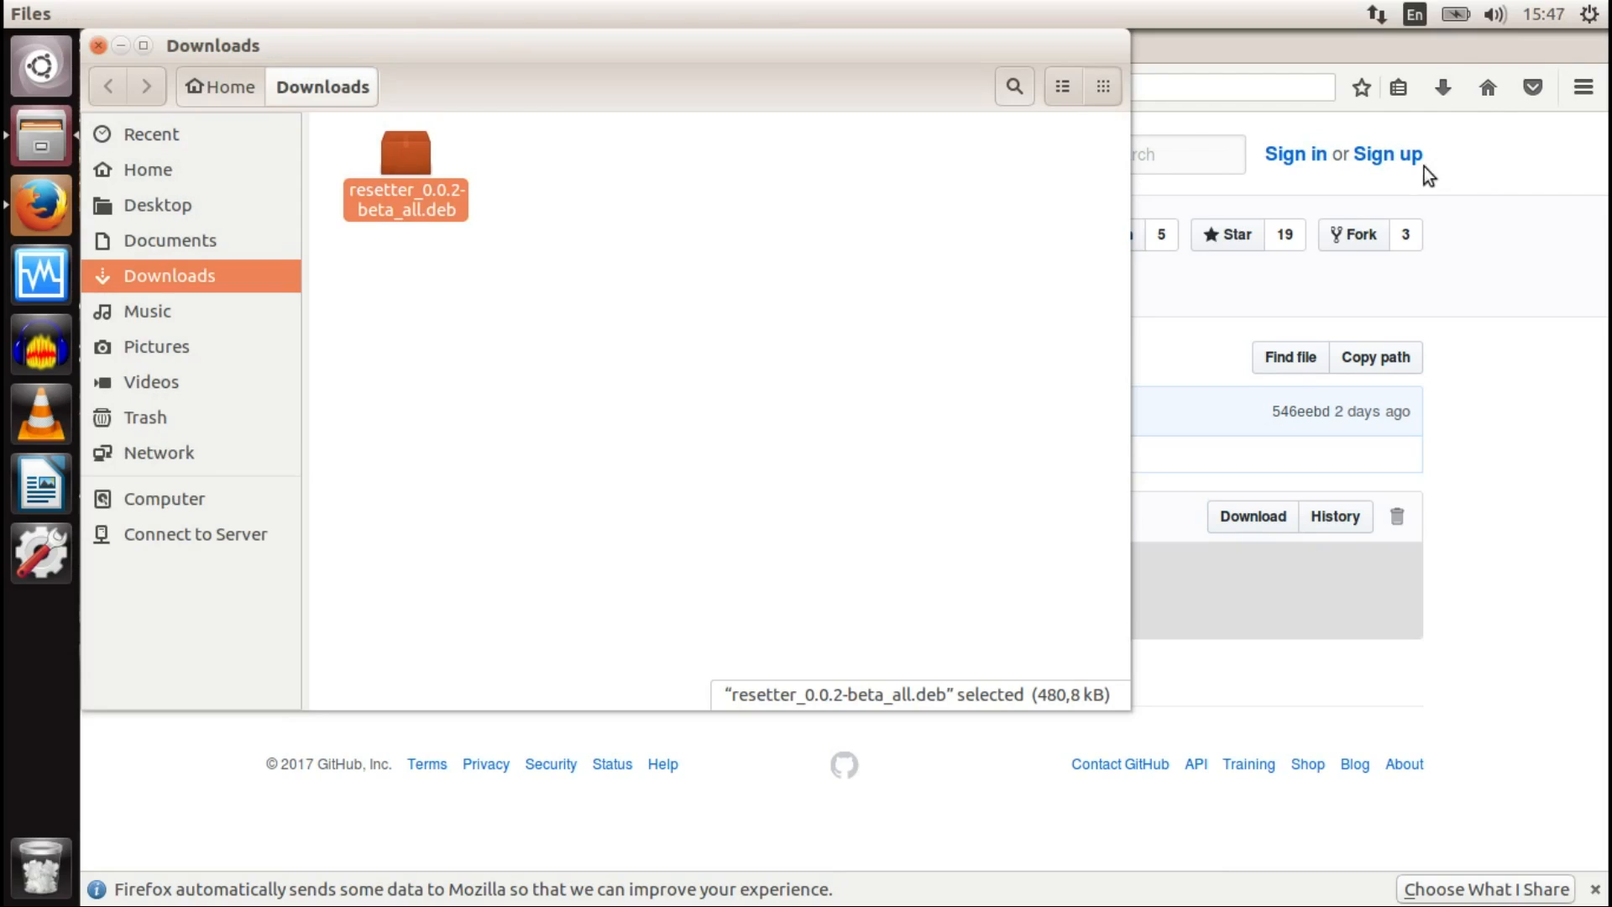
mouse_move(694, 432)
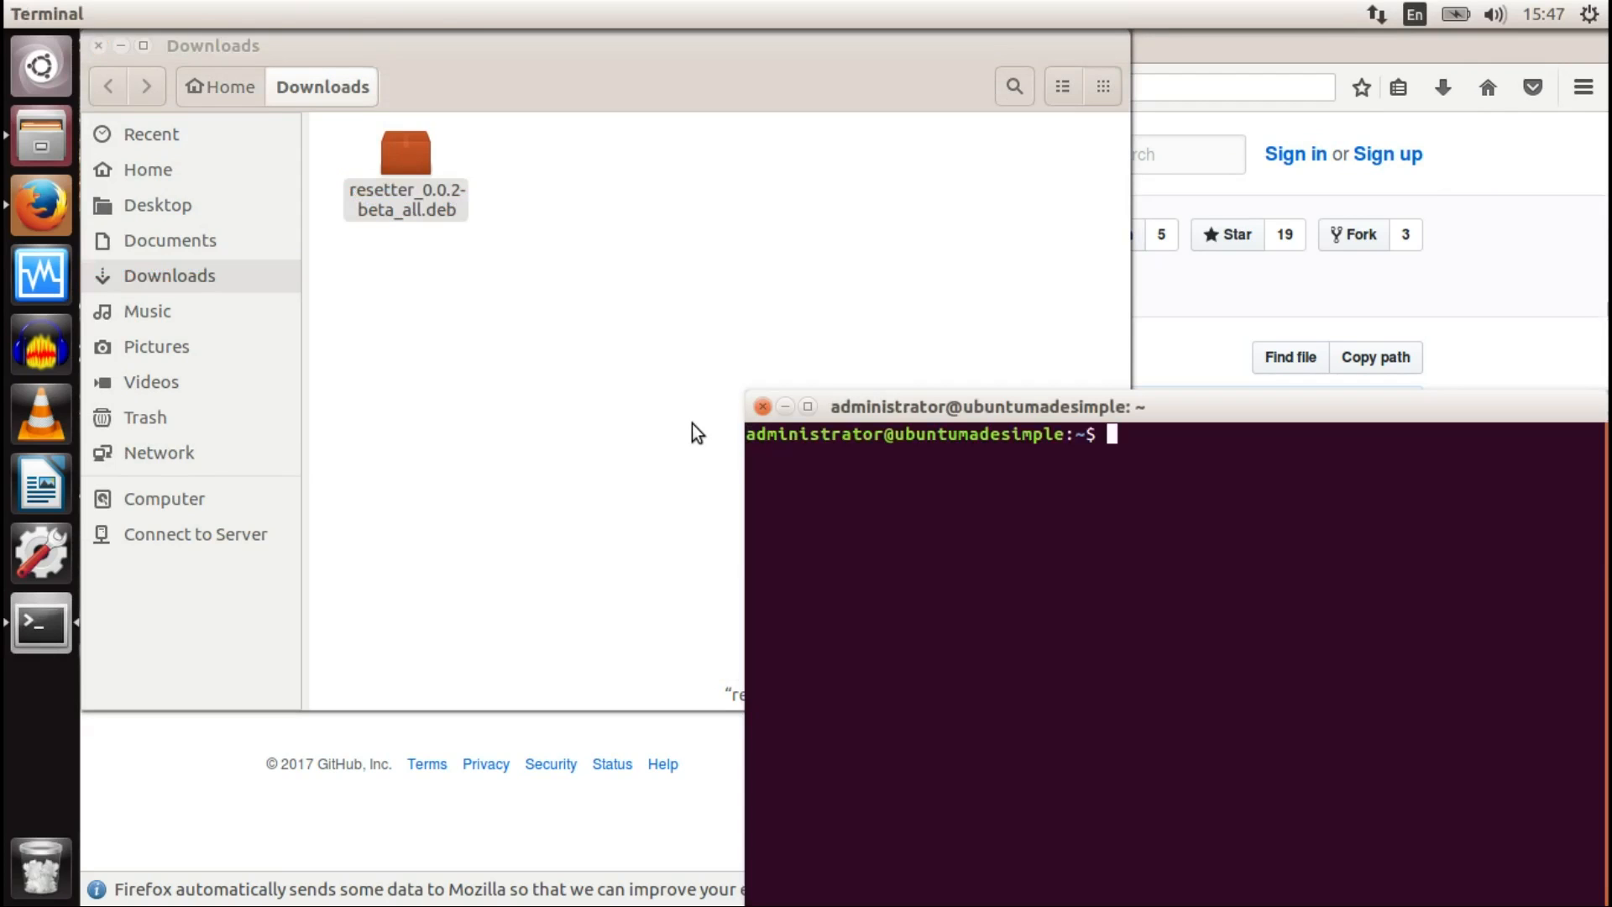
- Run sudo apt update with the administrator password to refresh the package lists
type("s")
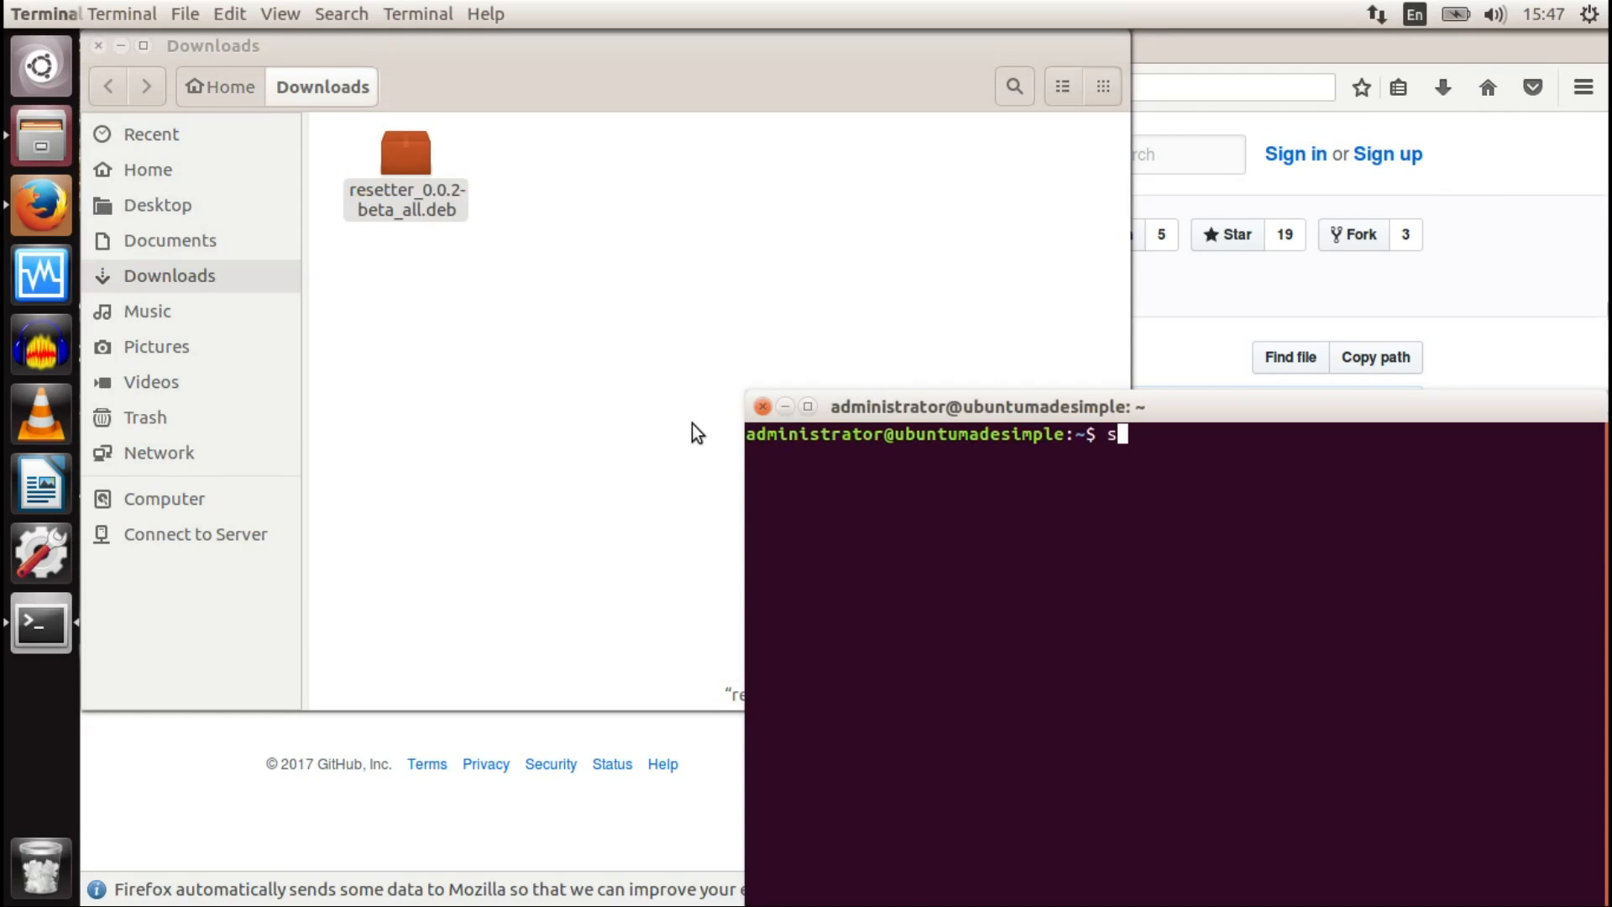
type("ud")
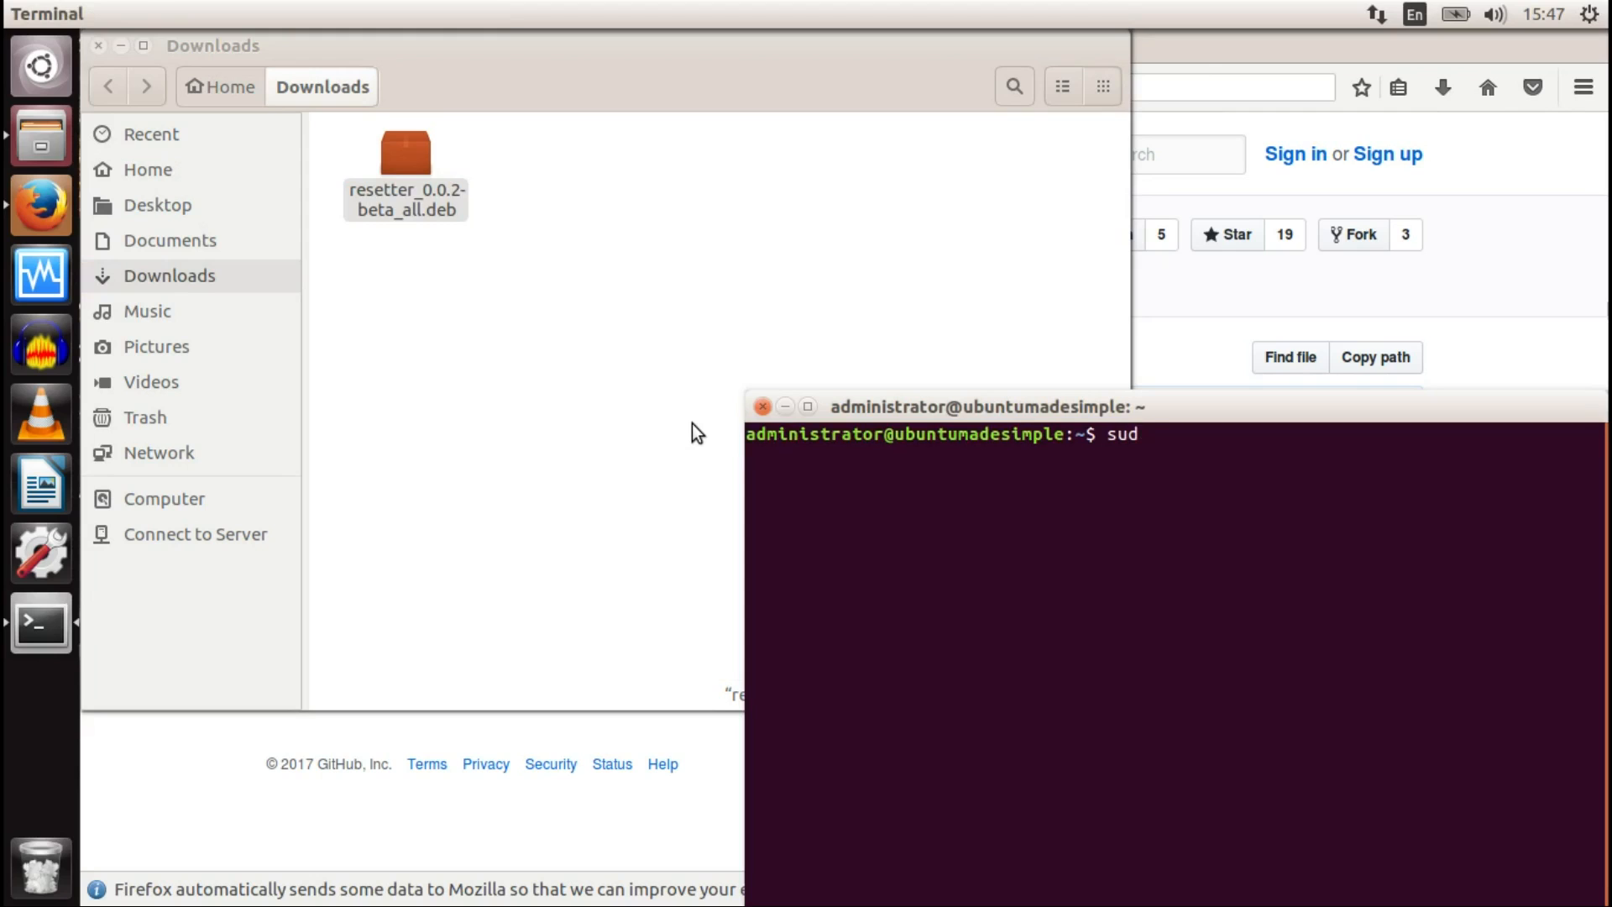
type("o apt update")
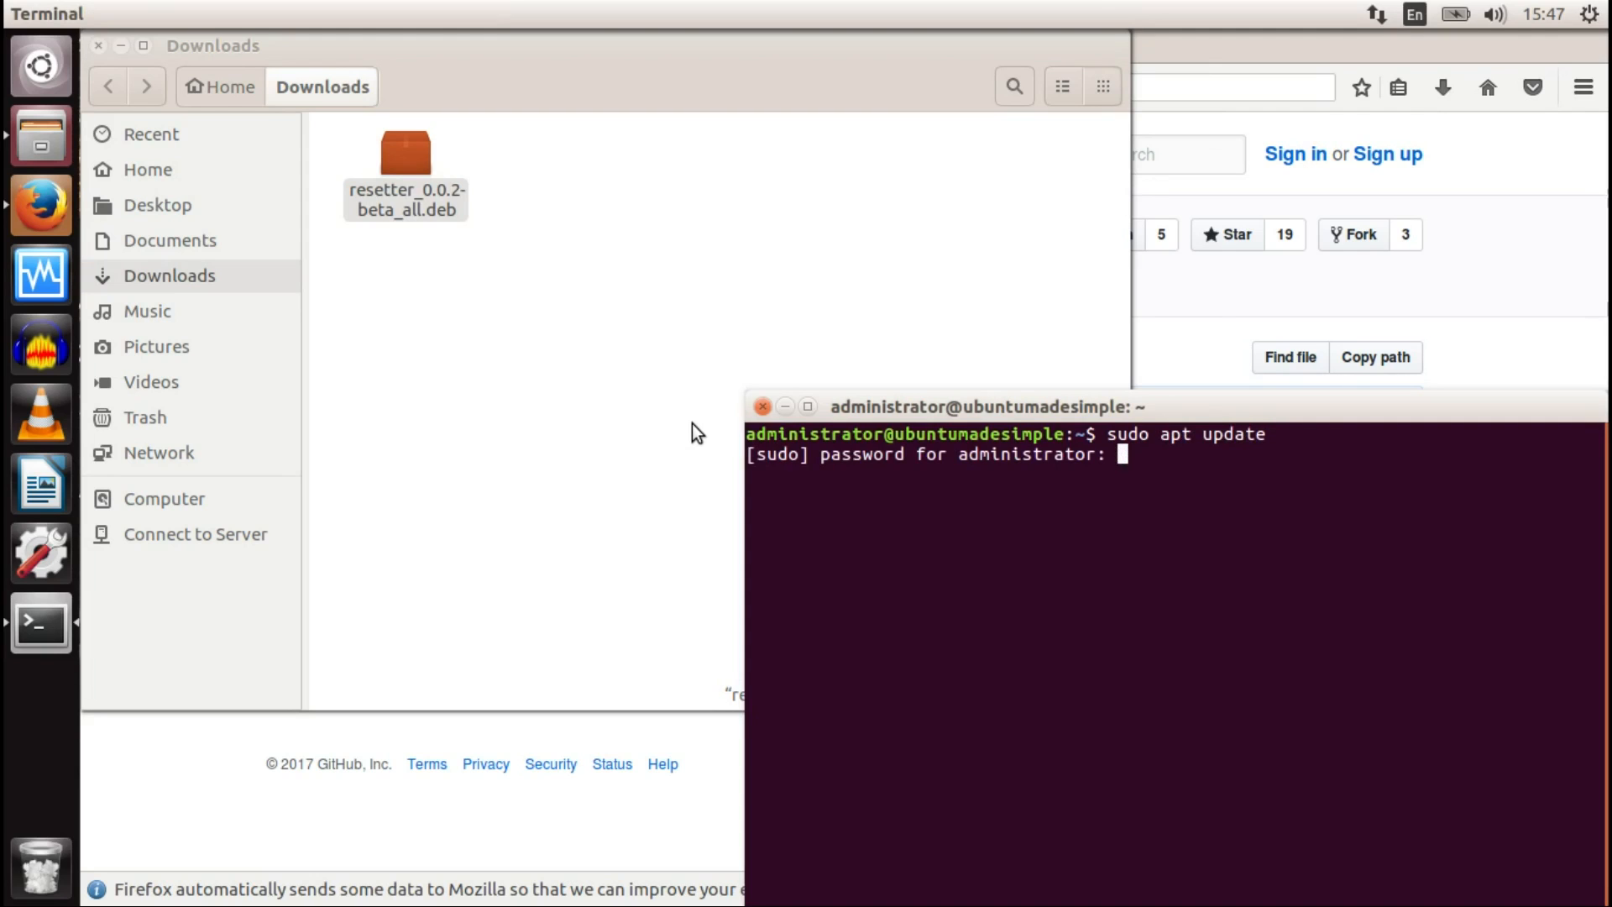
key("Return")
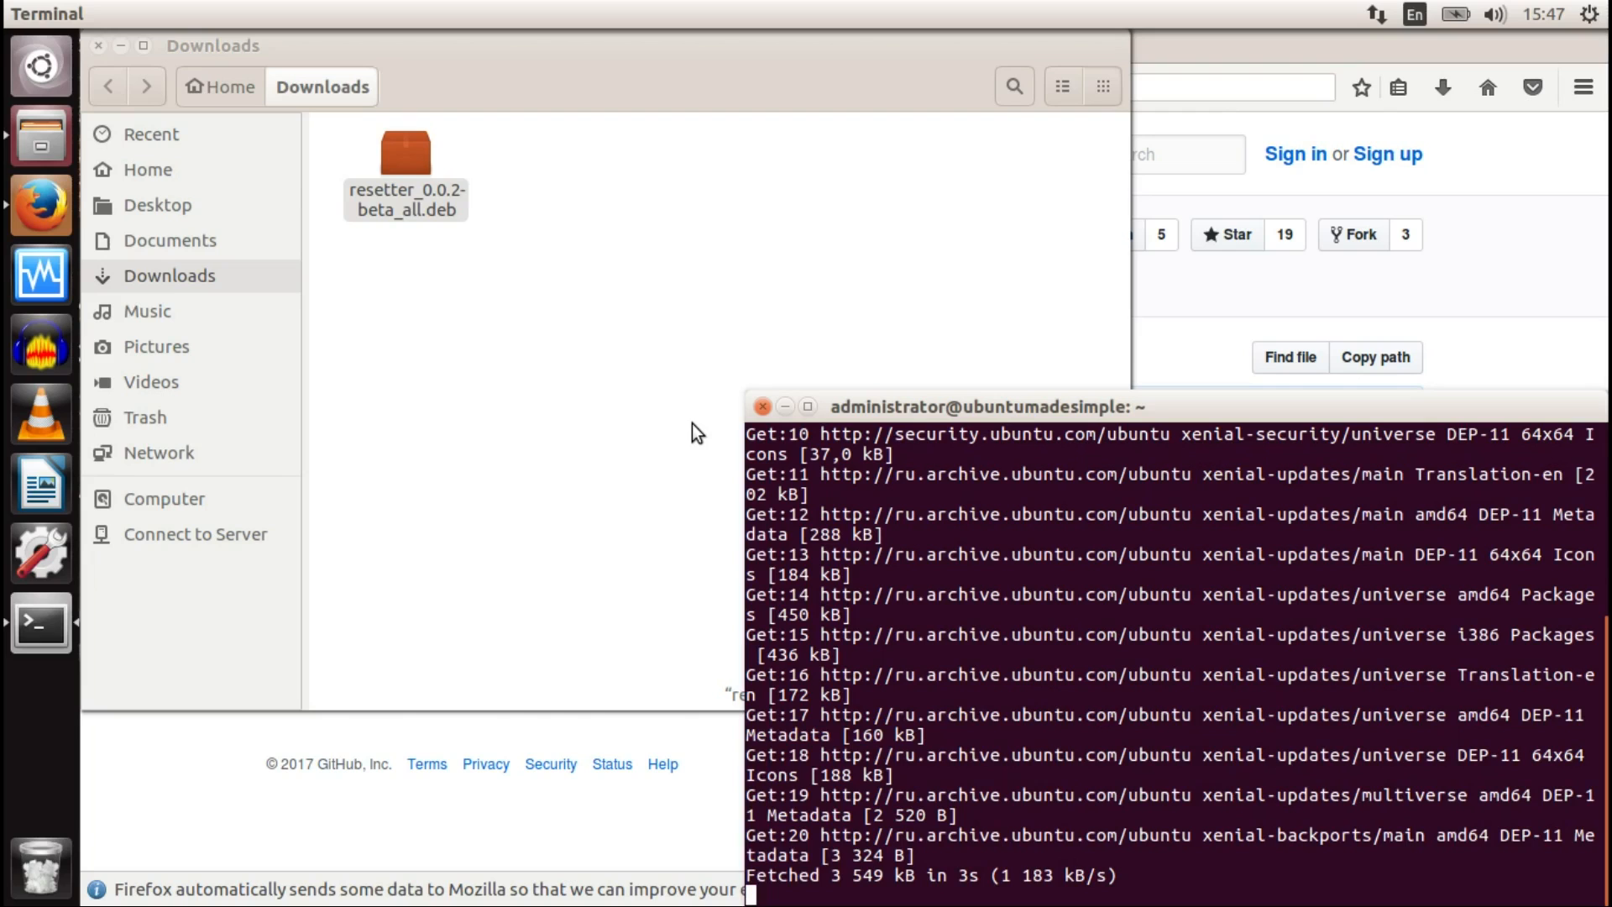
mouse_move(1346, 304)
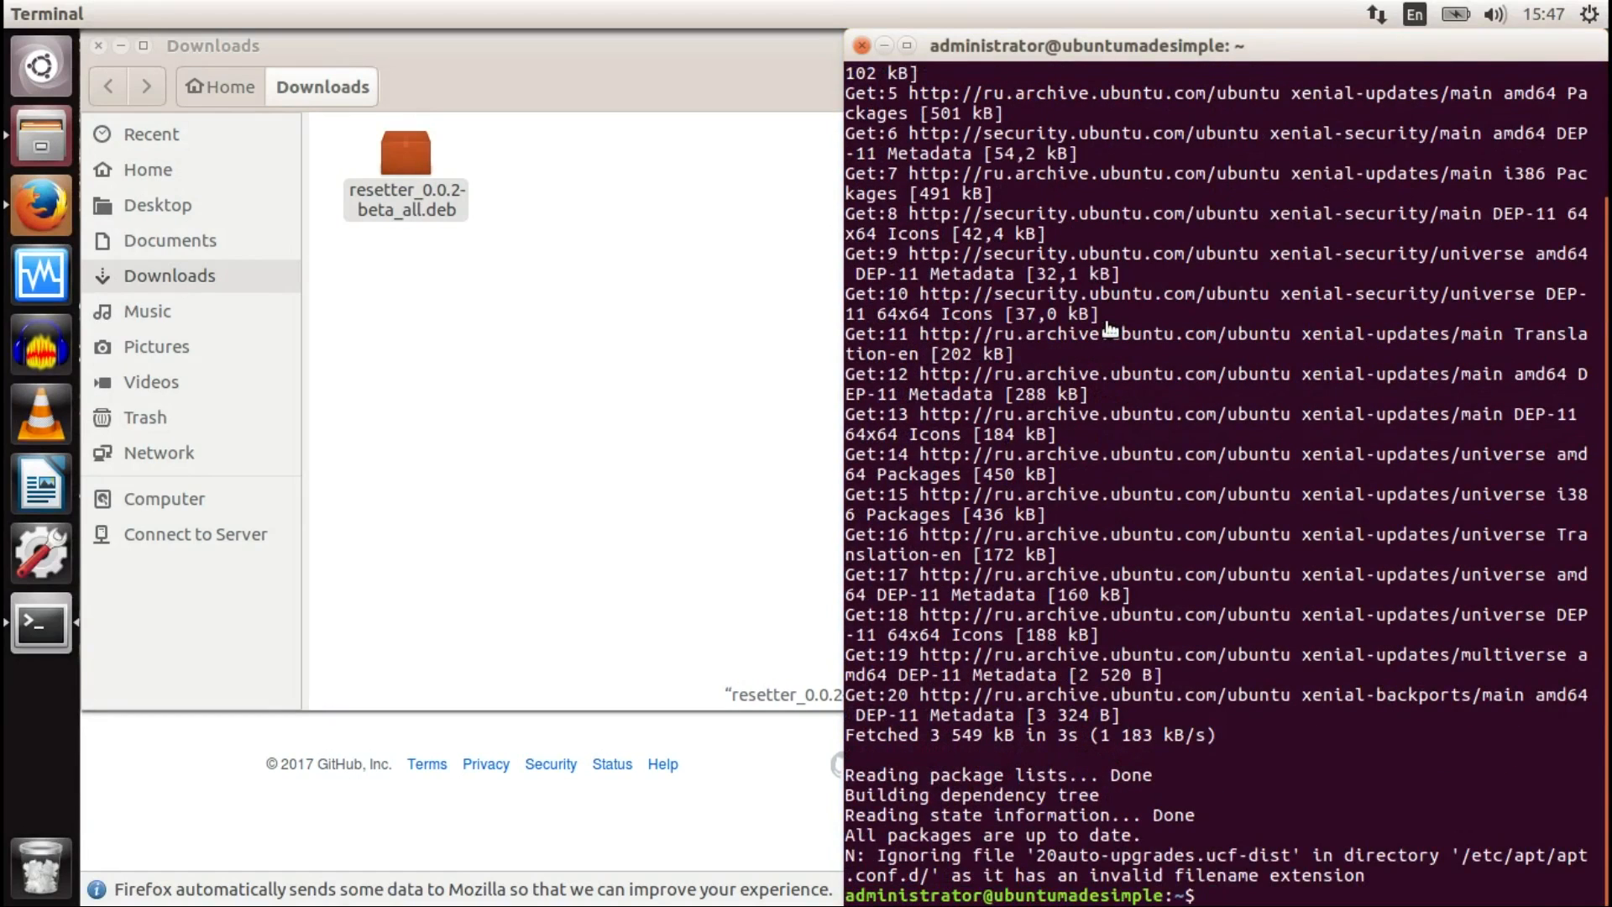
- Run sudo apt dist-upgrade, which finds nothing to upgrade
type("sudo a")
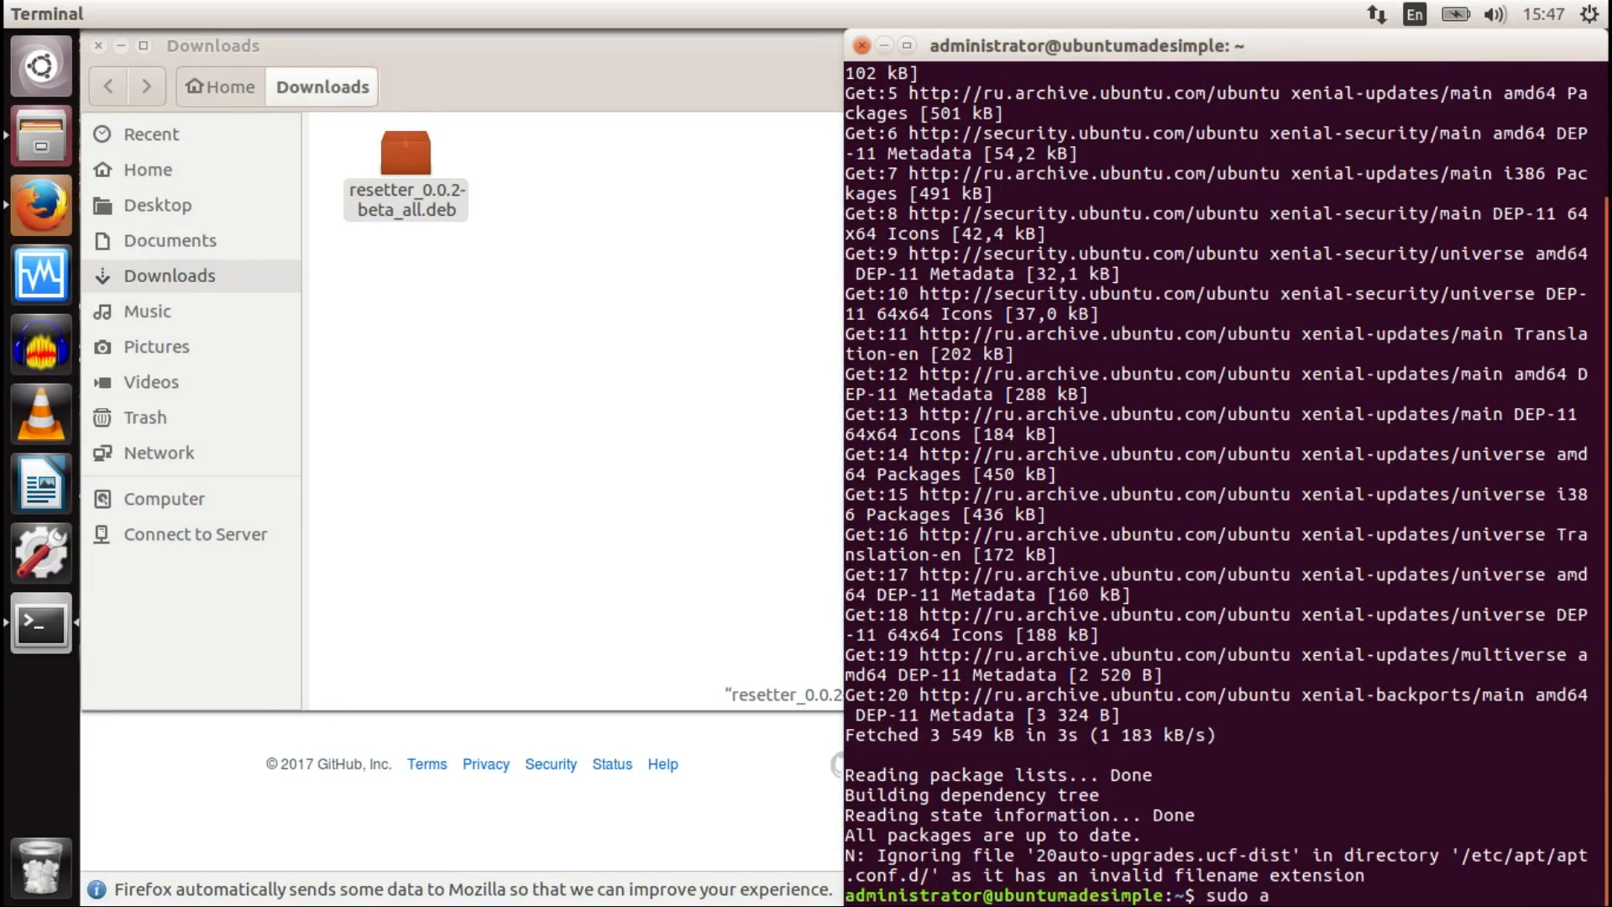
type("pt dist")
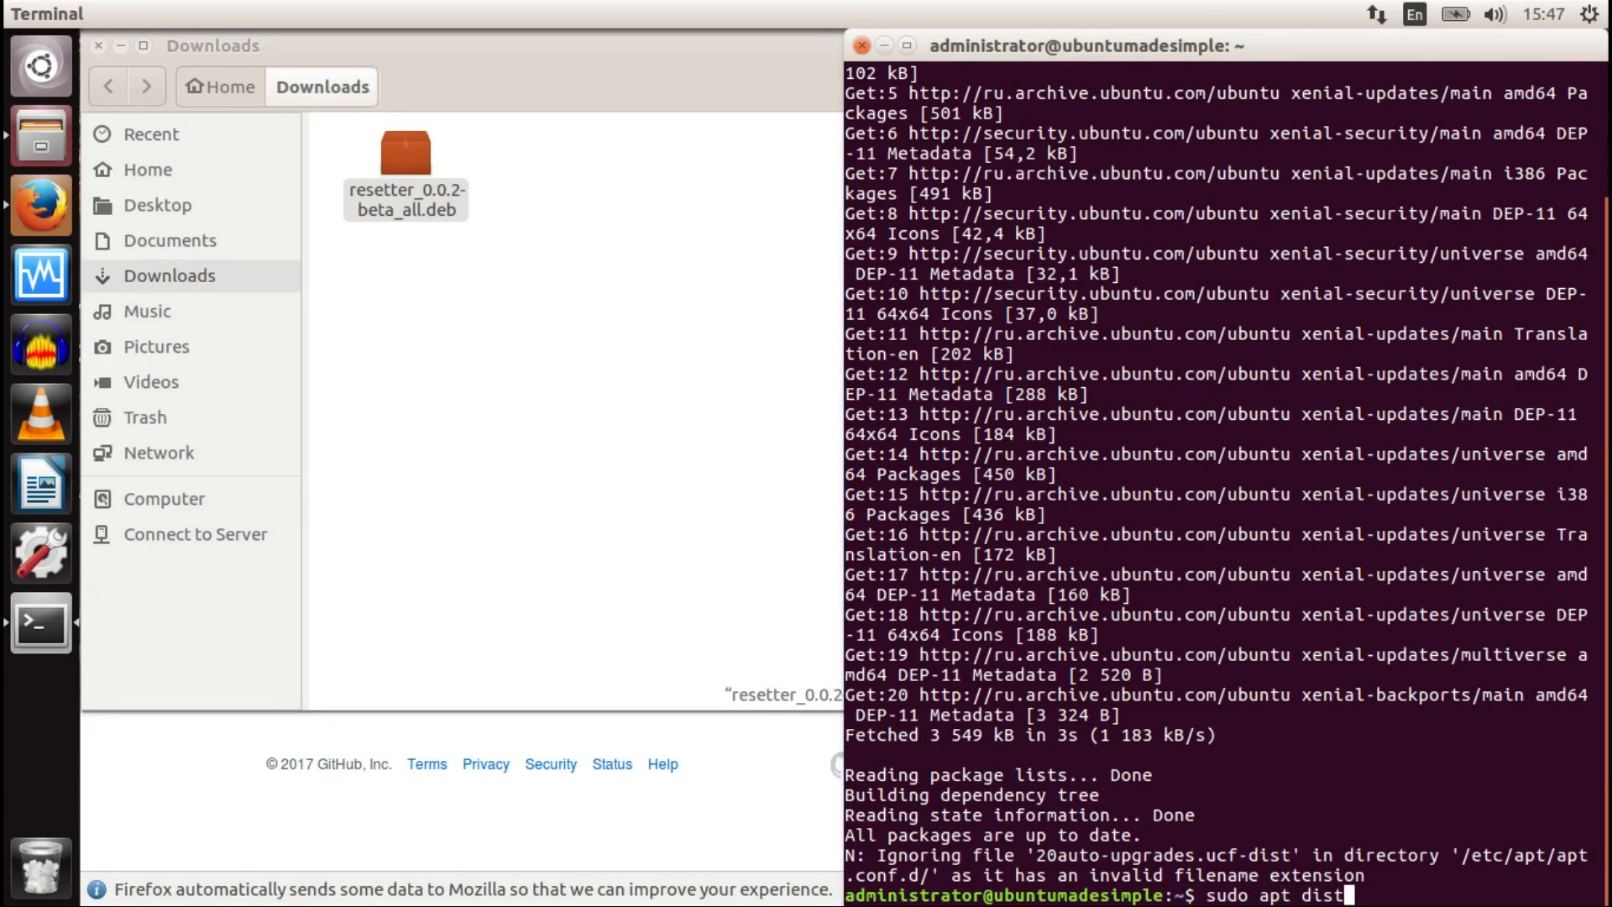
type("-upg")
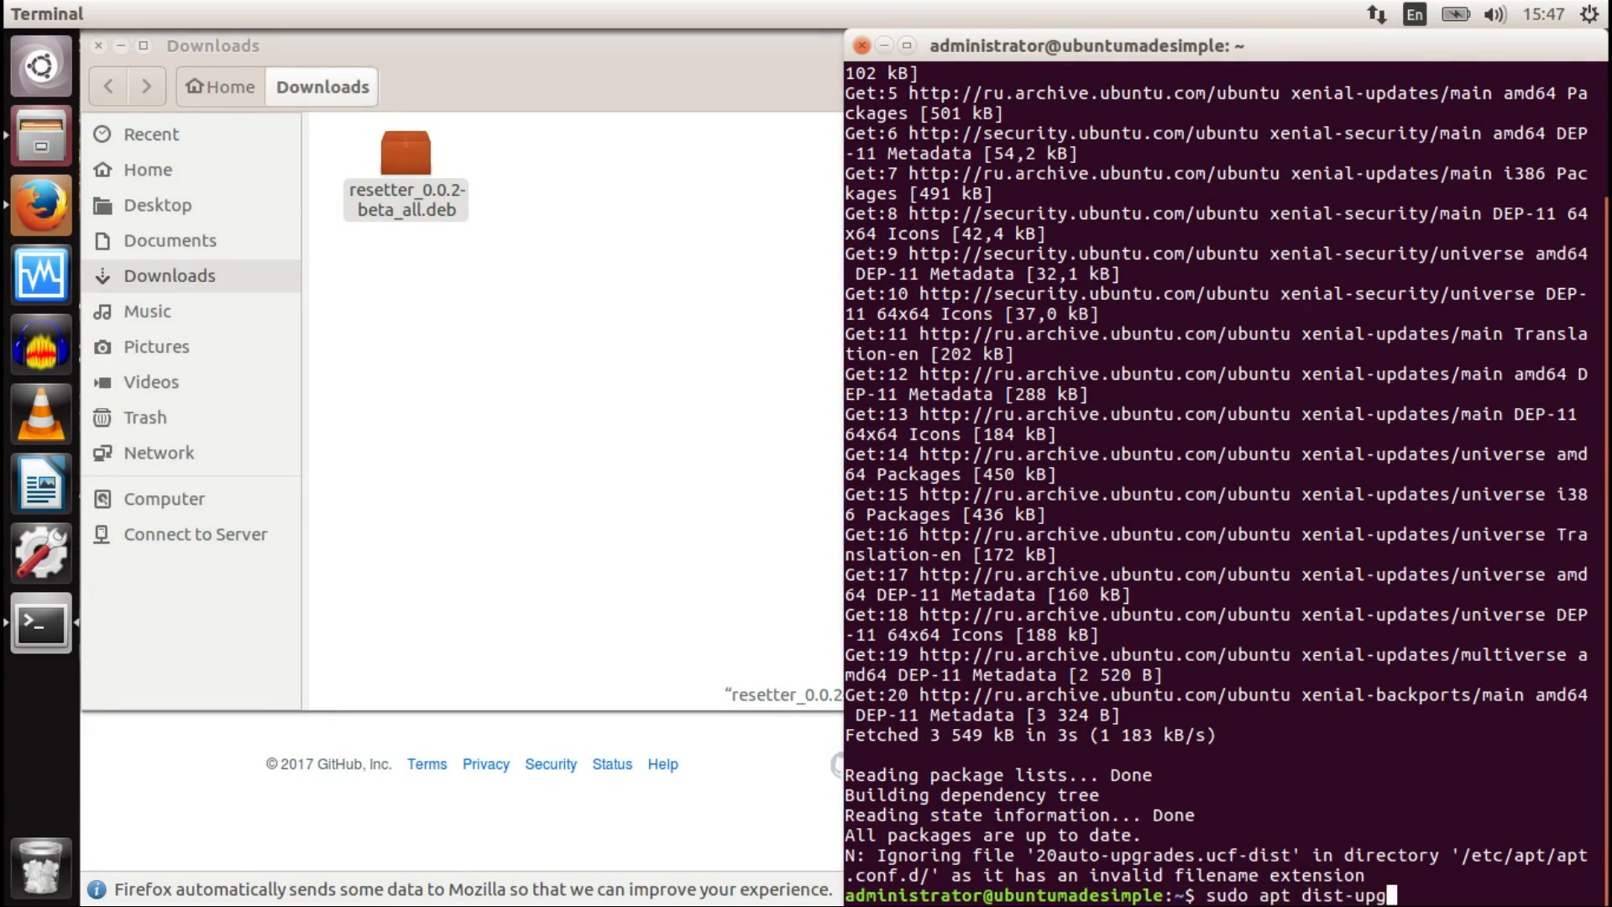
key("Return")
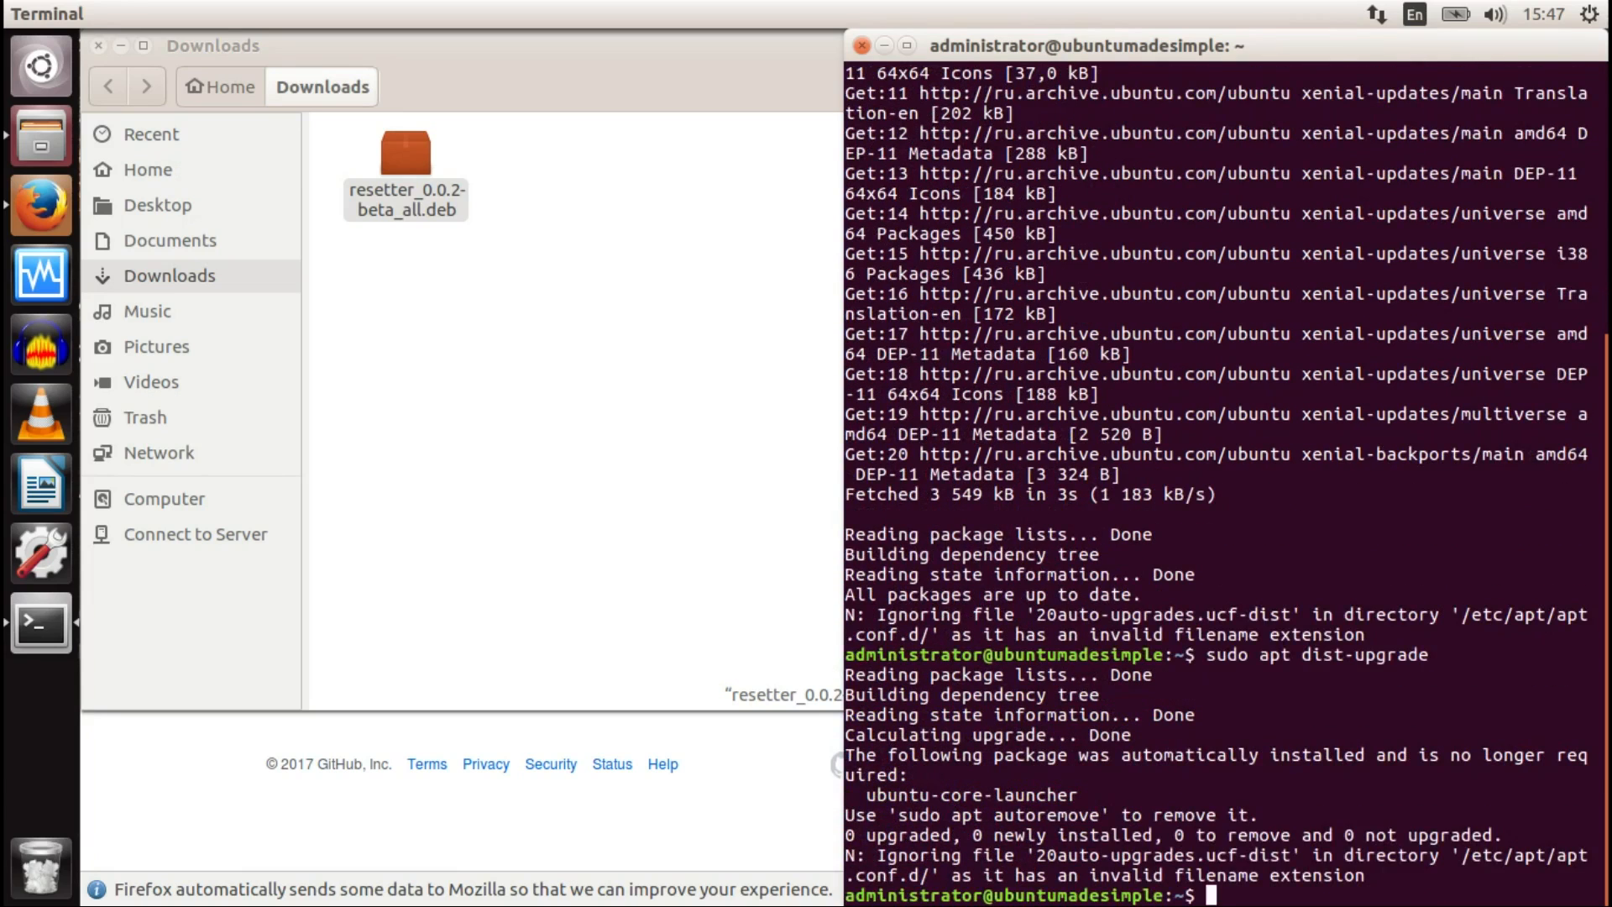
- Install GDebi via sudo apt install gdebi, confirming the 9 additional packages
type("sudo apt i")
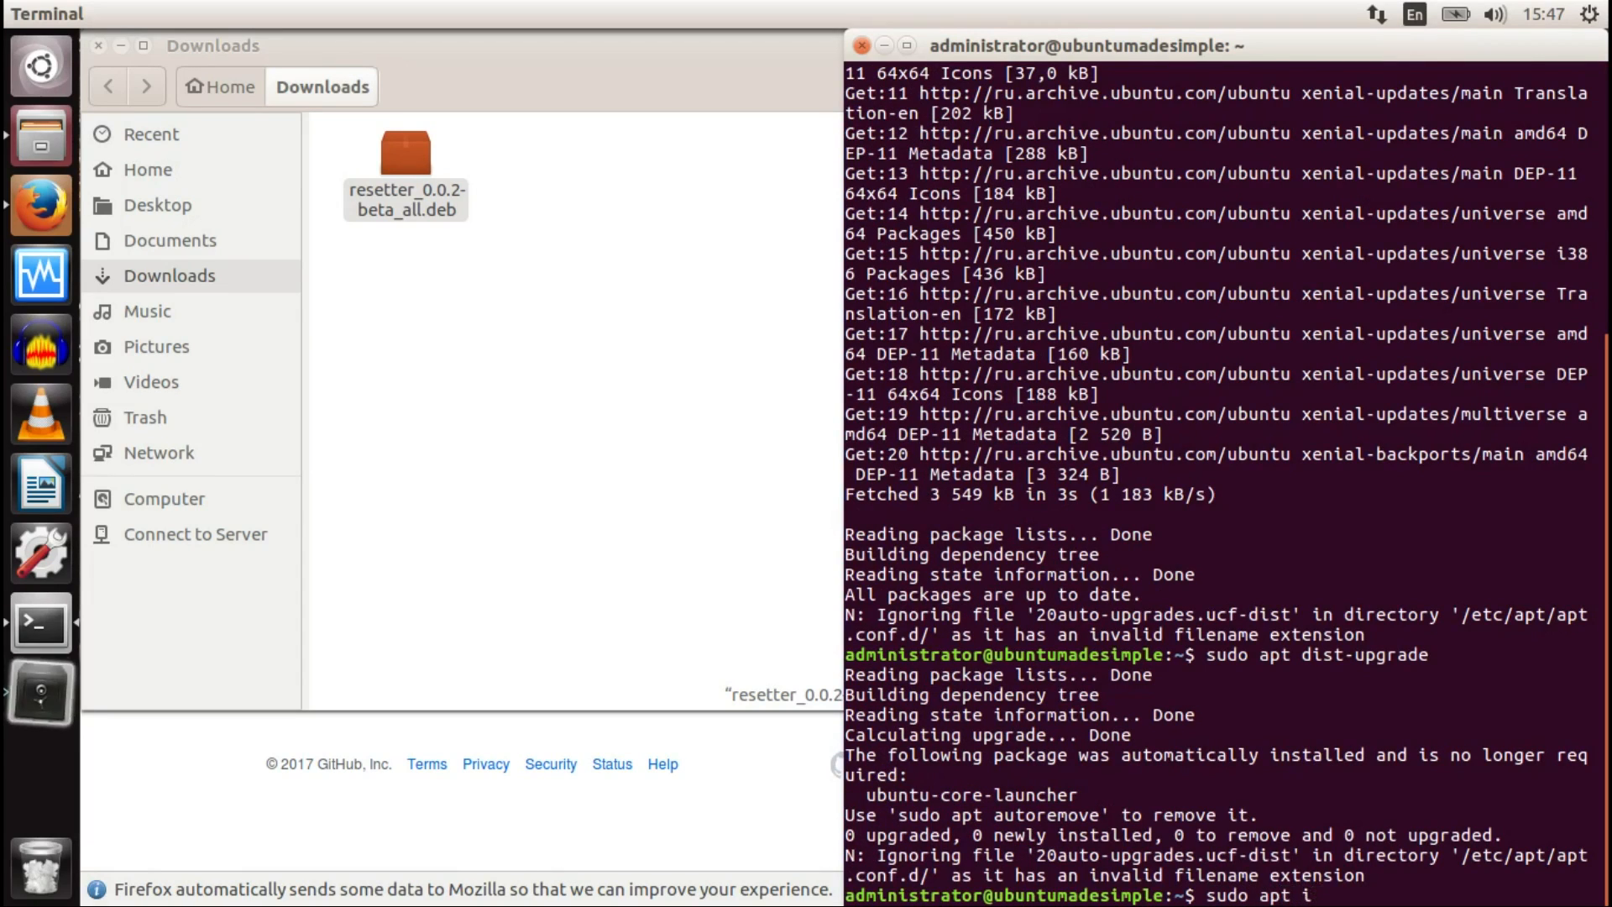
type("n")
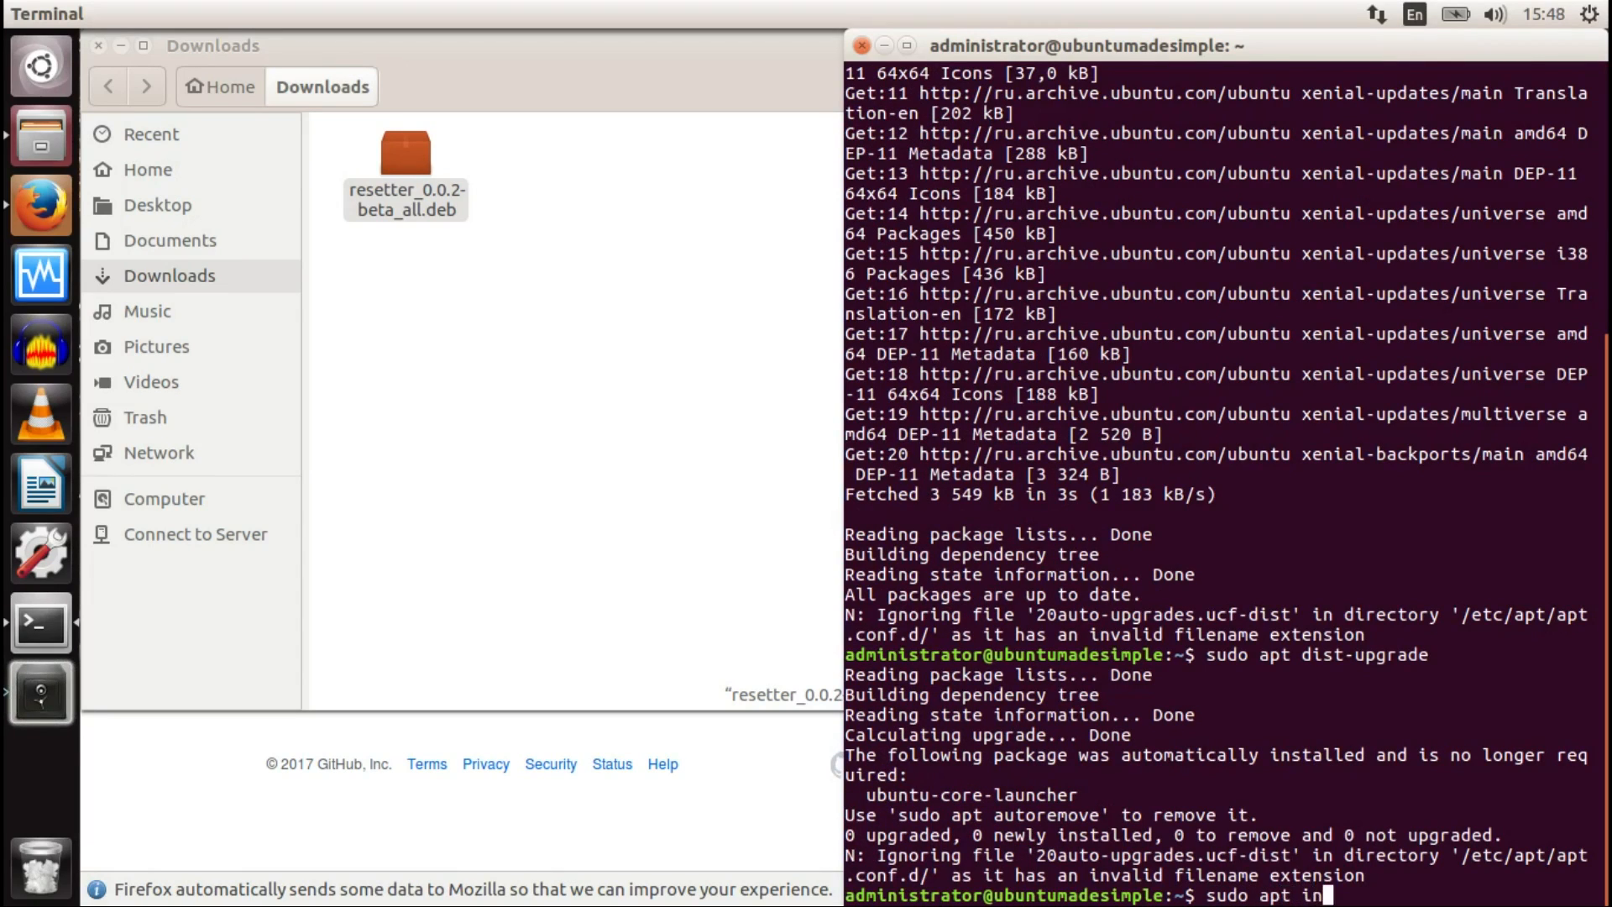
type("stall")
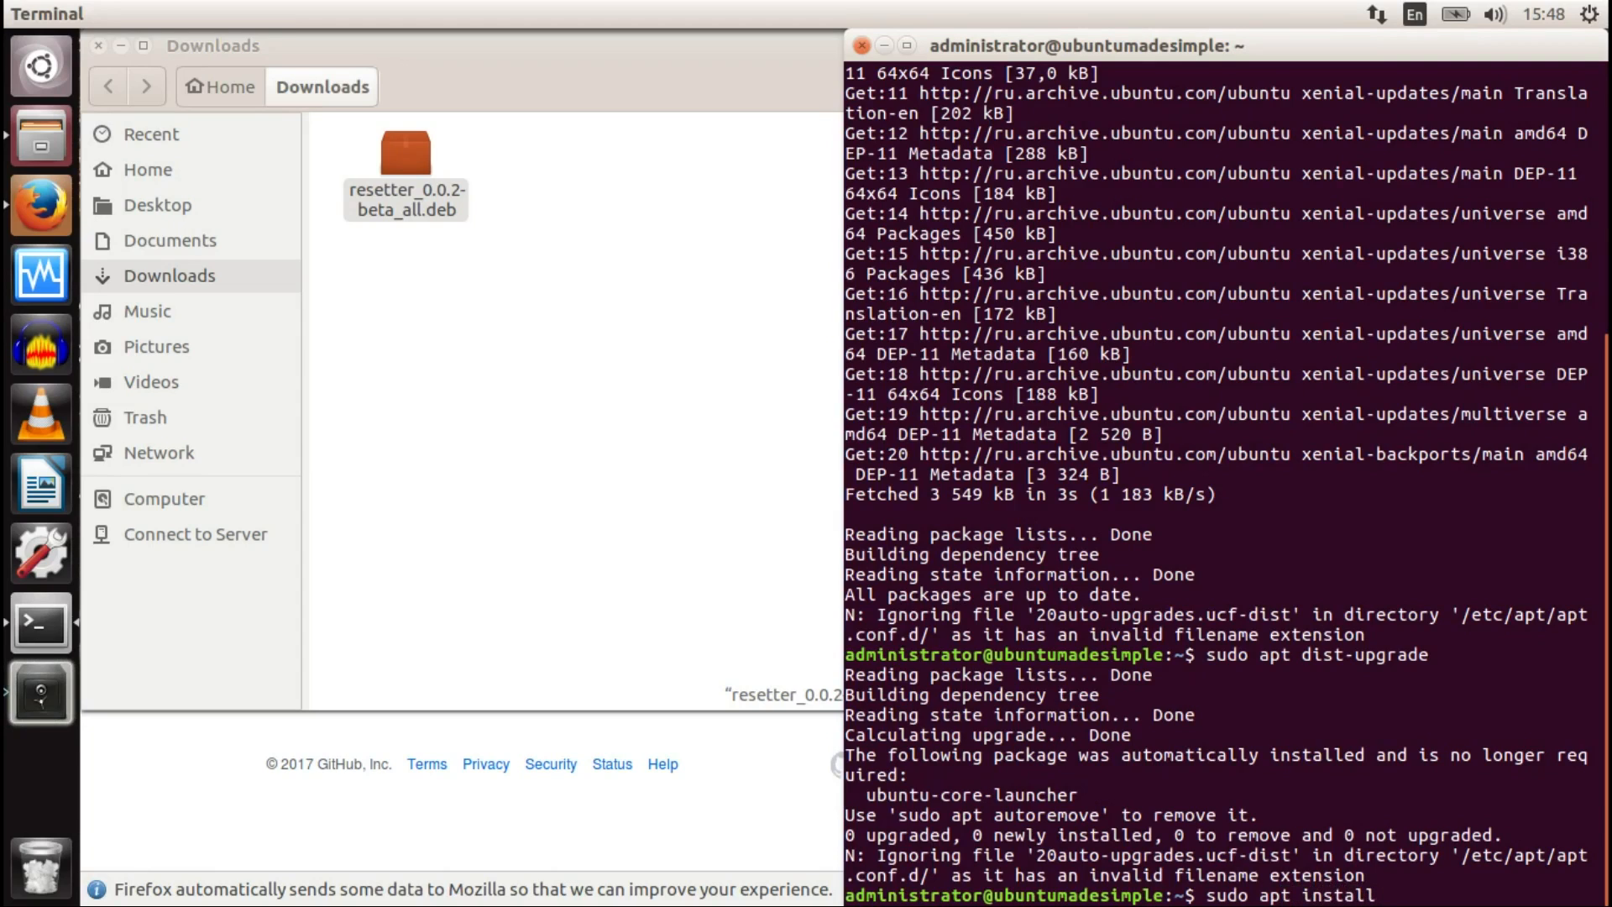
type("gdebi")
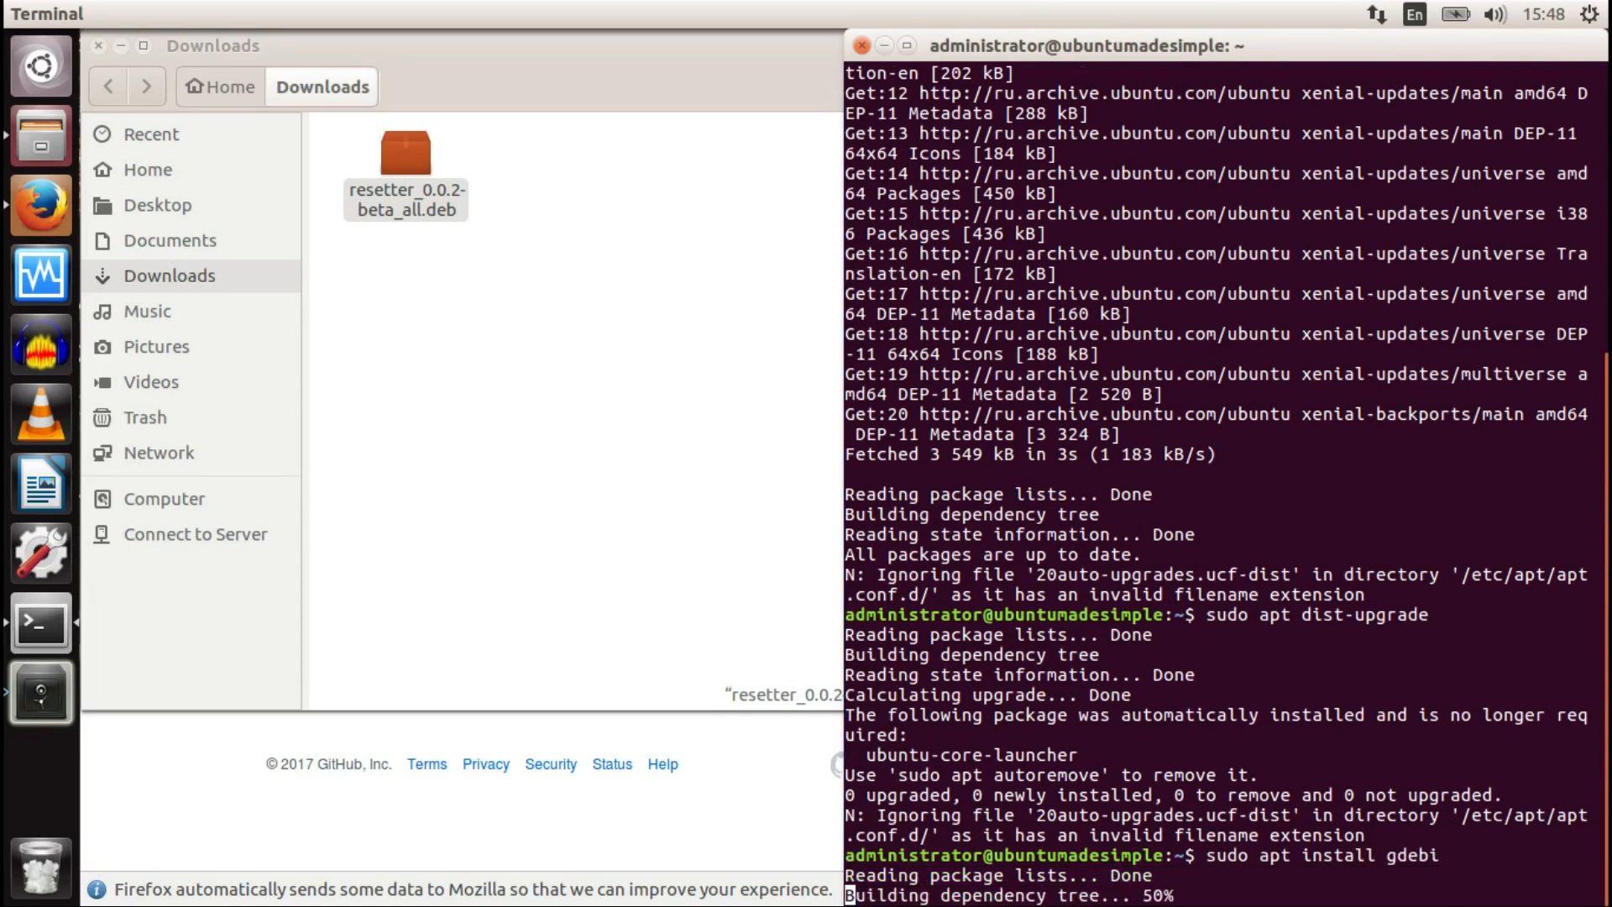
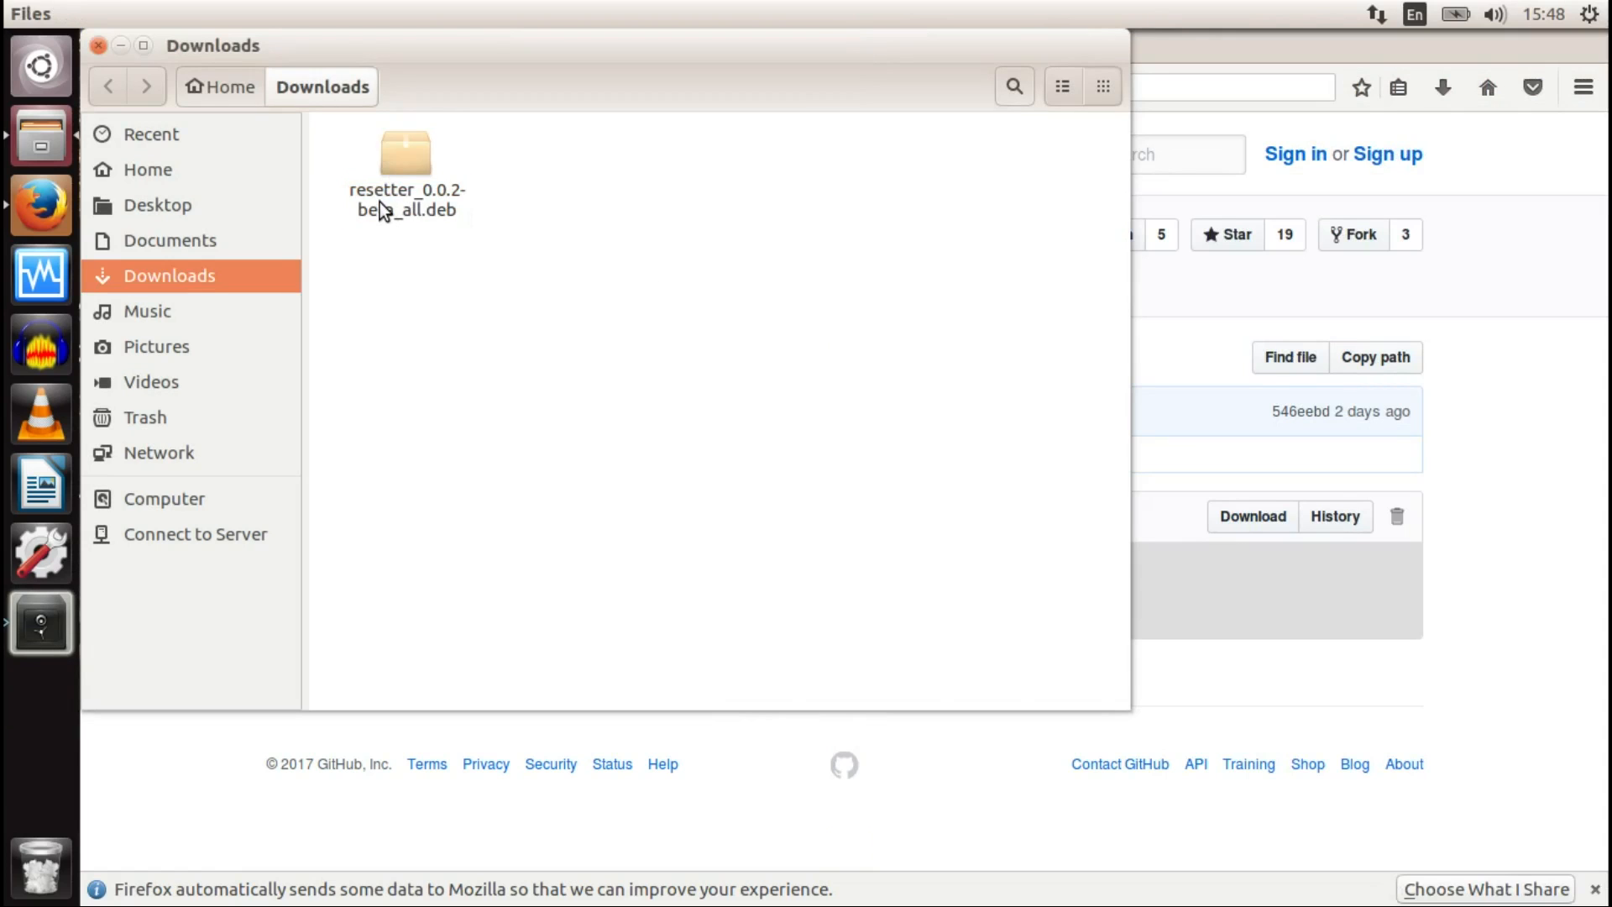
- Load resetter_0.0.2-beta_all.deb into GDebi Package Installer from the Downloads folder
right_click(405, 165)
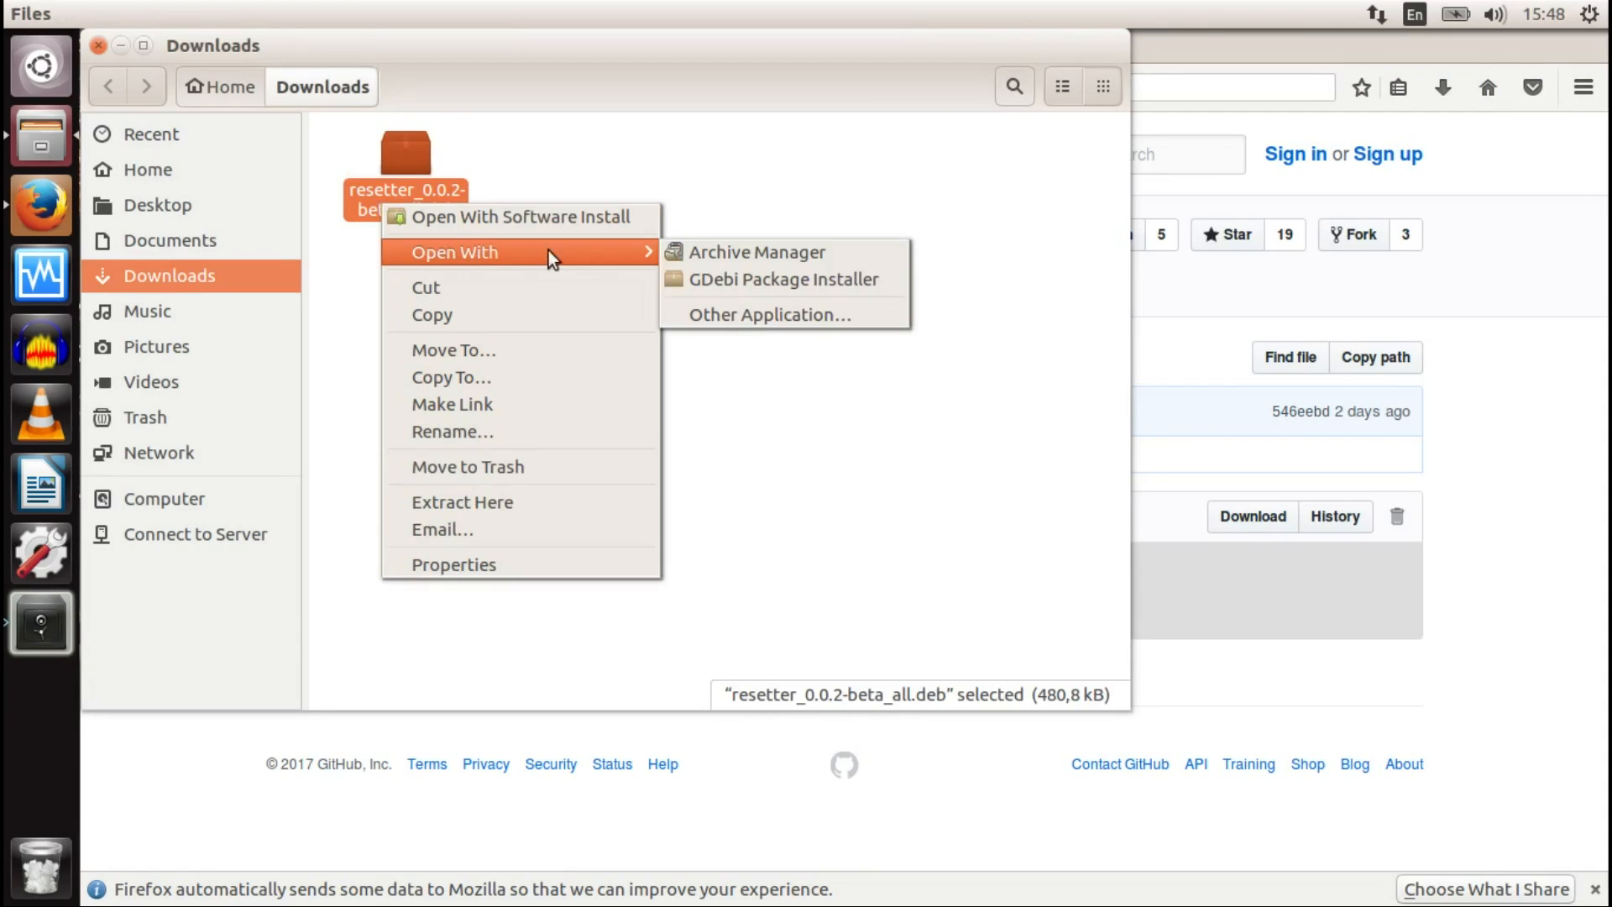
left_click(791, 278)
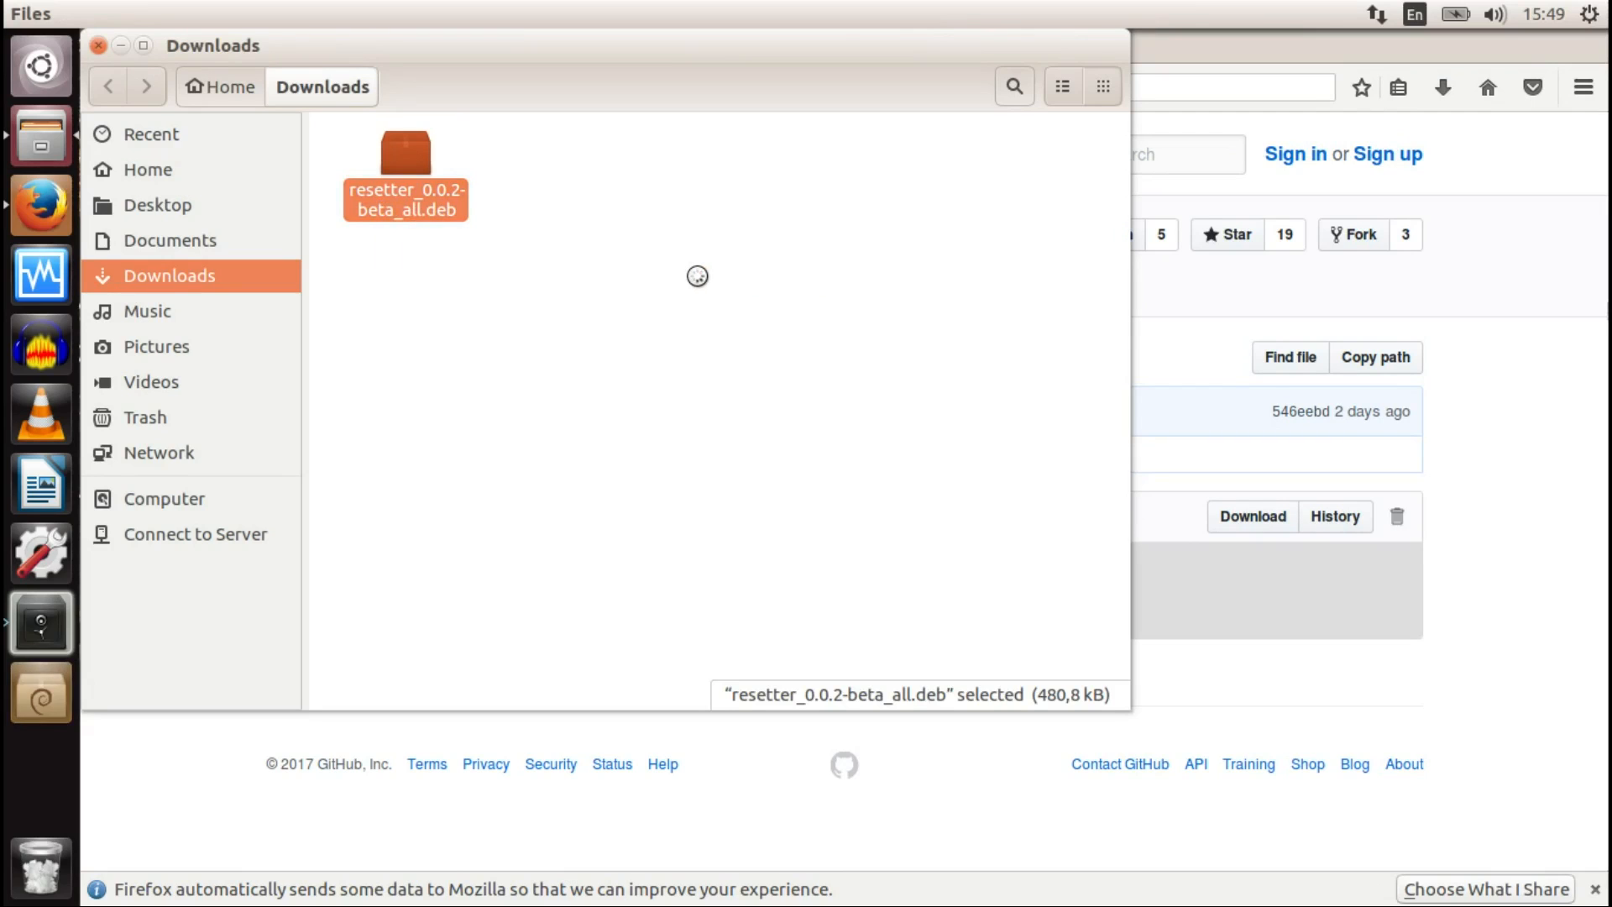
double_click(405, 160)
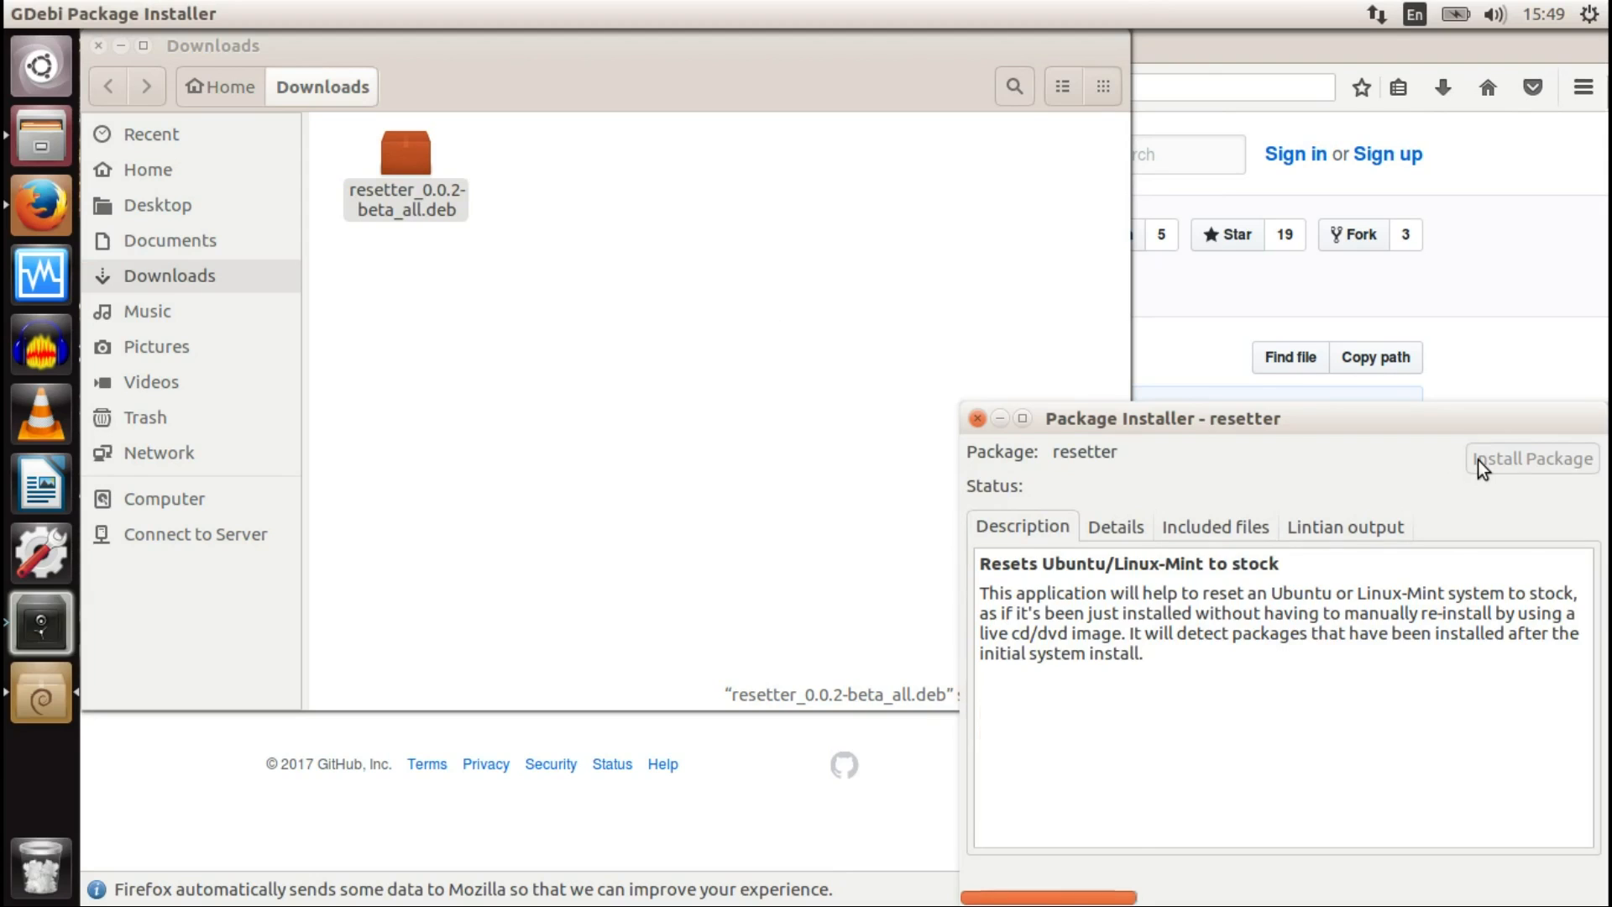
- Start installing the resetter package in GDebi, authorising with the administrator password
left_click(1532, 459)
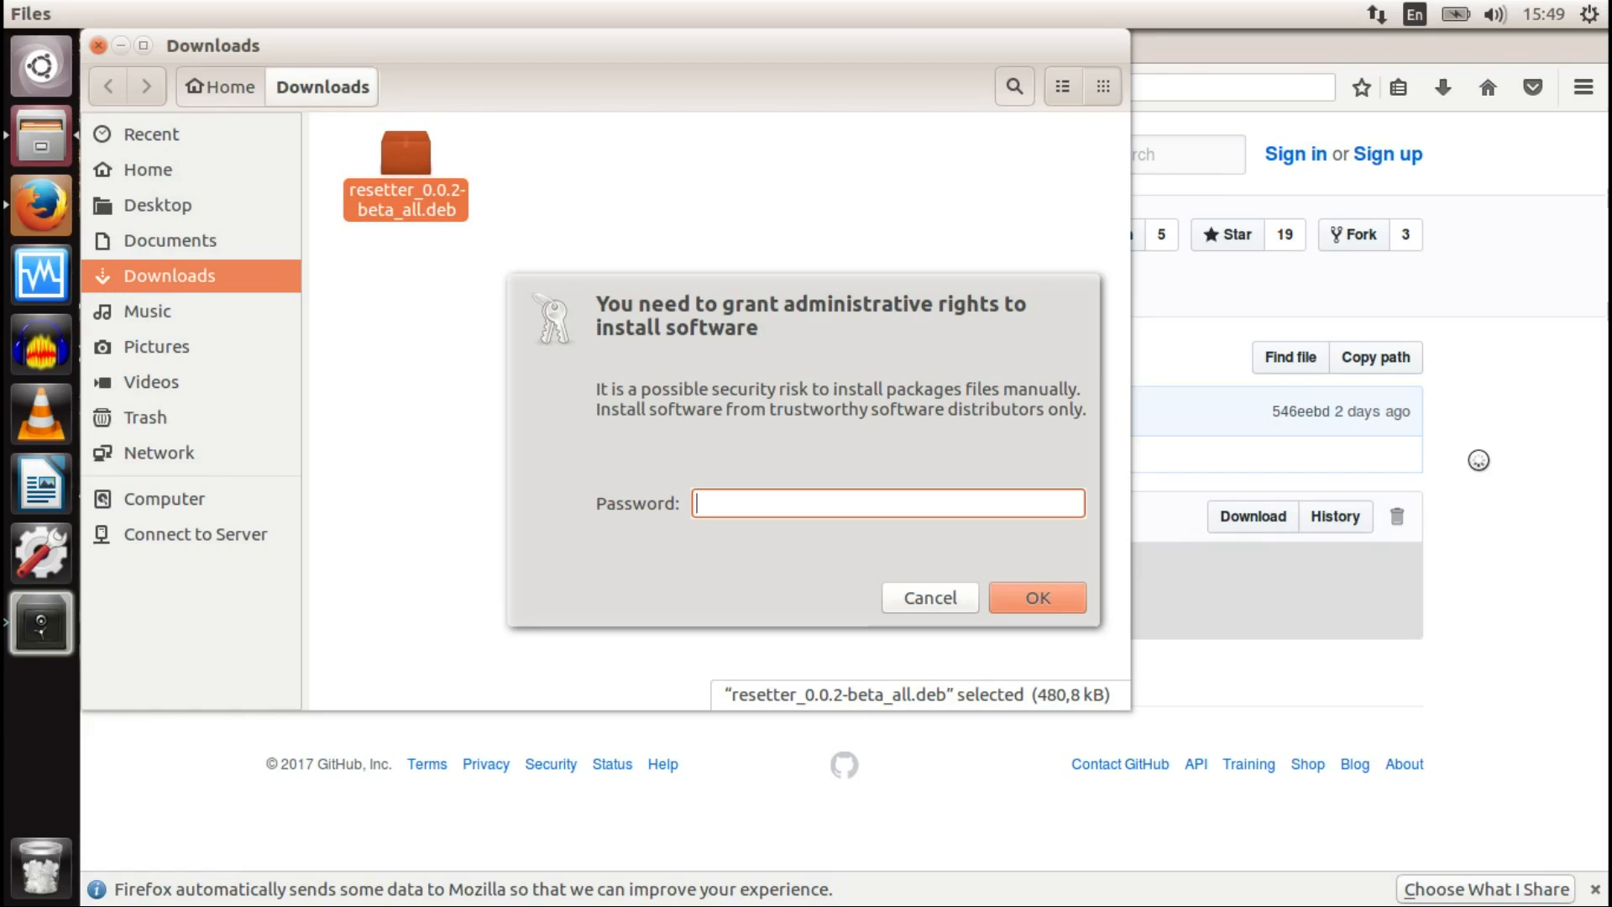
type("password")
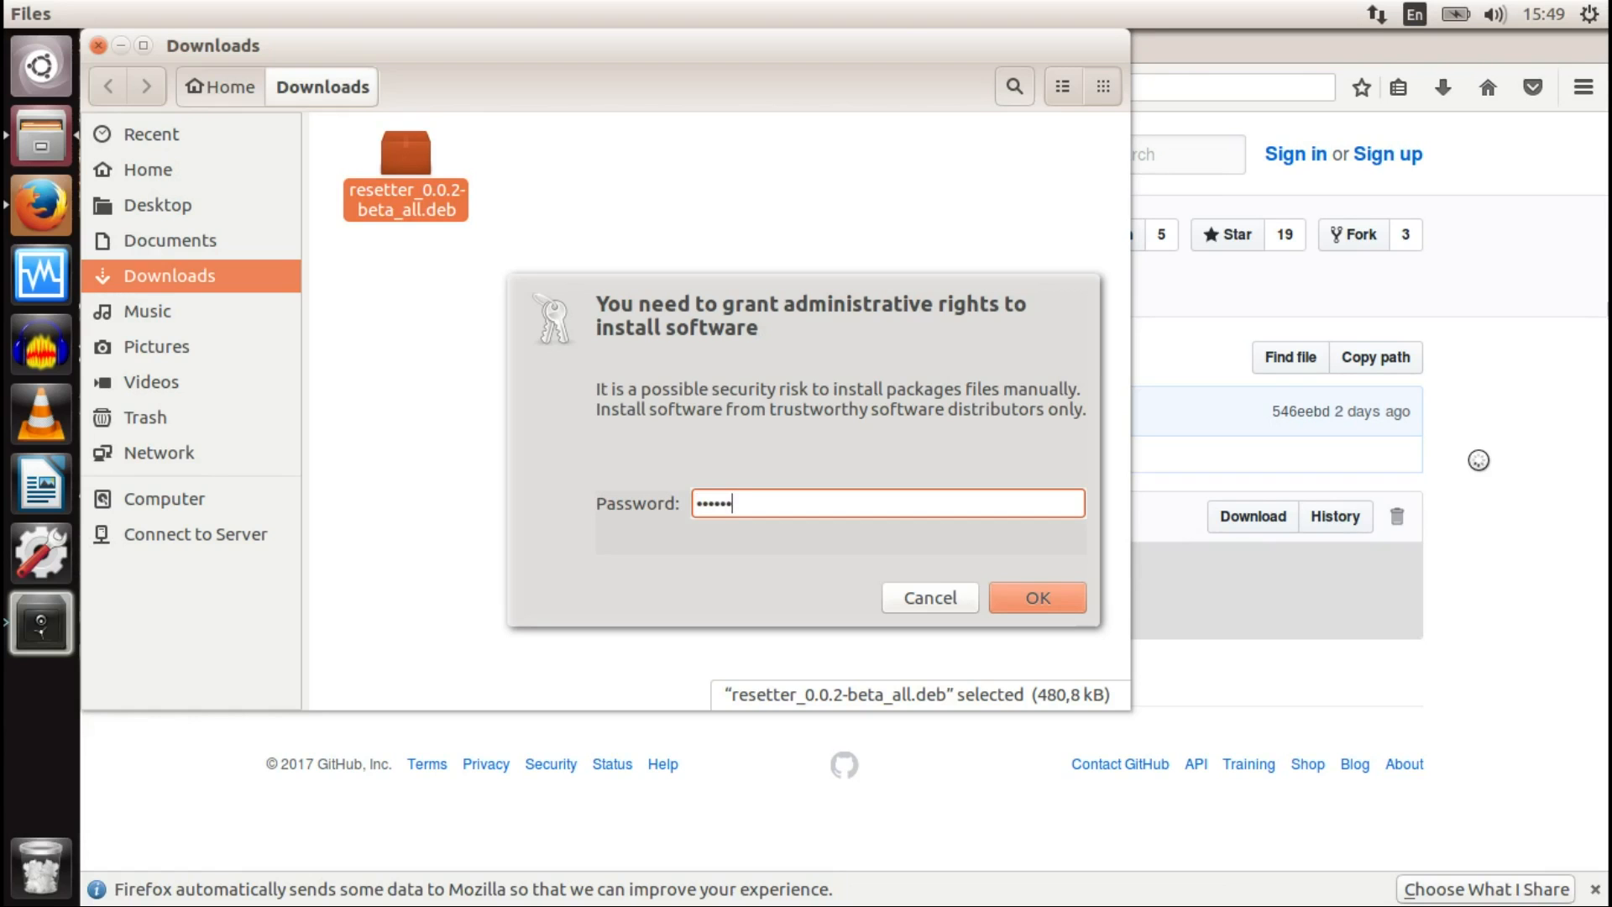
left_click(1036, 597)
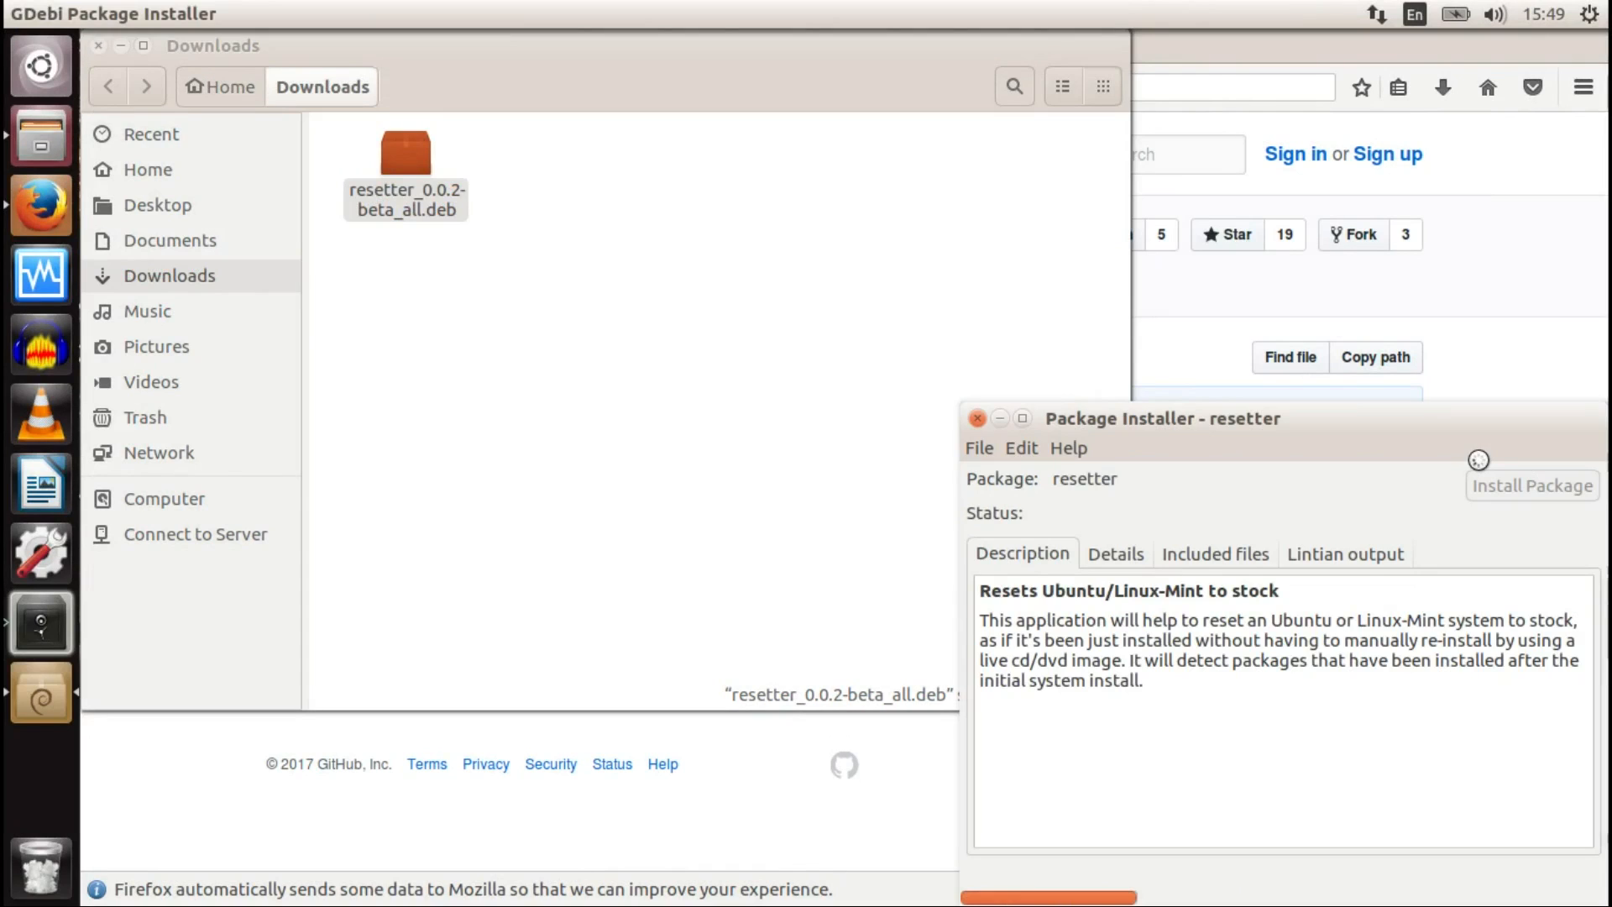
left_click(1530, 485)
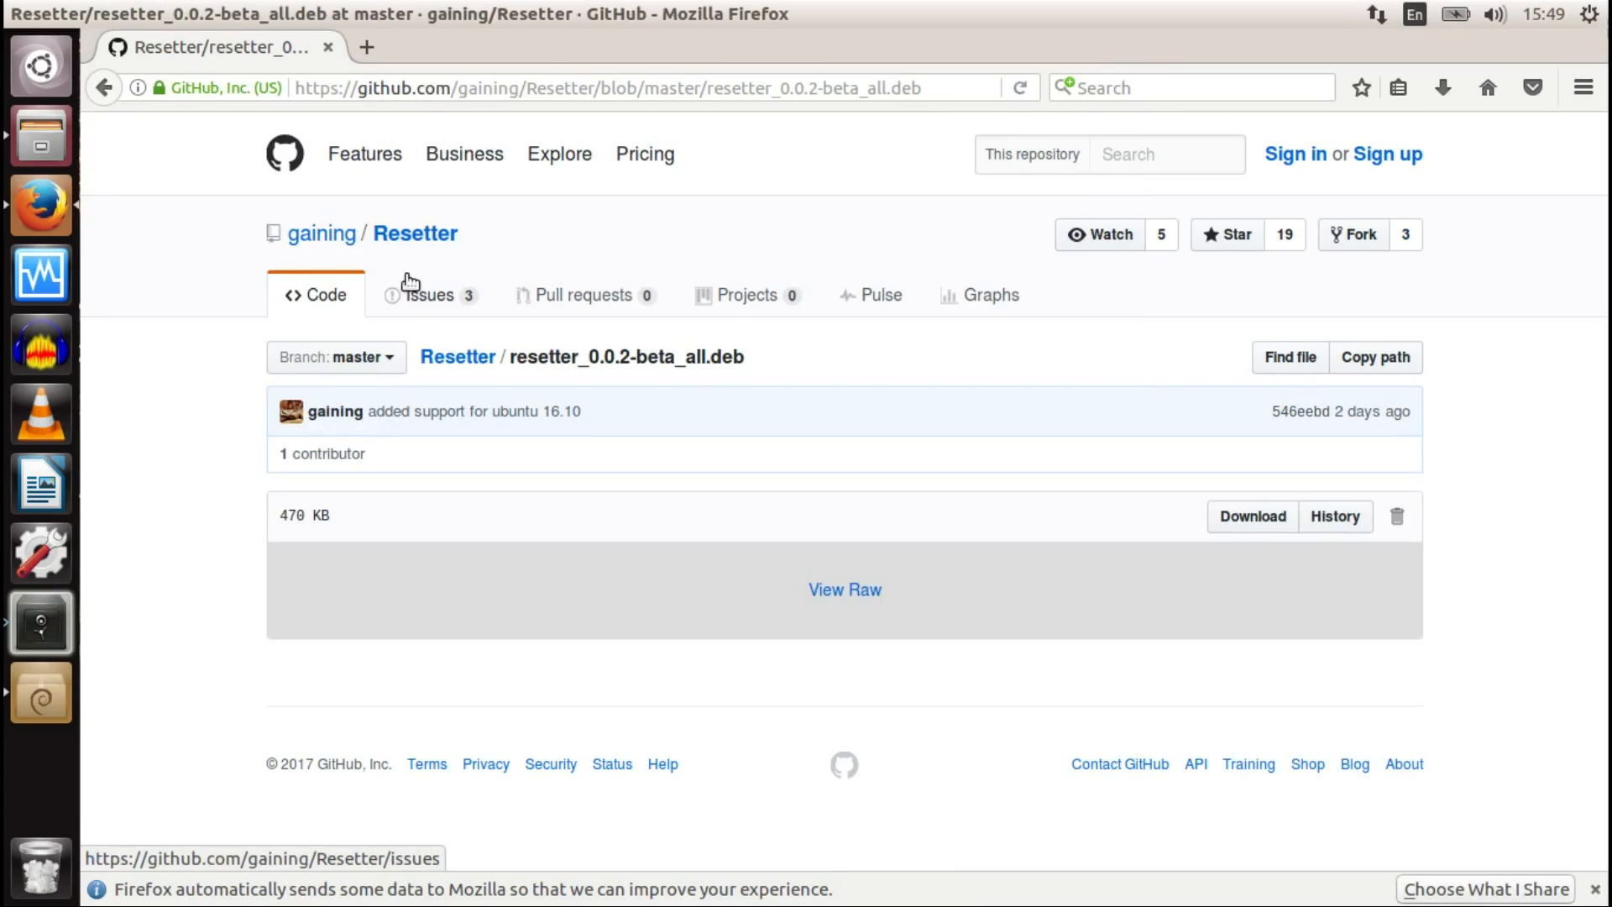
mouse_move(667, 363)
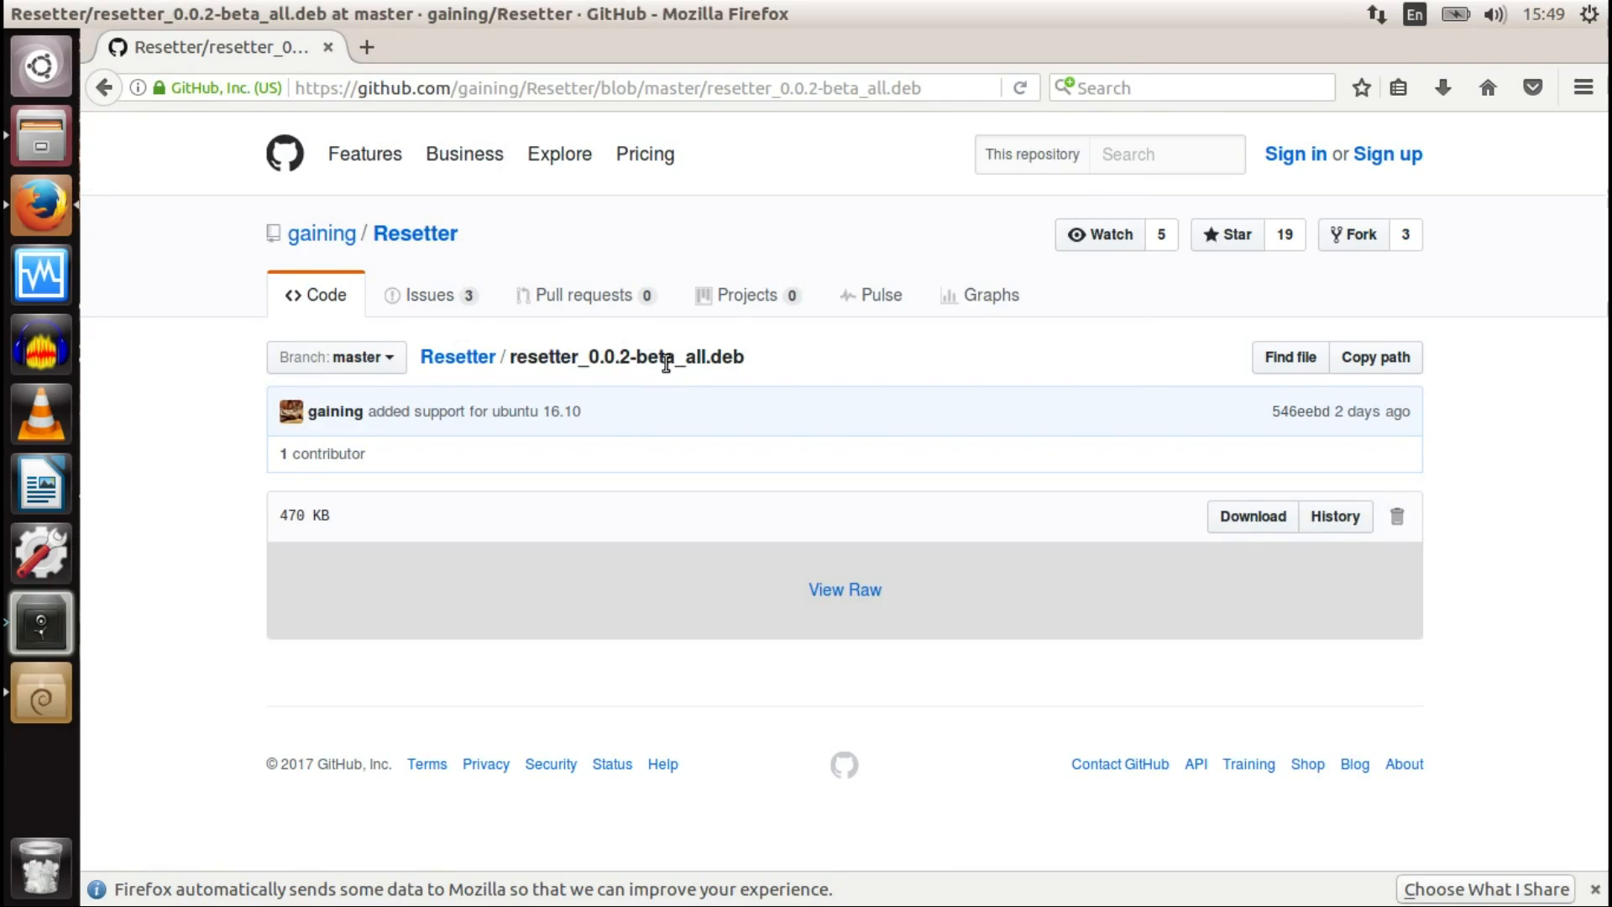
mouse_move(687, 363)
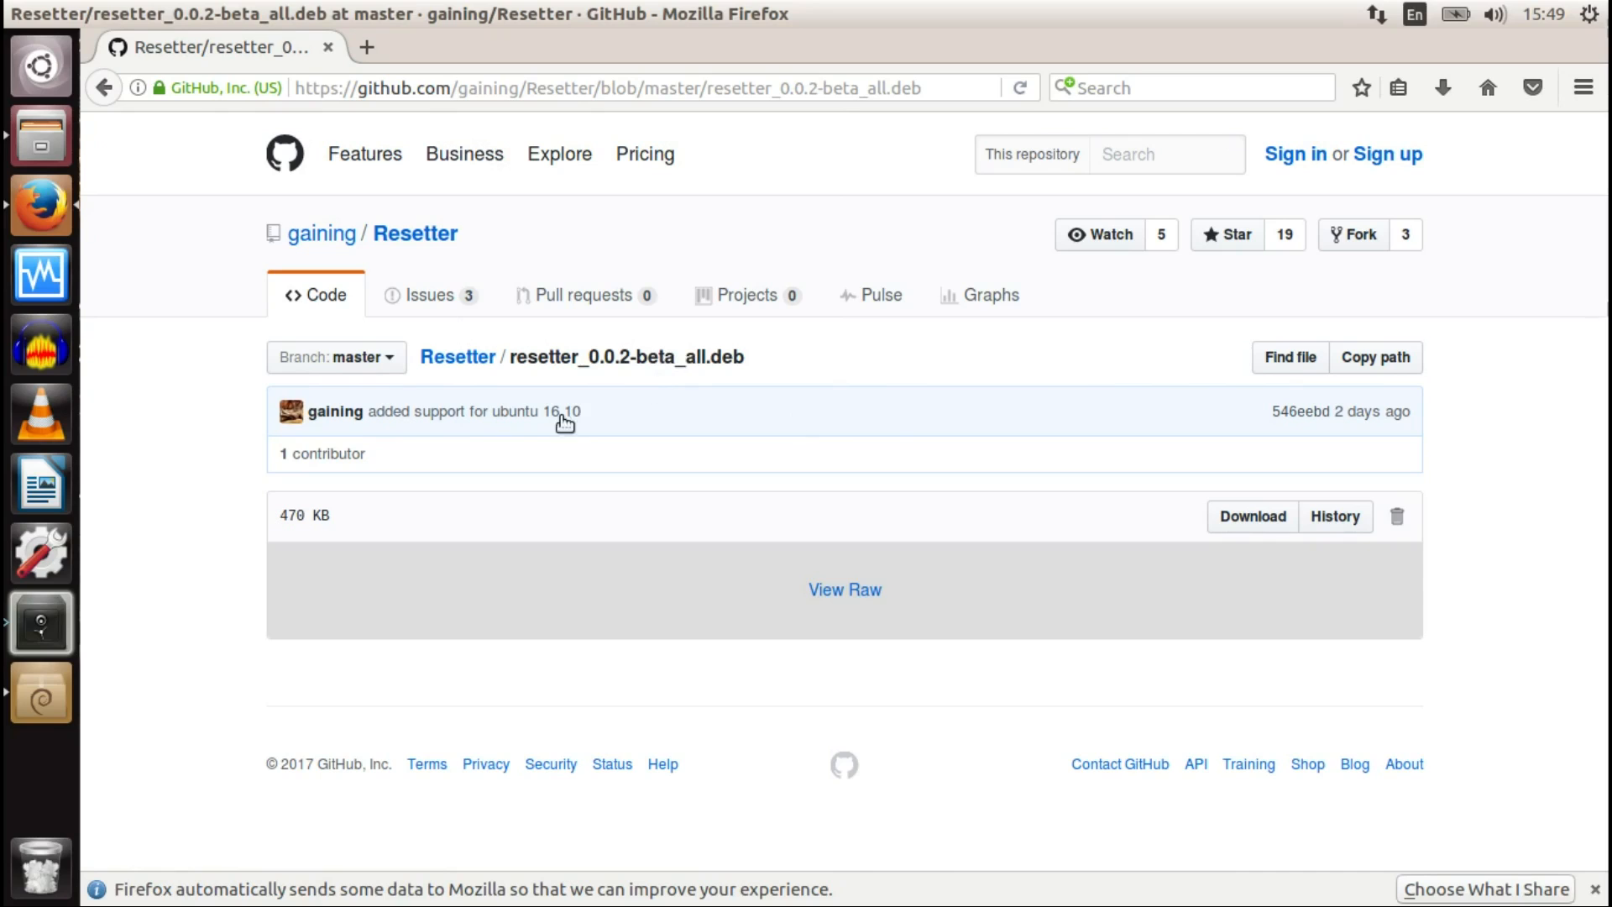
mouse_move(828, 368)
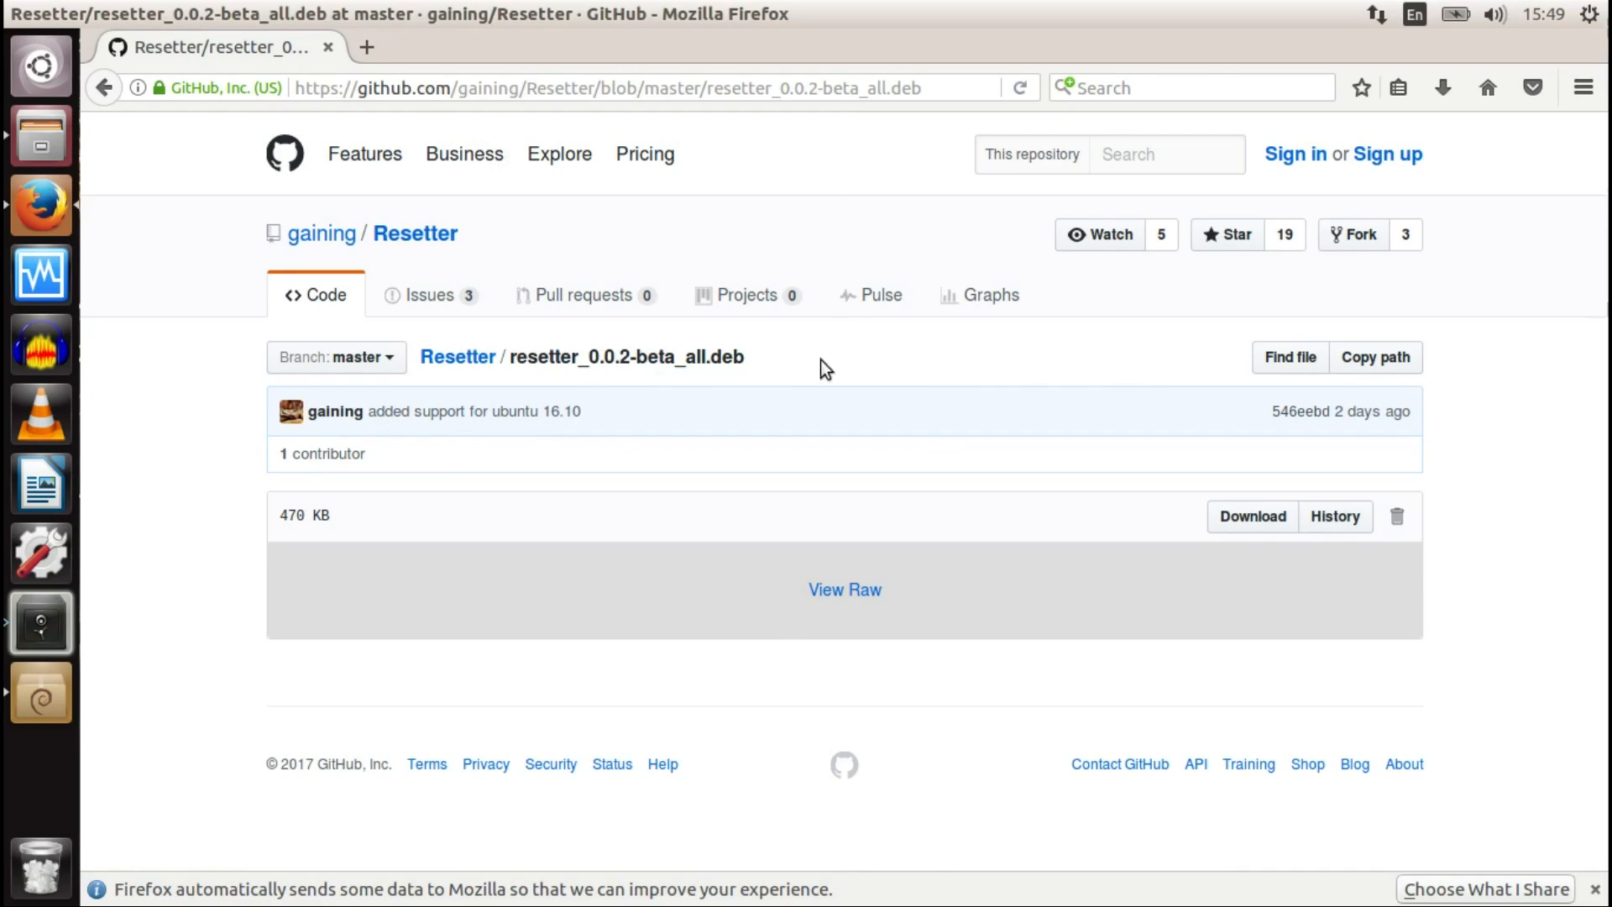
mouse_move(838, 373)
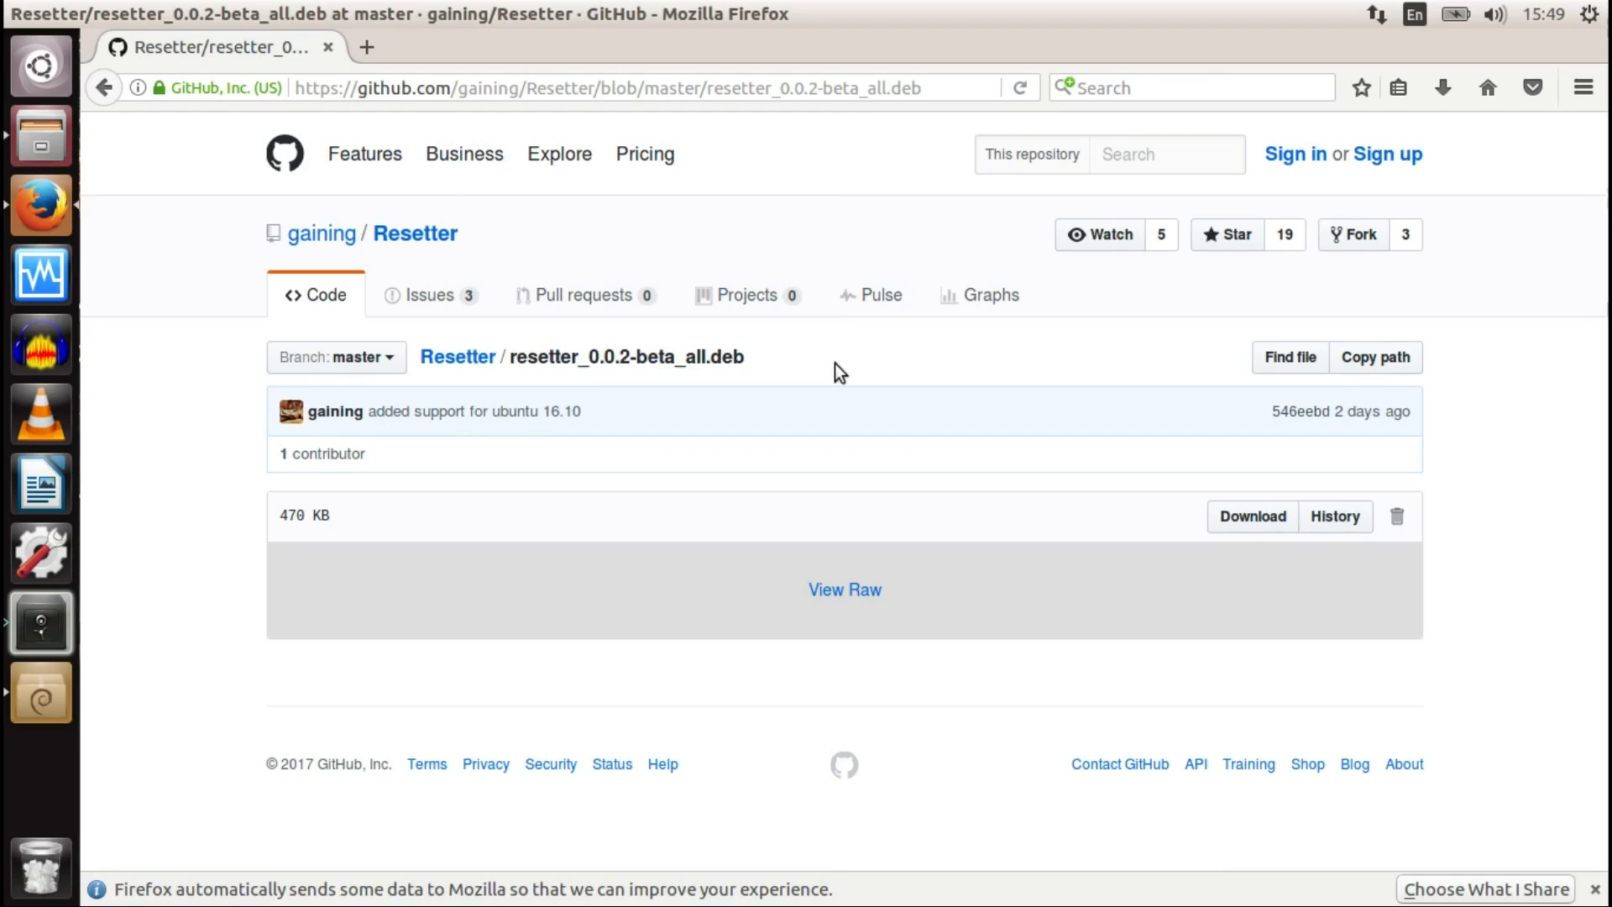
mouse_move(511, 304)
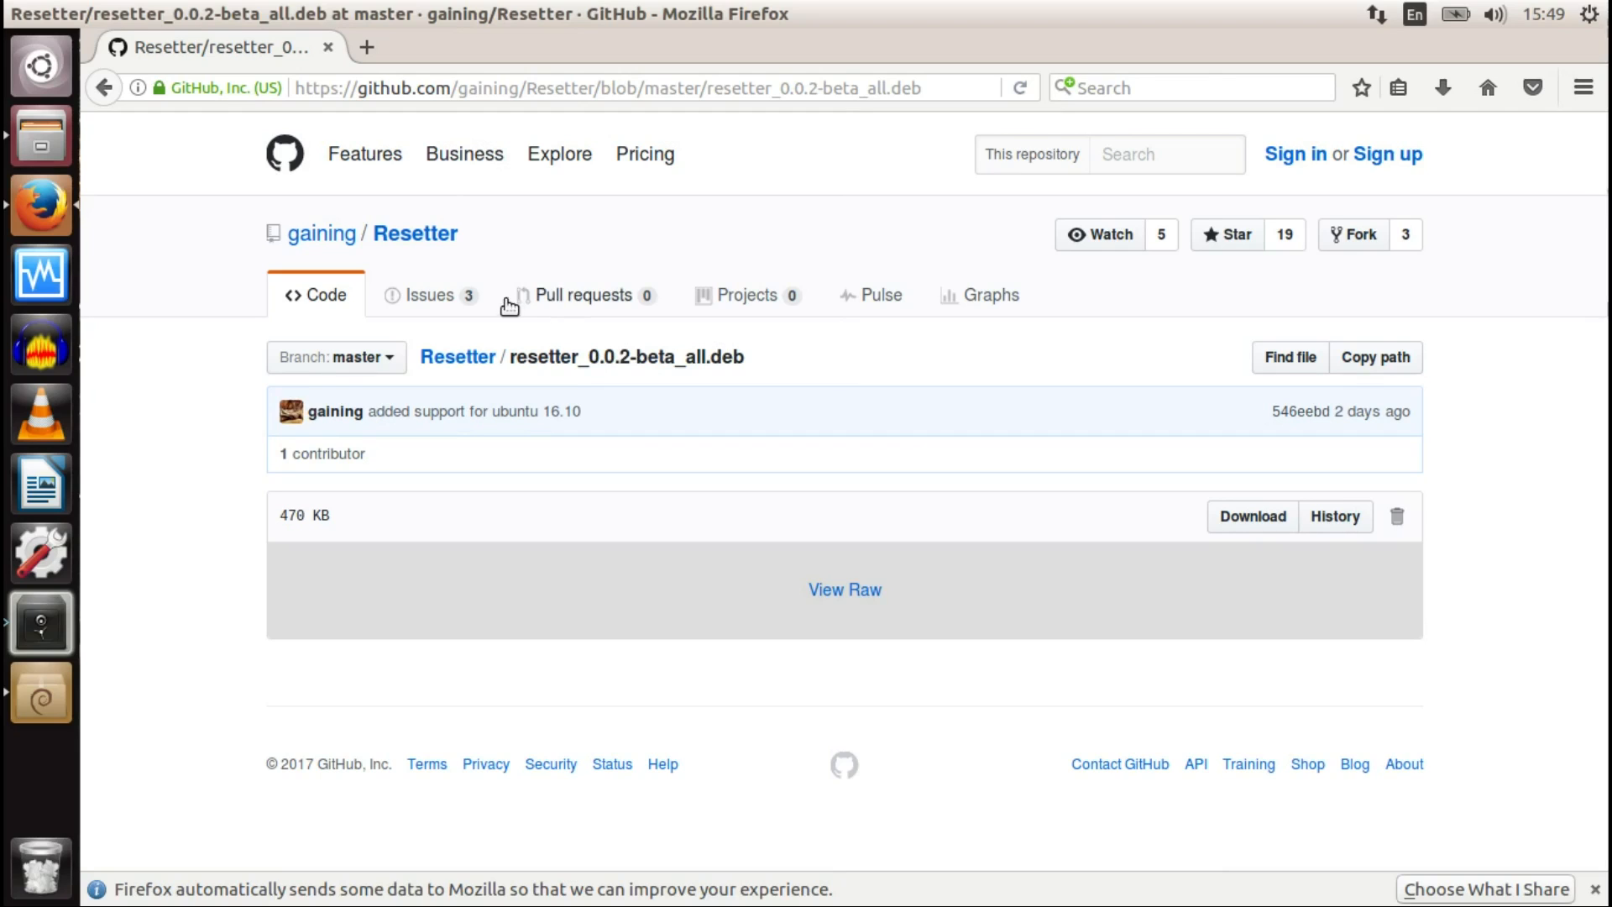
mouse_move(433, 301)
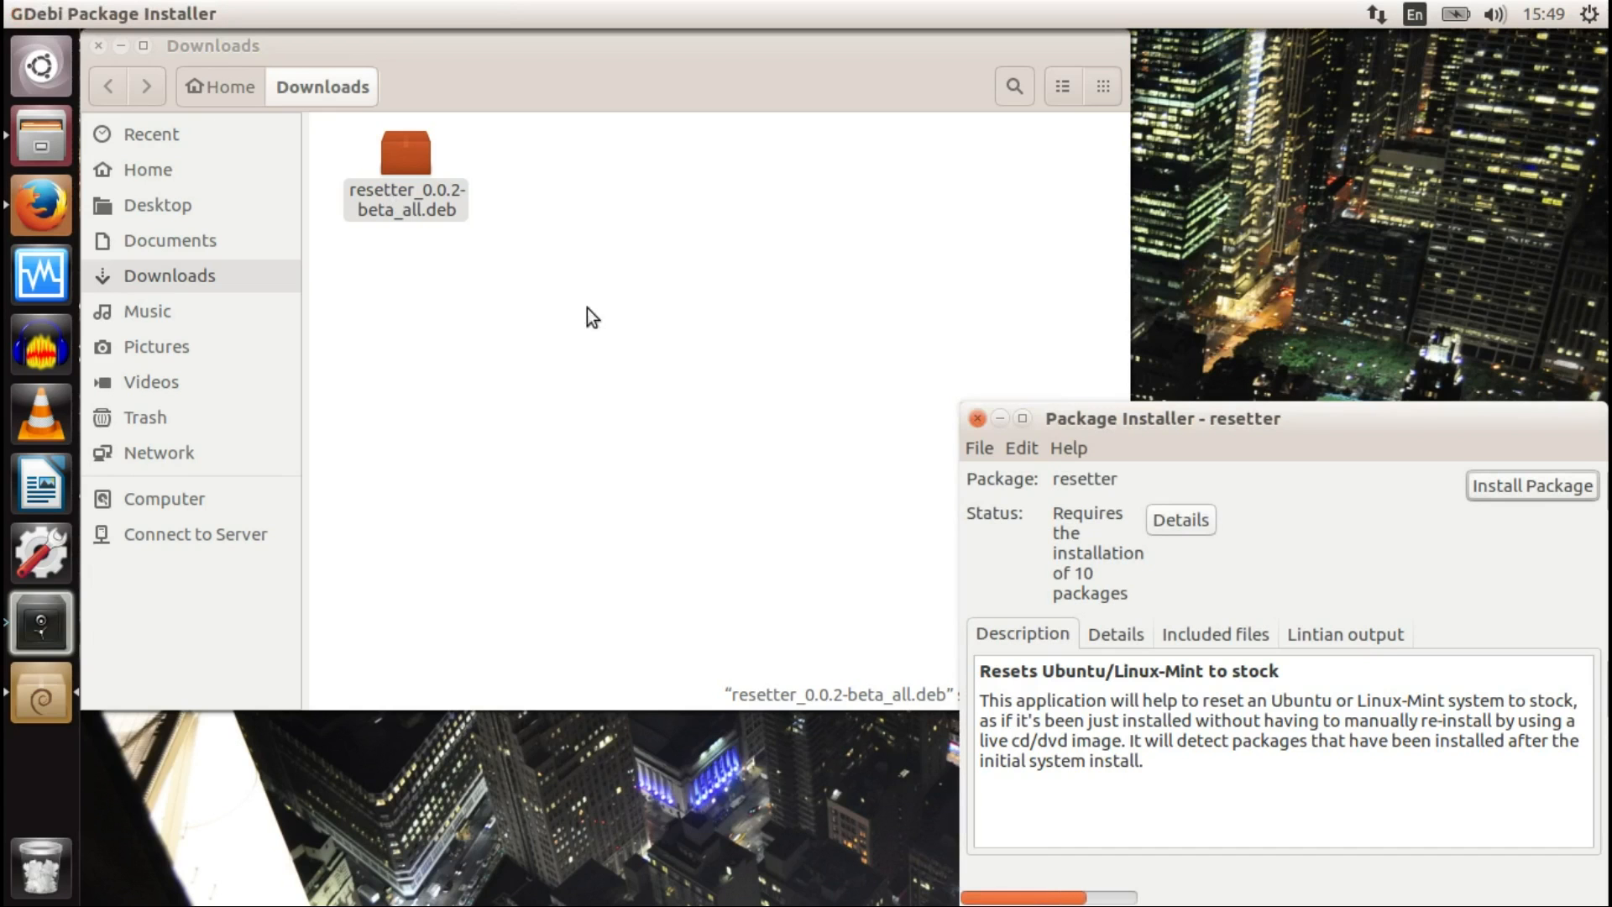
mouse_move(913, 517)
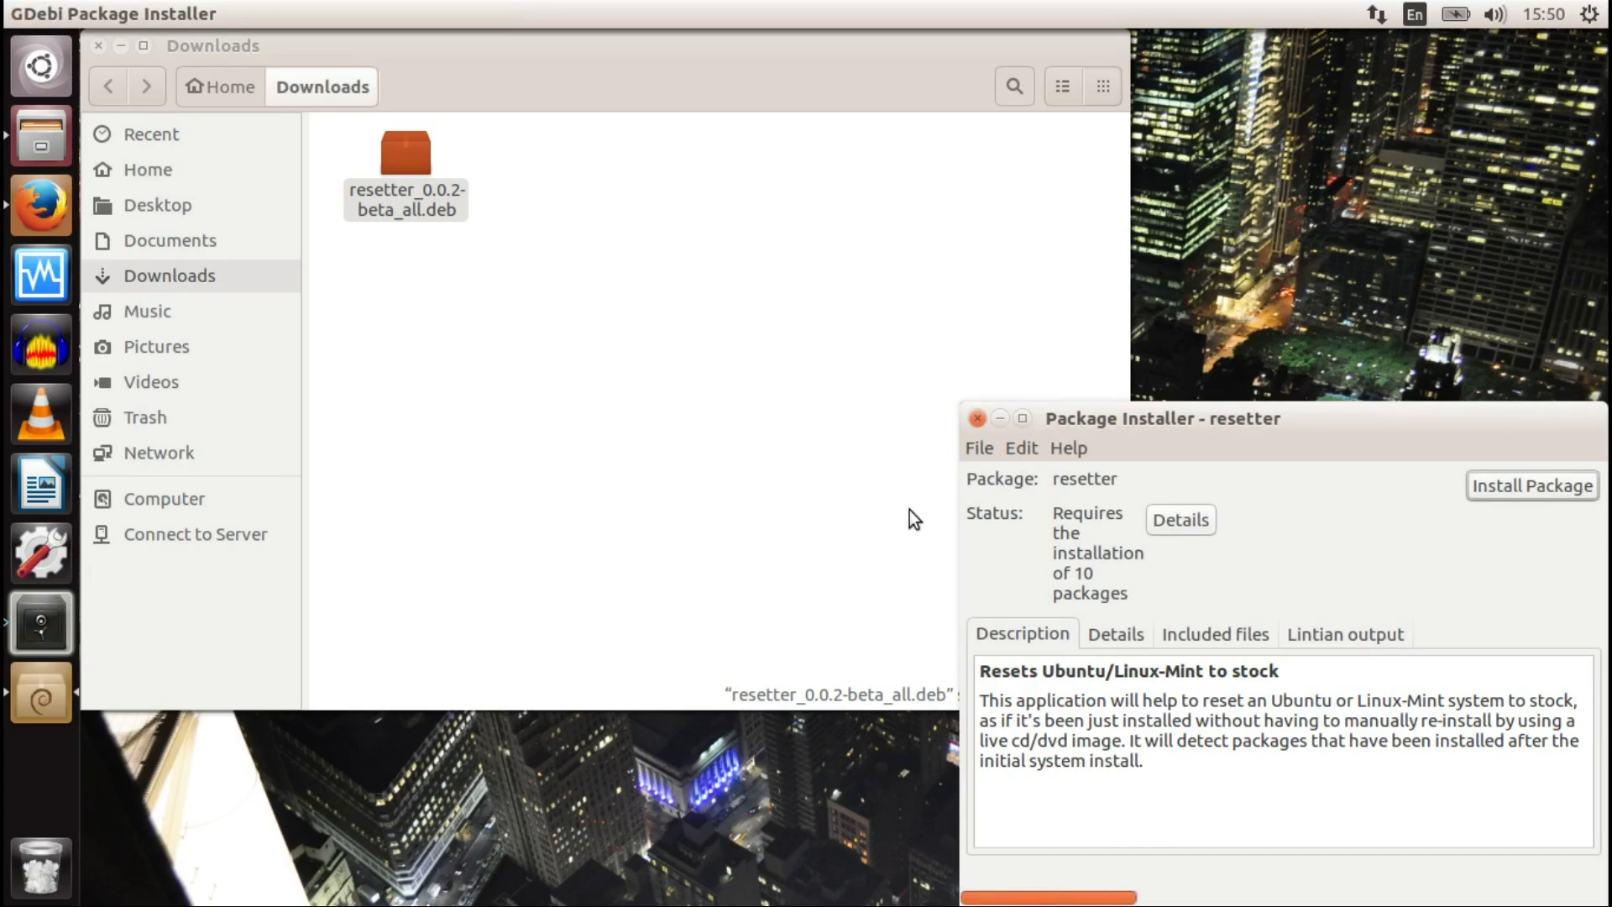
- Finish the resetter install in GDebi and clear away the installer and Files windows
left_click(1532, 485)
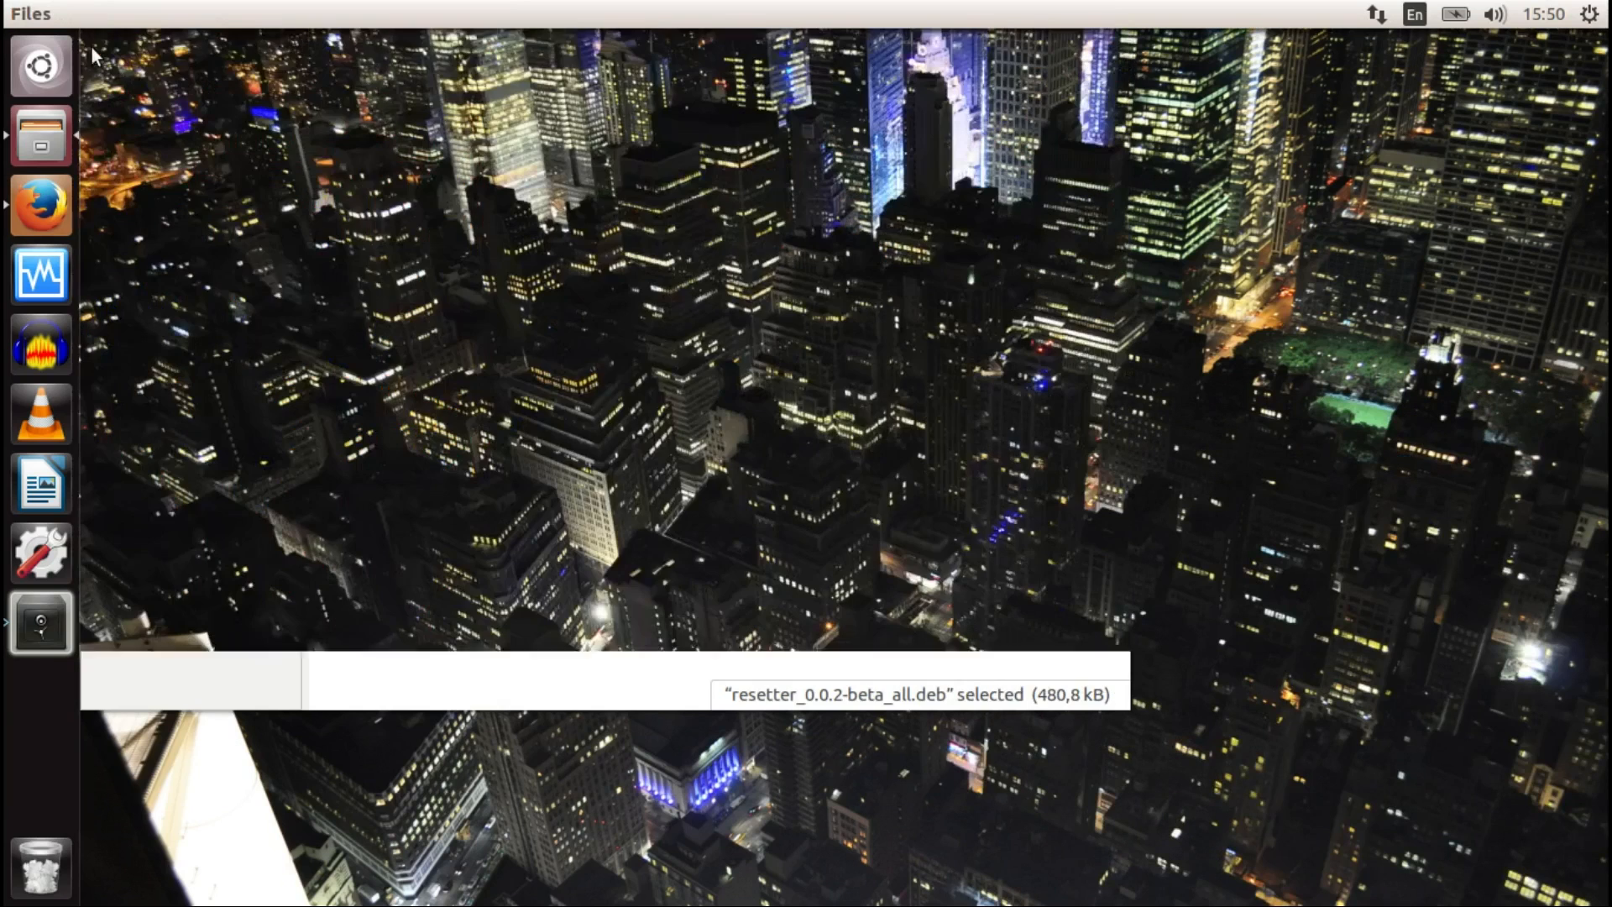
- Launch Resetter from the Dash search and authenticate it with the administrator password
left_click(40, 66)
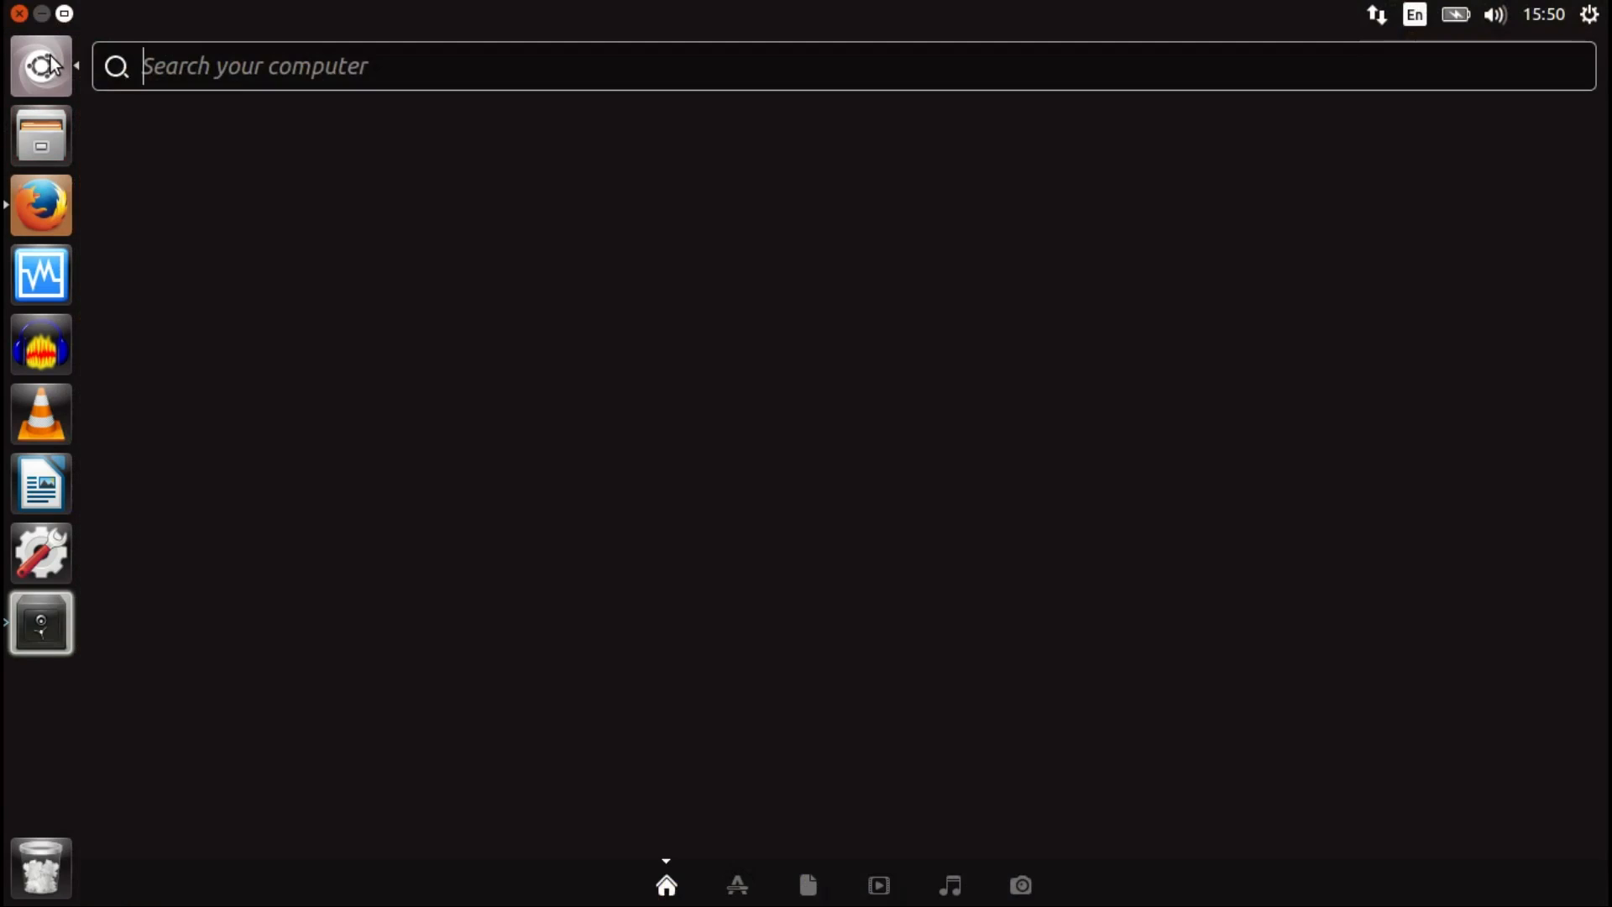
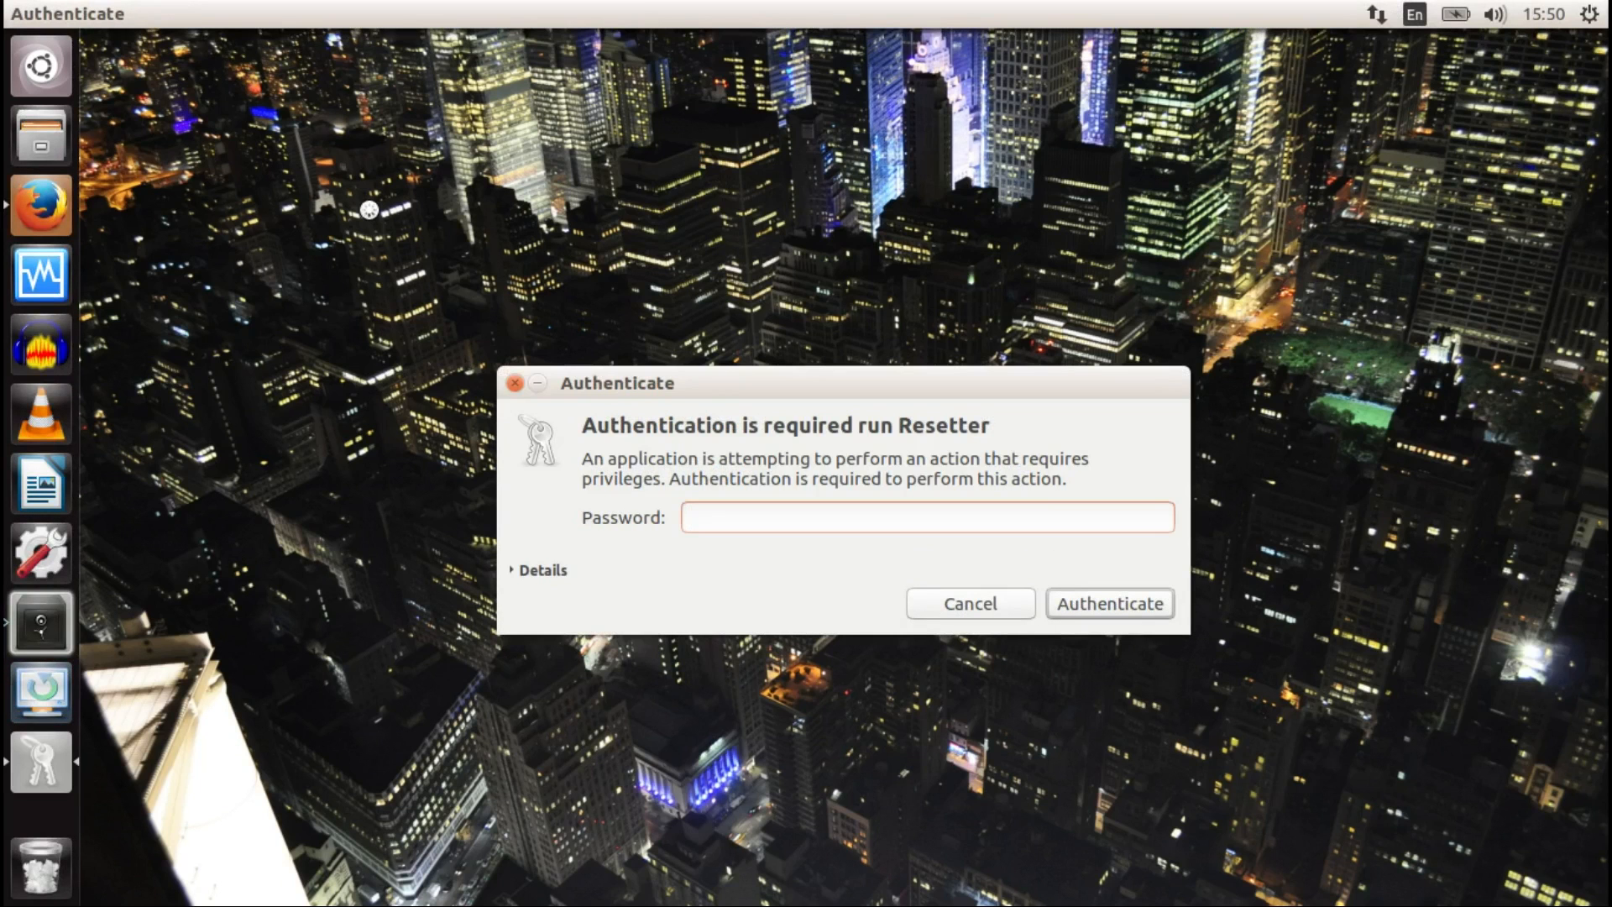
left_click(924, 517)
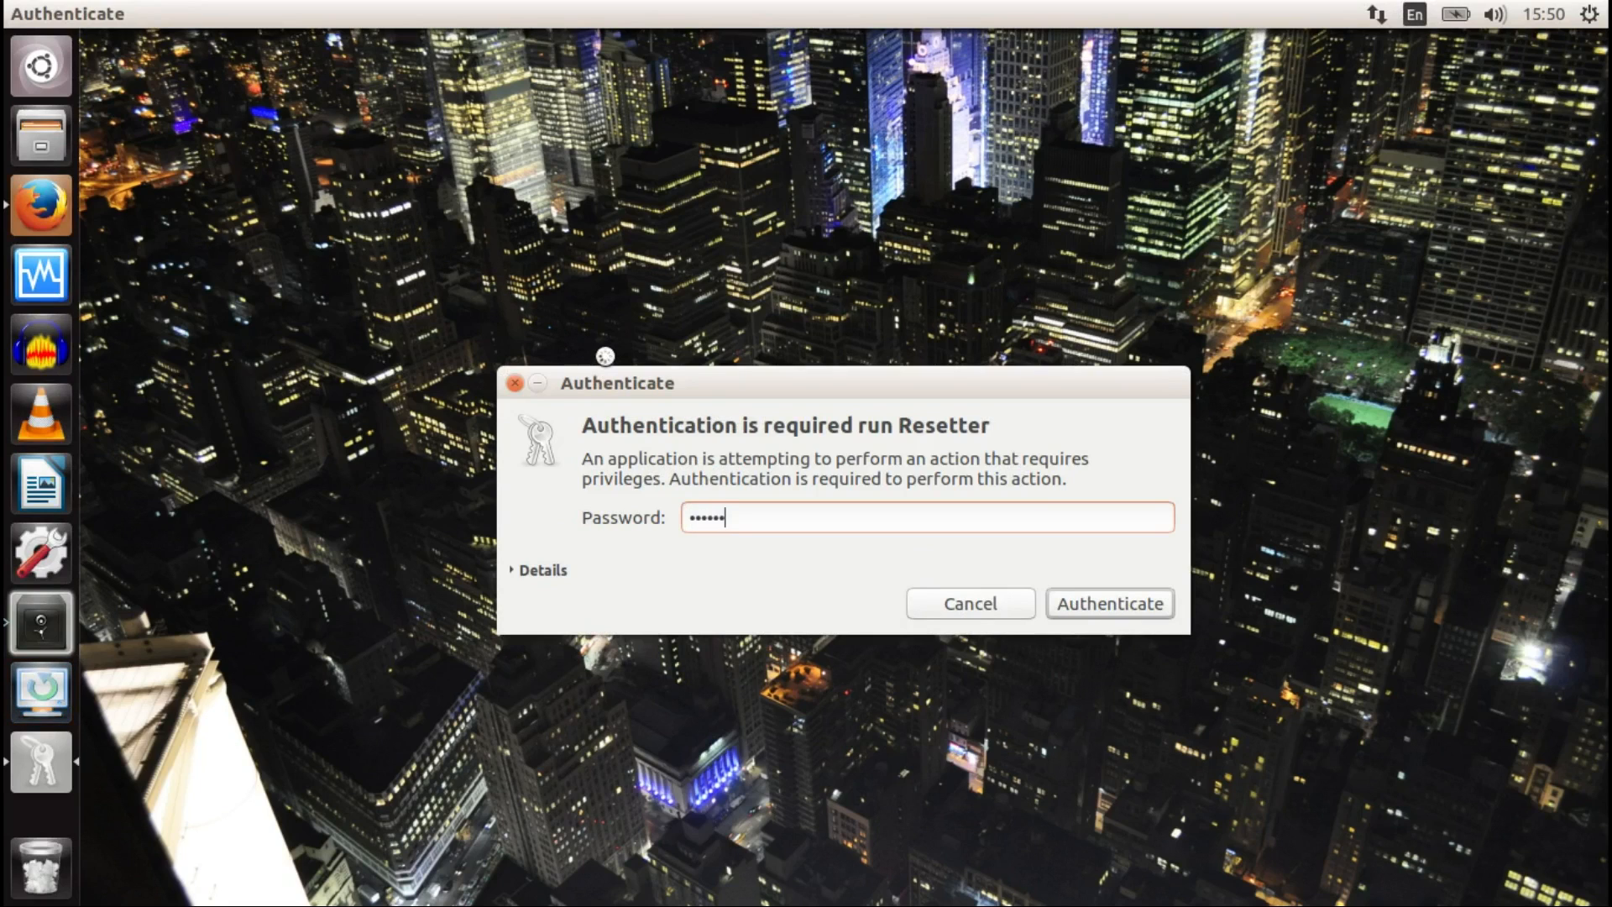
left_click(1107, 603)
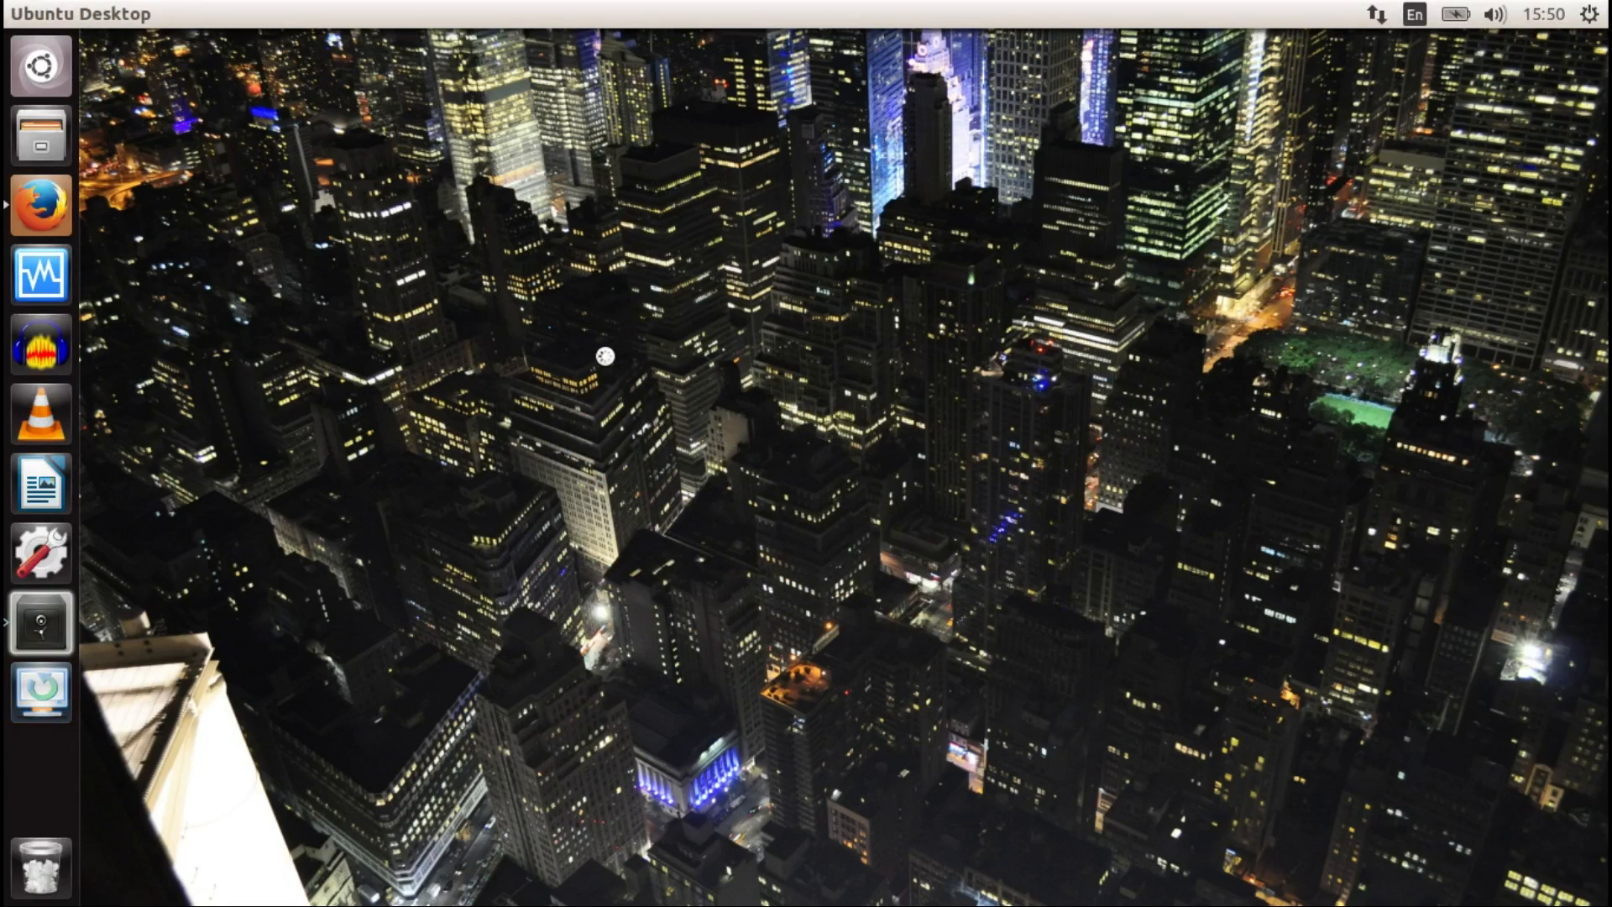
- Run Automatic Reset, accepting the full Packages To Remove list, until new login credentials appear
left_click(41, 691)
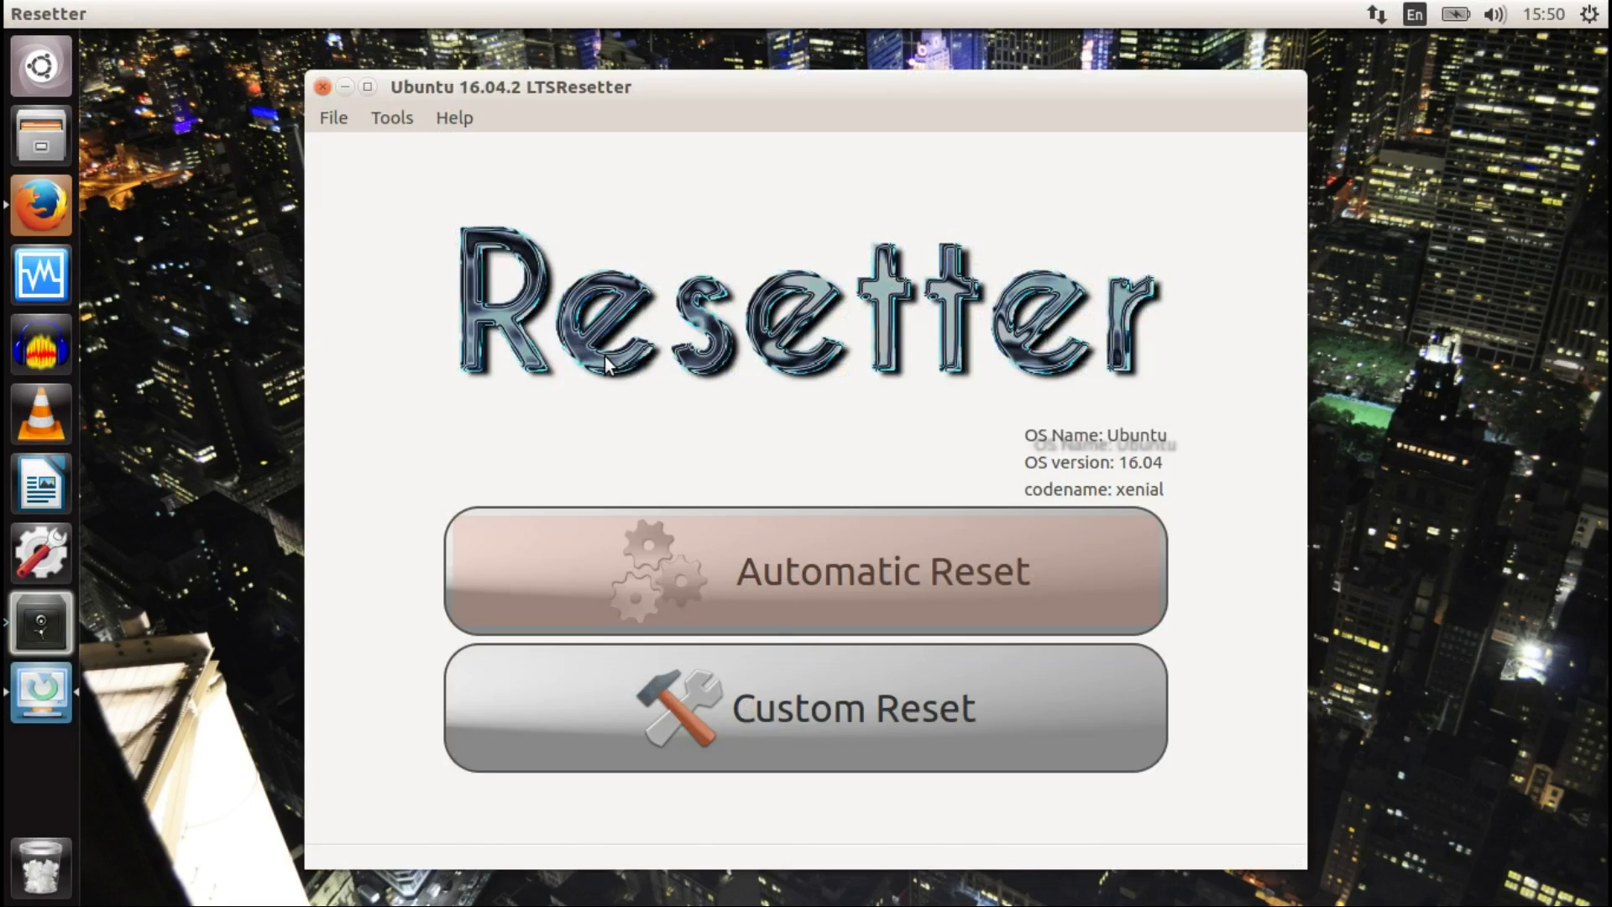
mouse_move(658, 566)
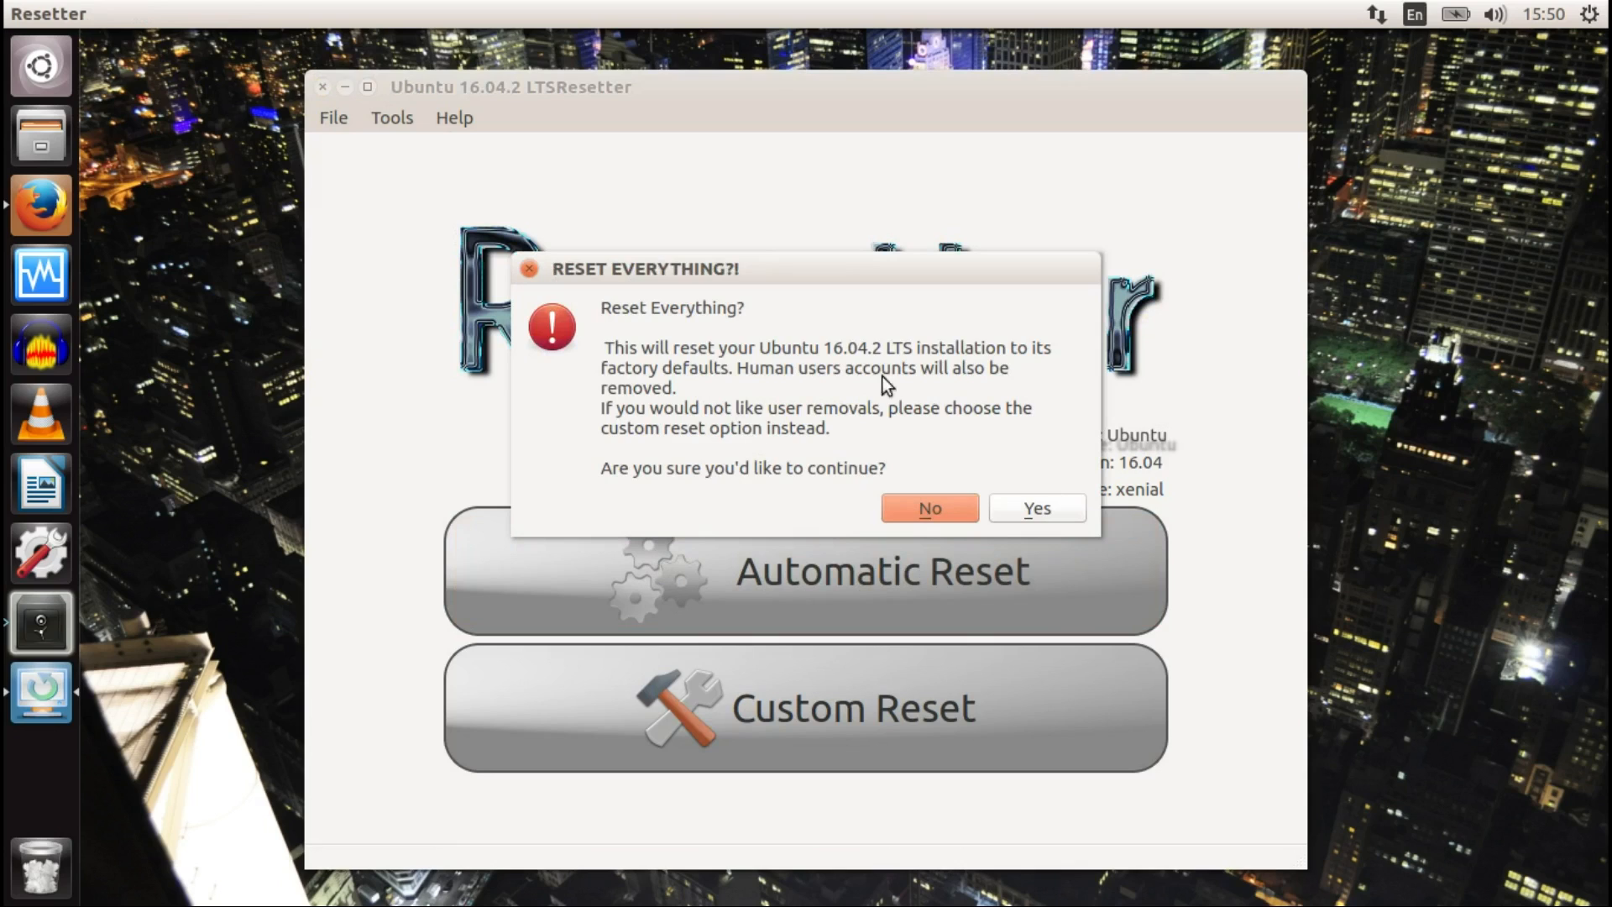
mouse_move(628, 603)
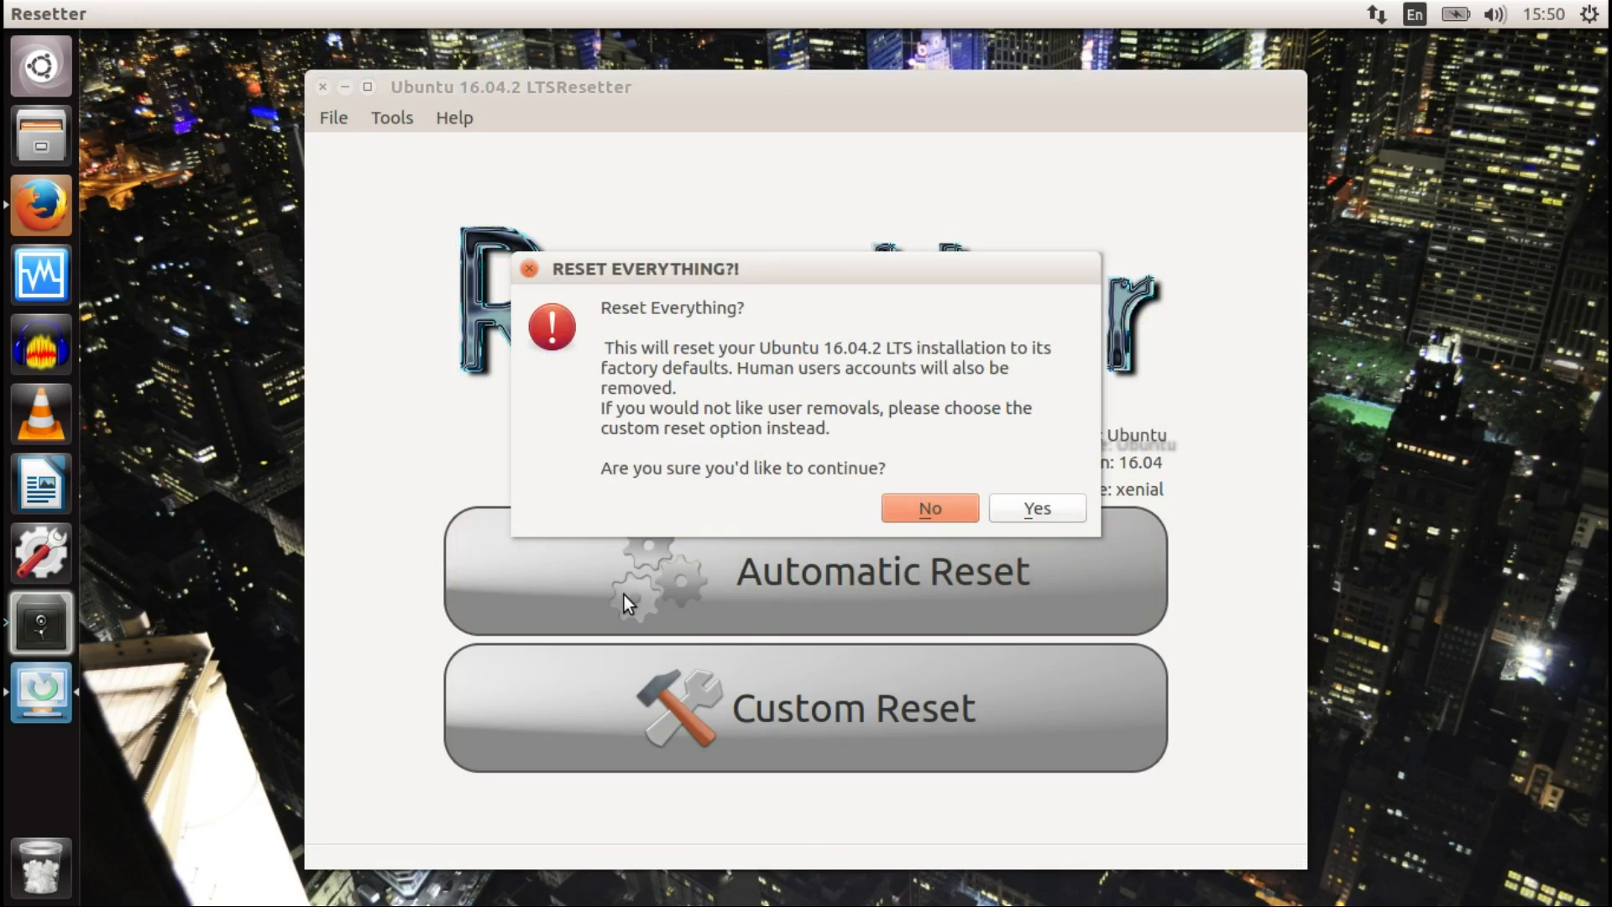
mouse_move(624, 606)
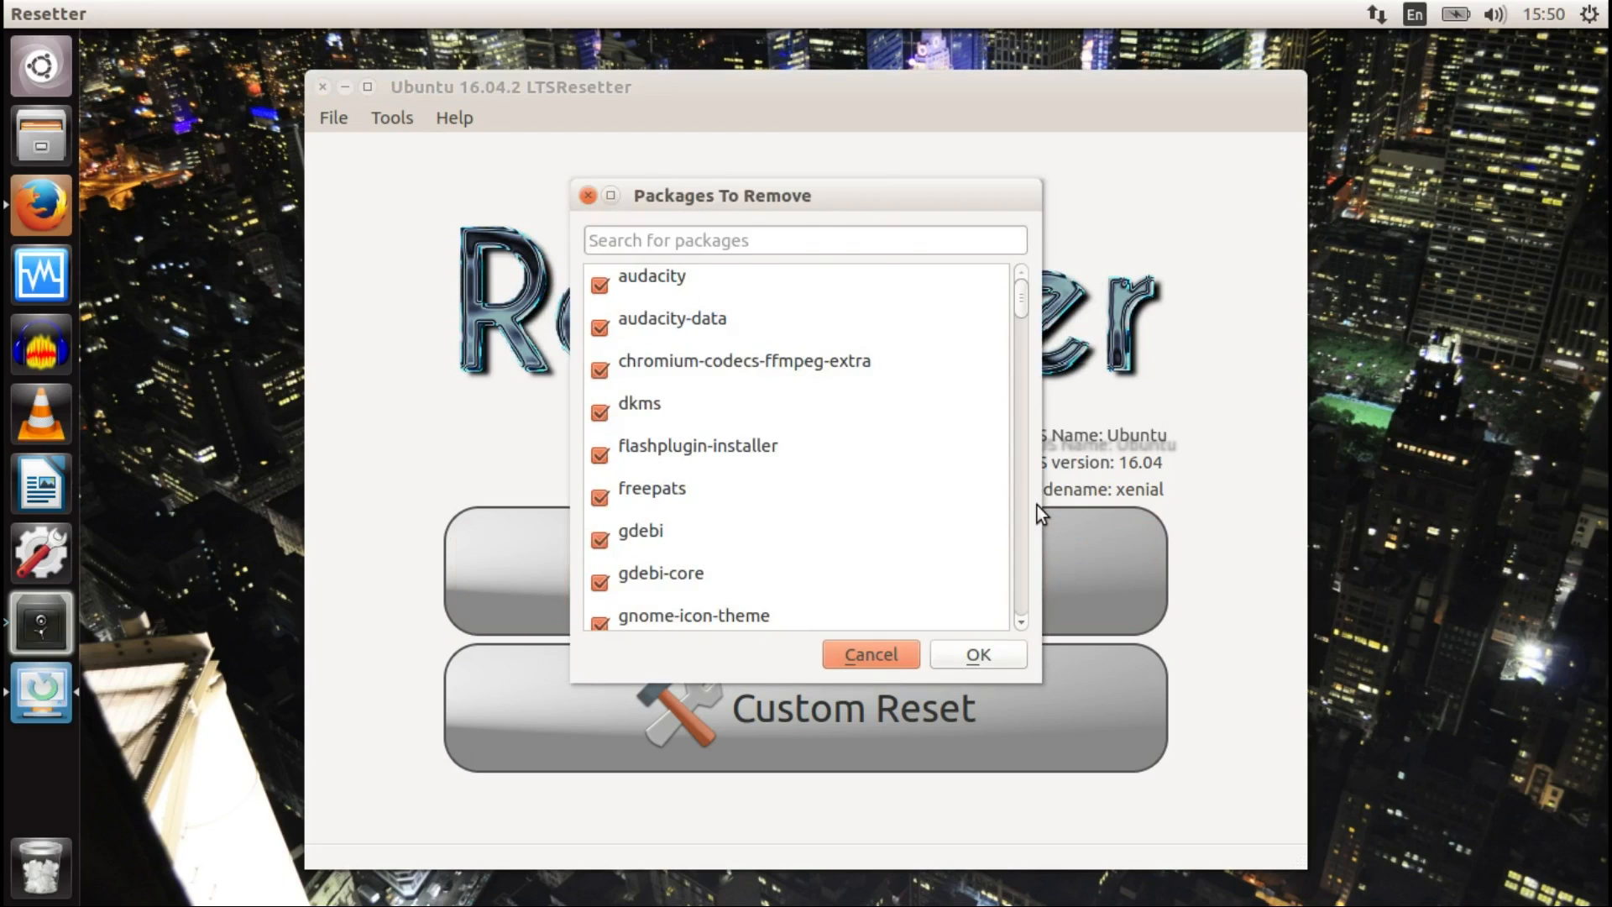
scroll("down", 3)
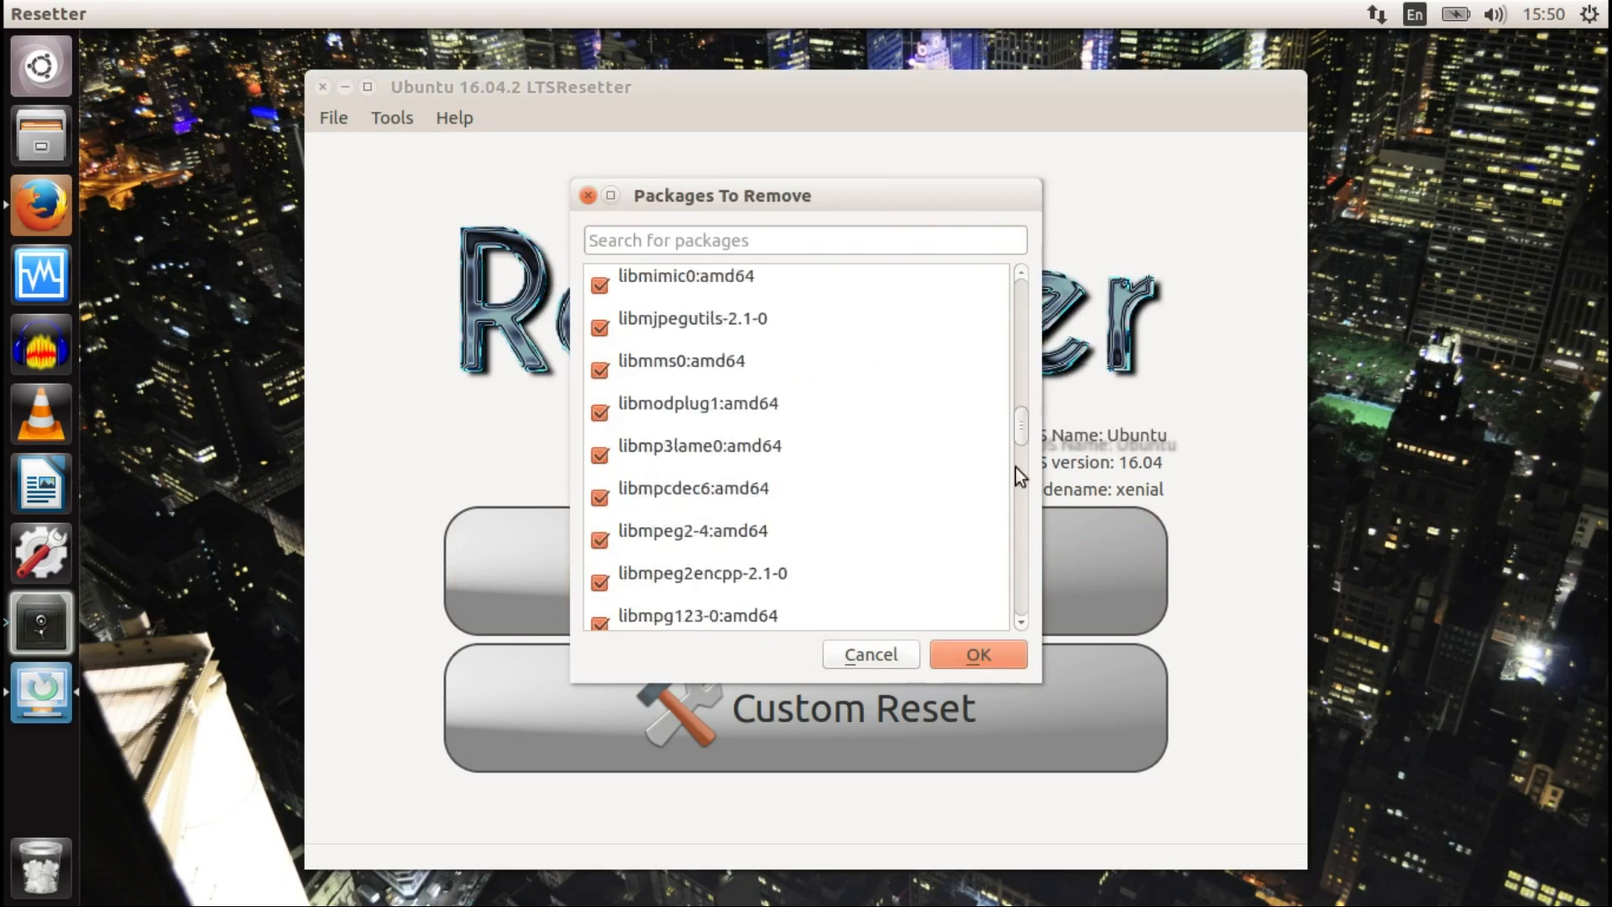
scroll("down", 3)
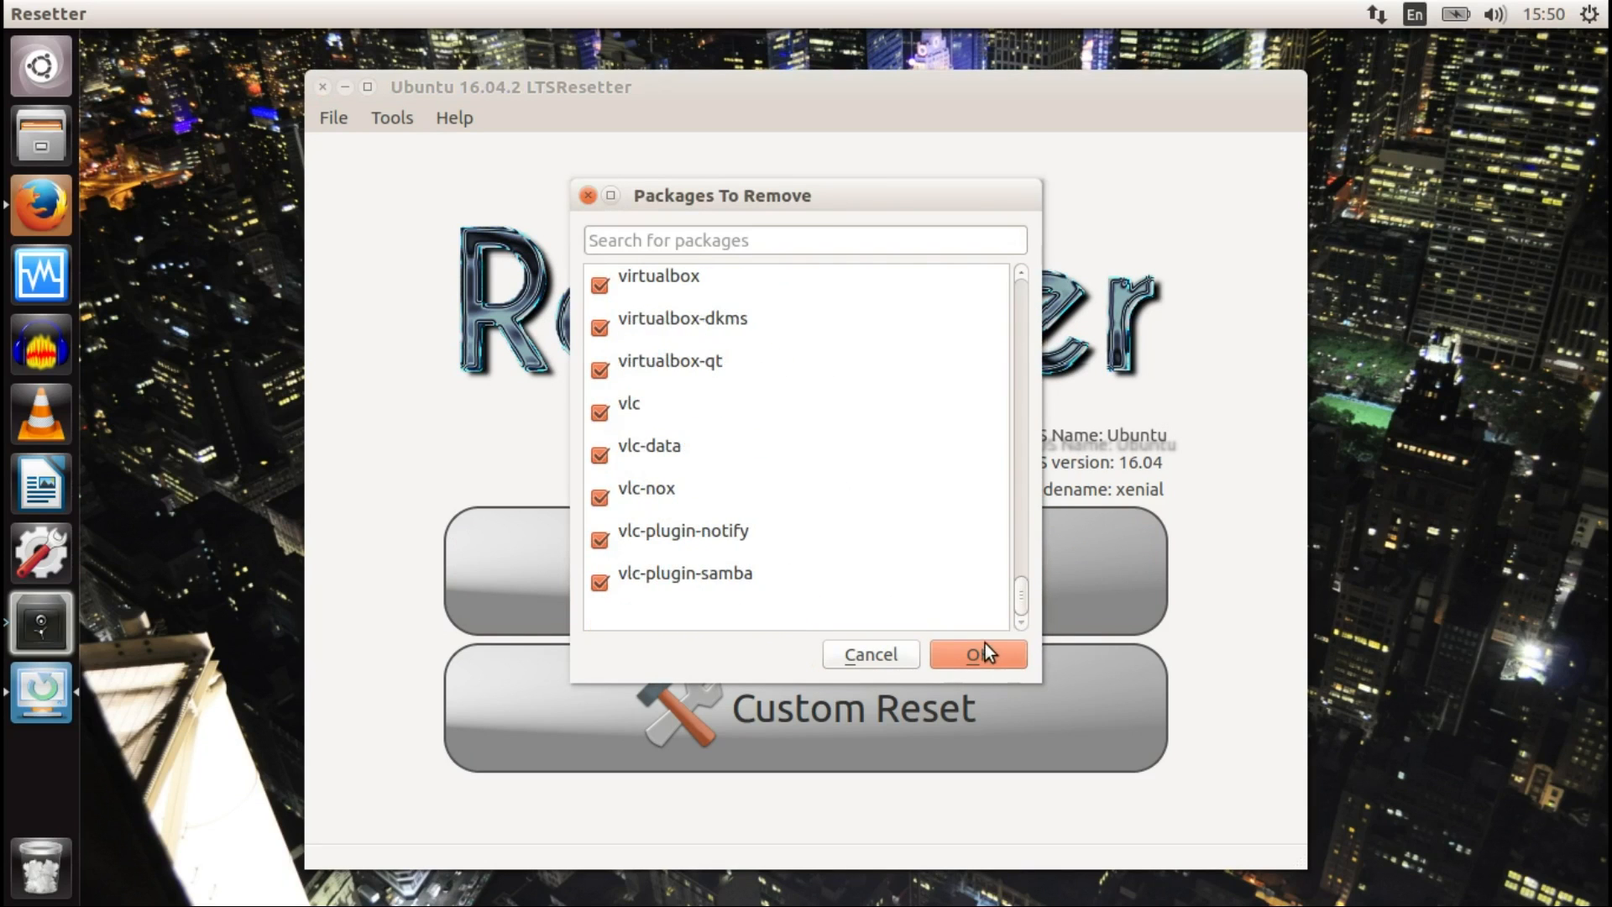
left_click(976, 653)
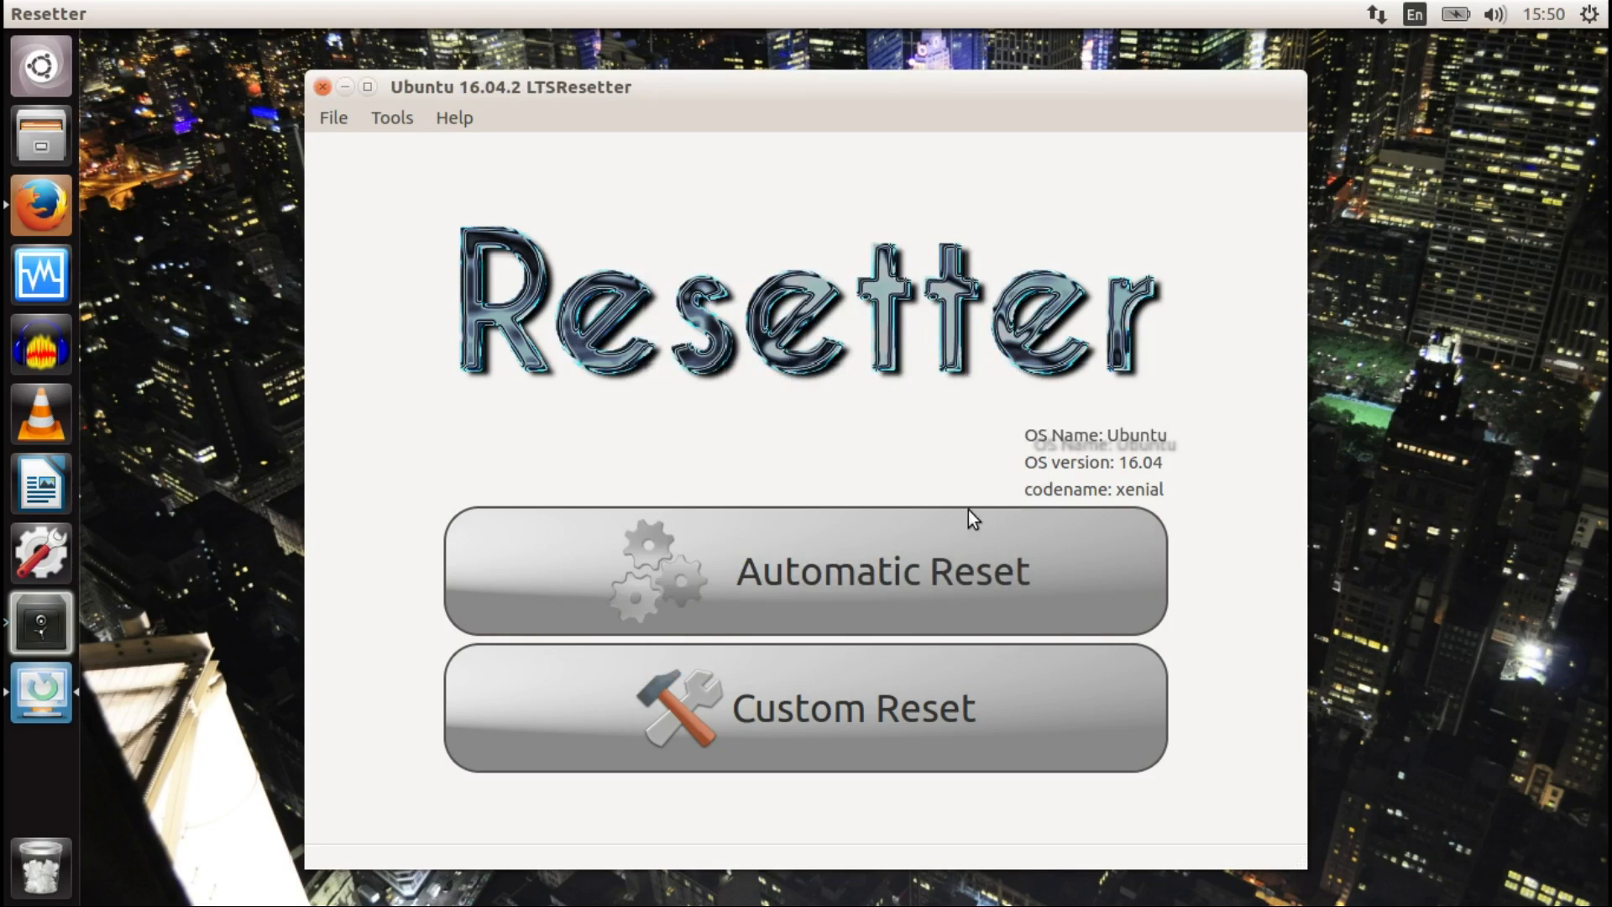
left_click(804, 571)
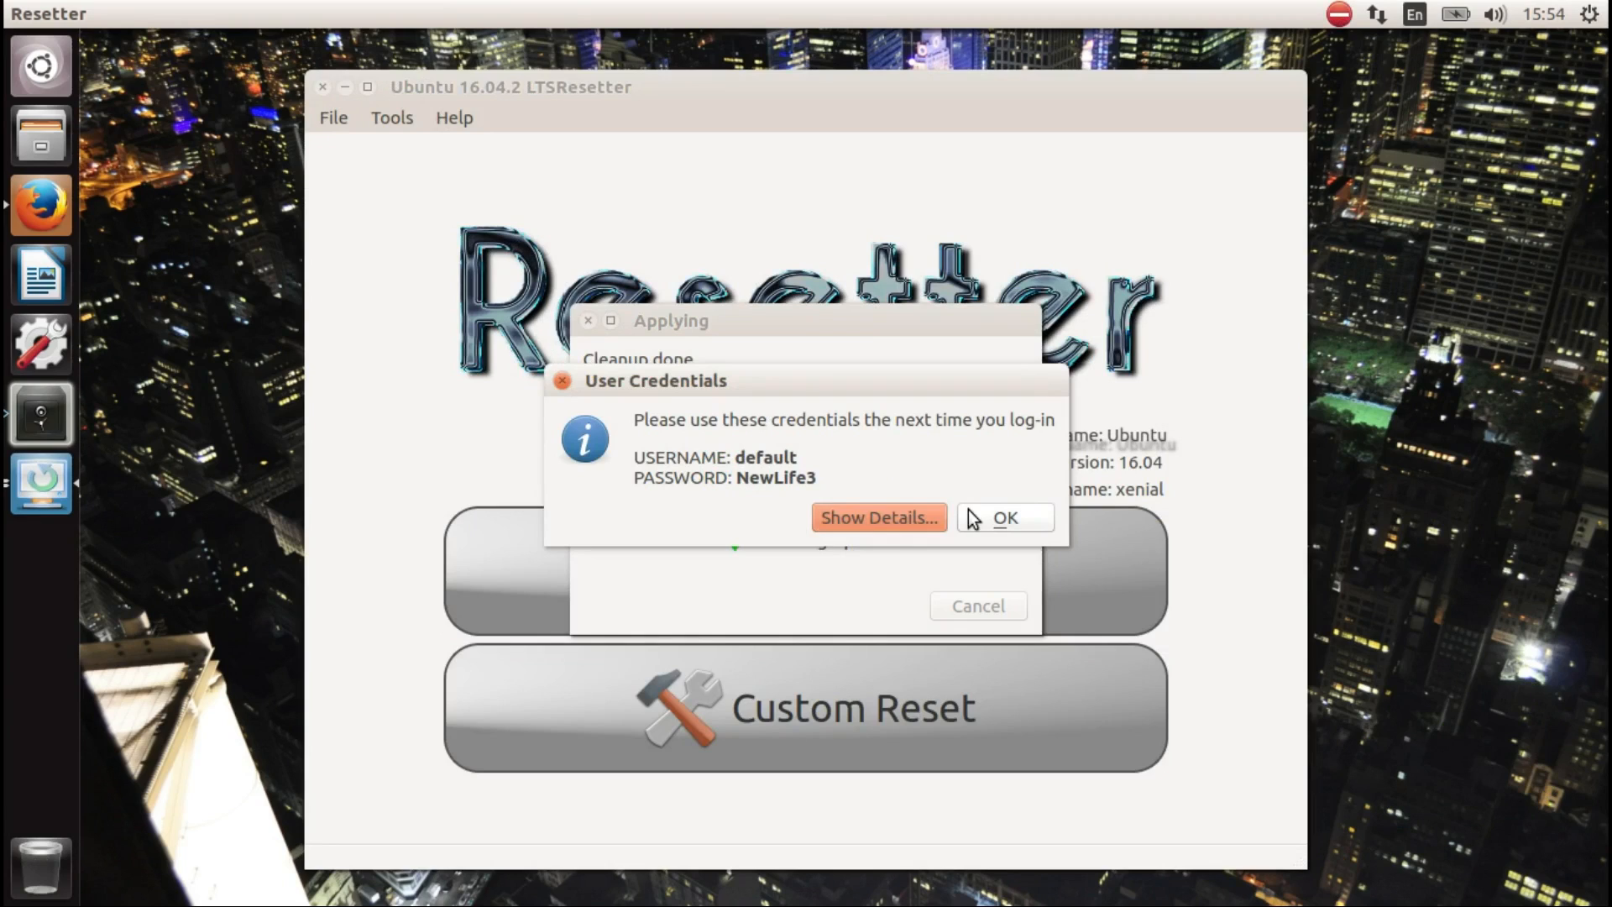
mouse_move(817, 492)
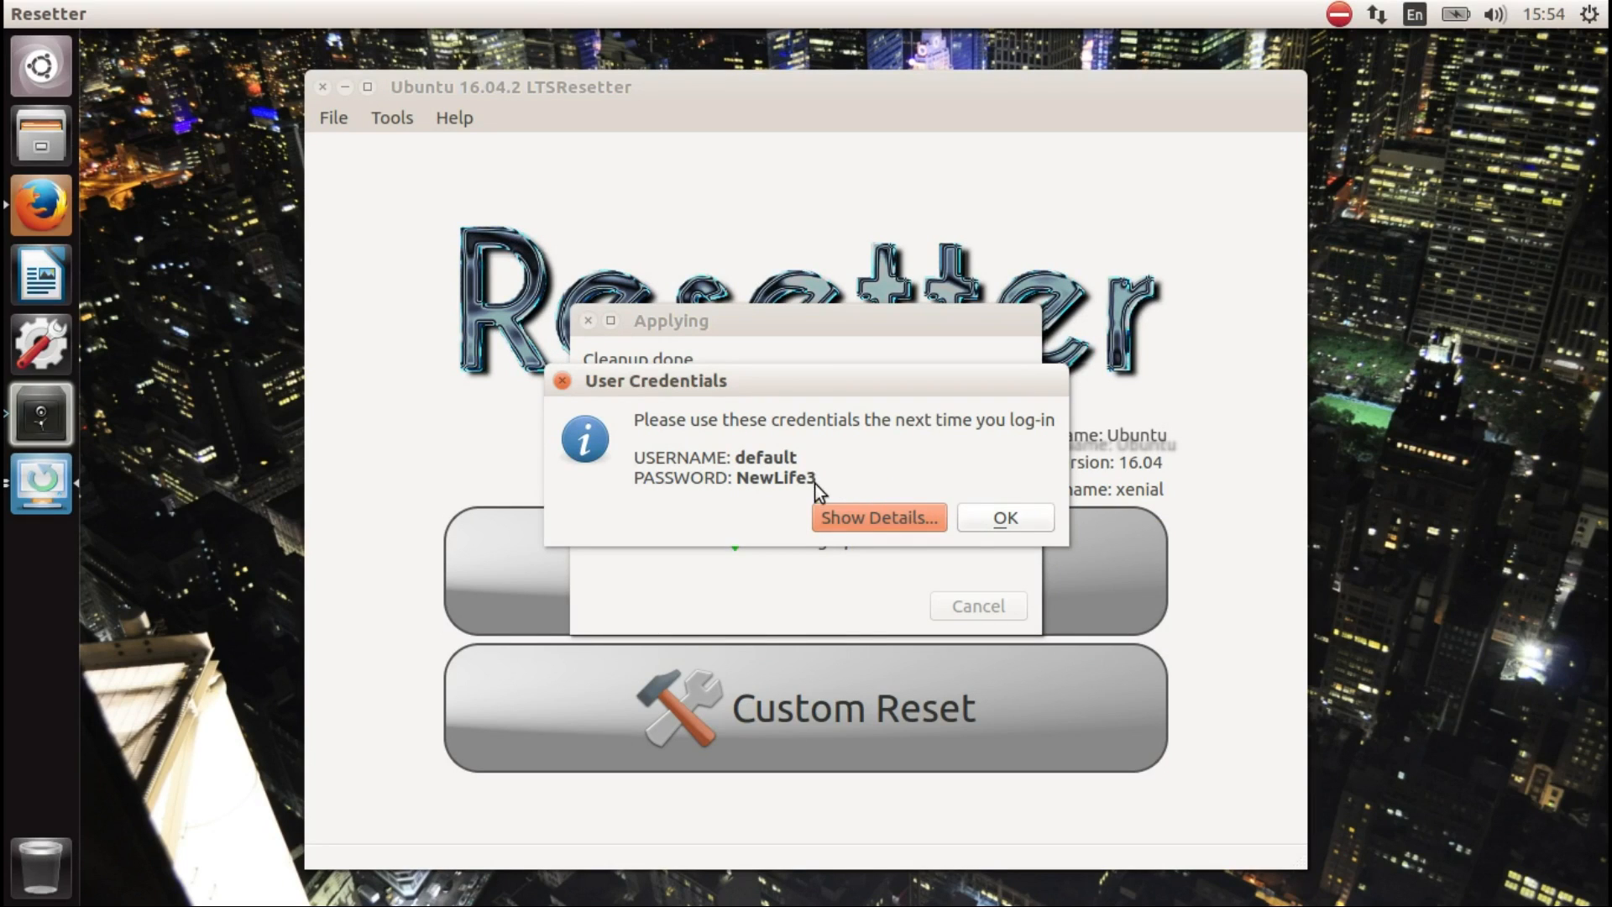
mouse_move(818, 492)
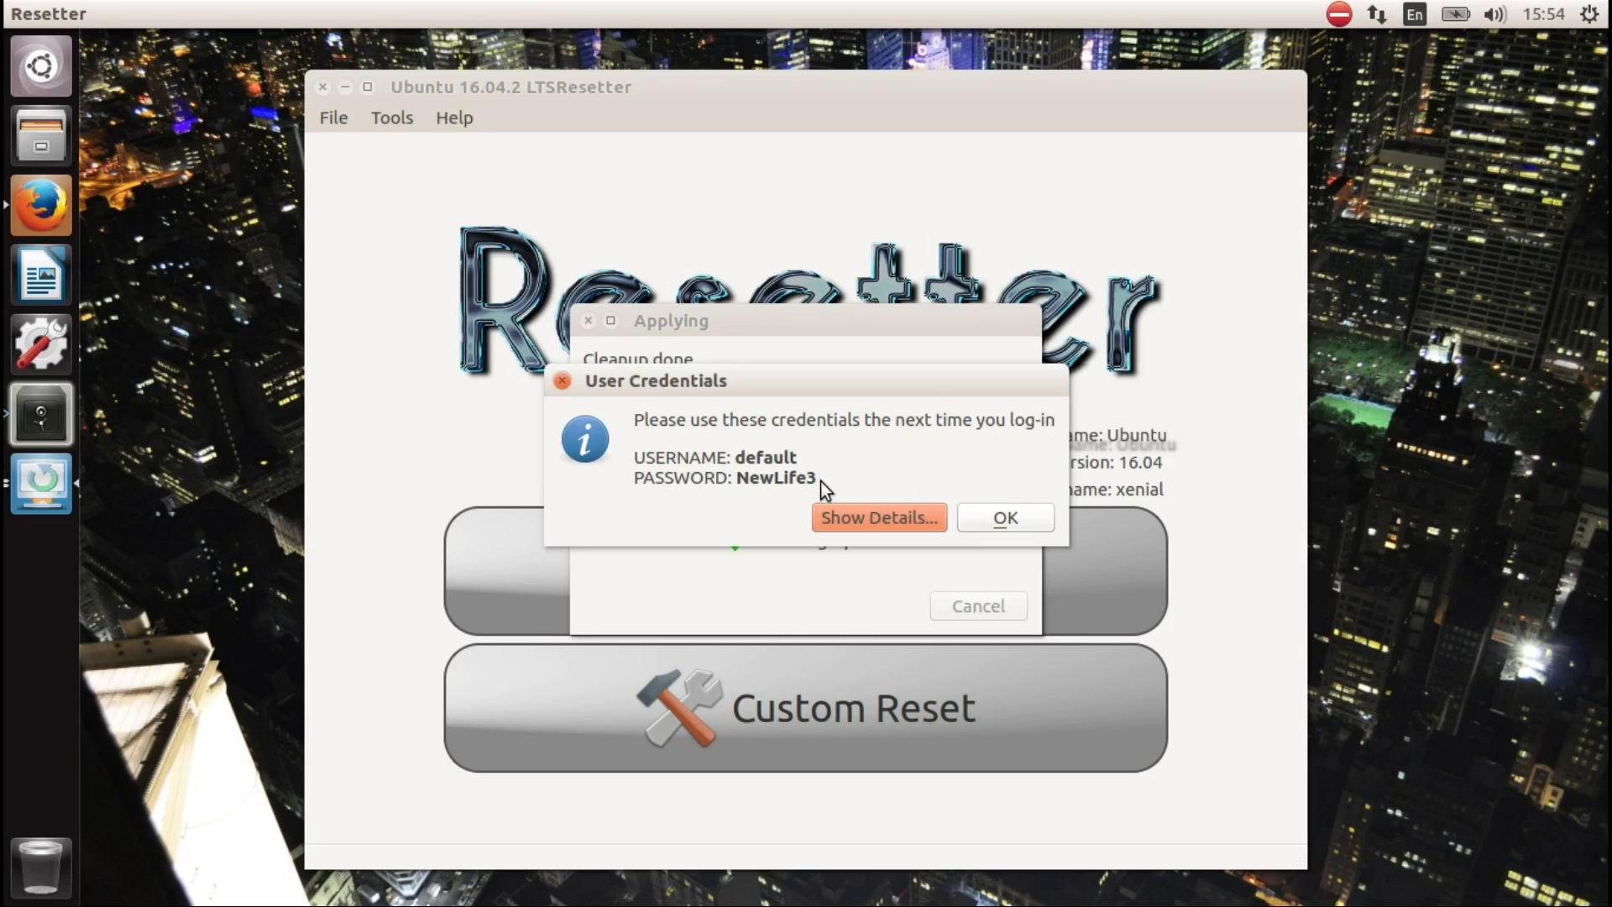
mouse_move(977, 513)
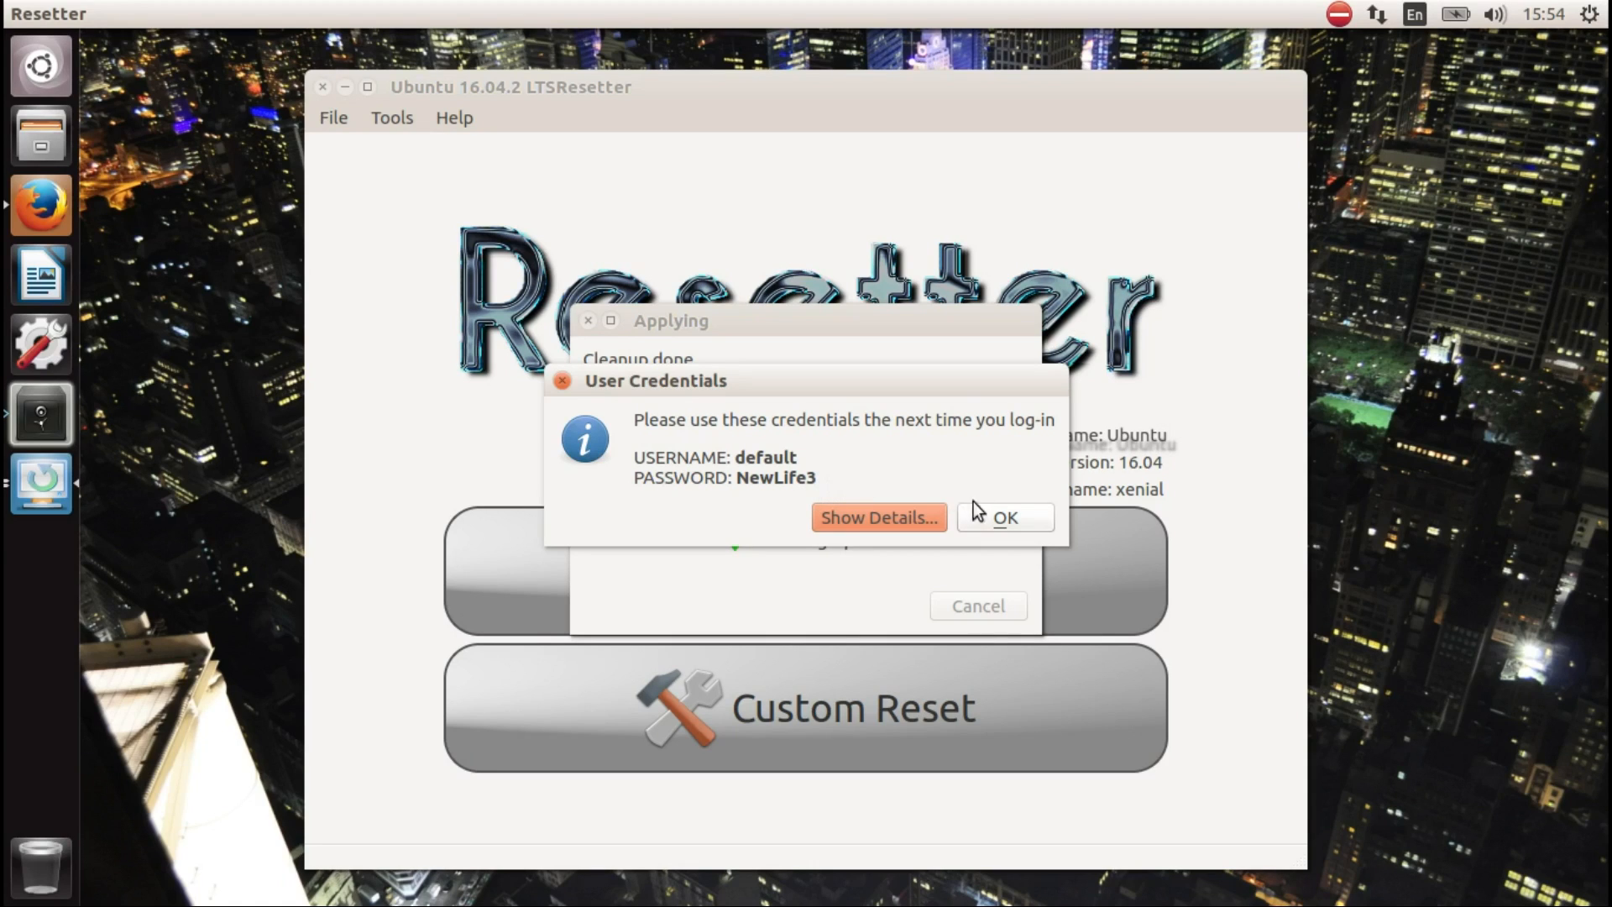
mouse_move(991, 524)
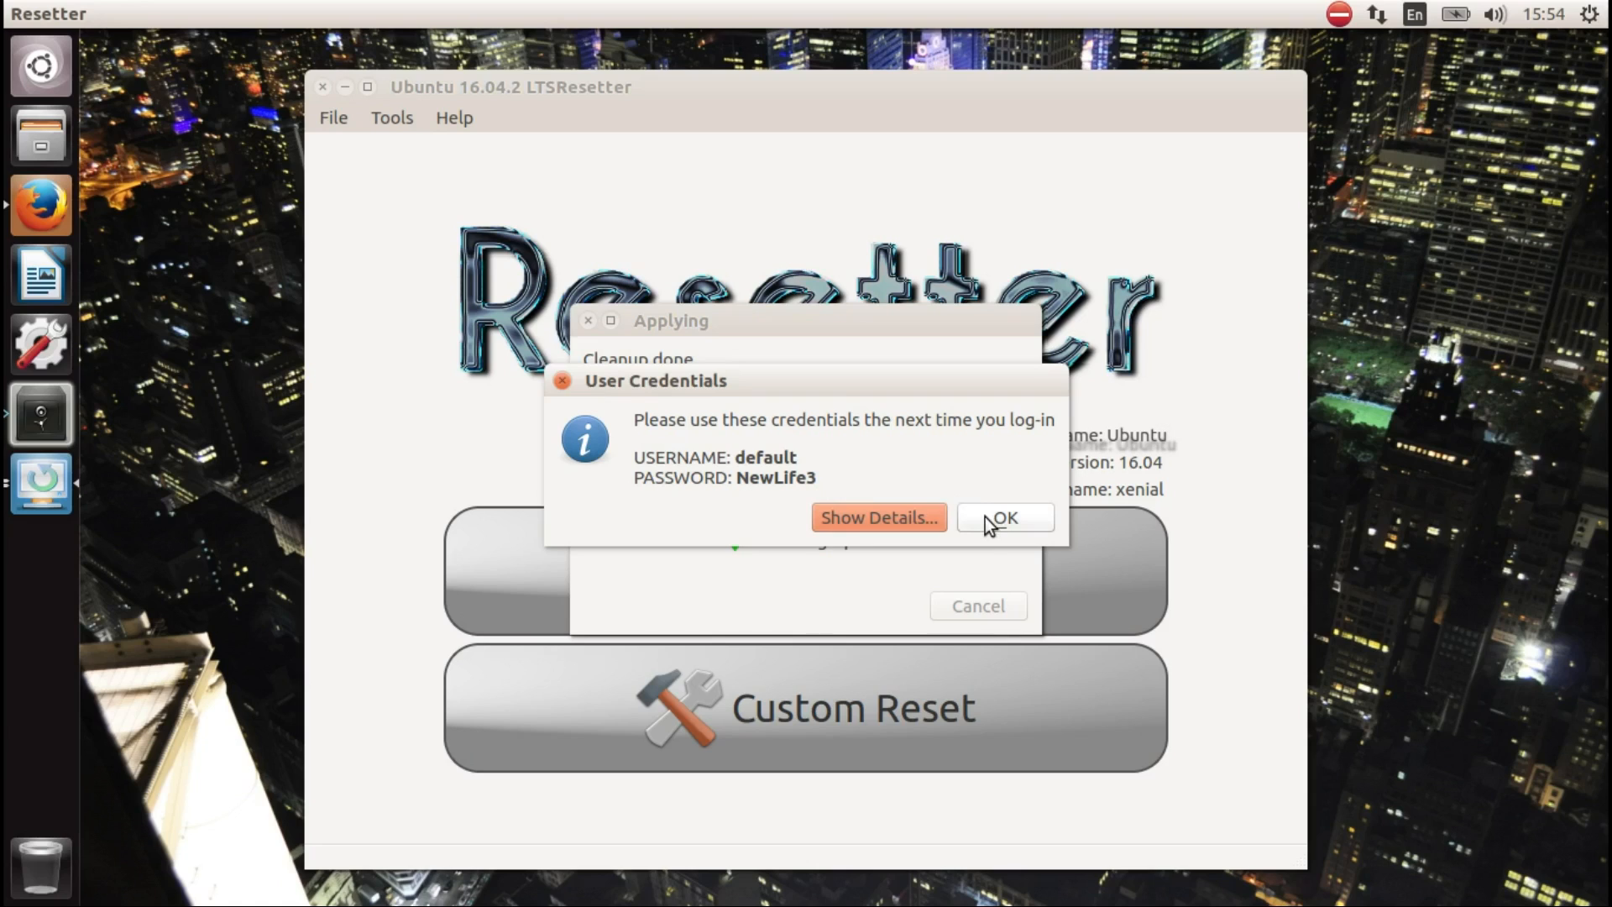
- Acknowledge the new default user's username and password in the User Credentials notice
left_click(1004, 517)
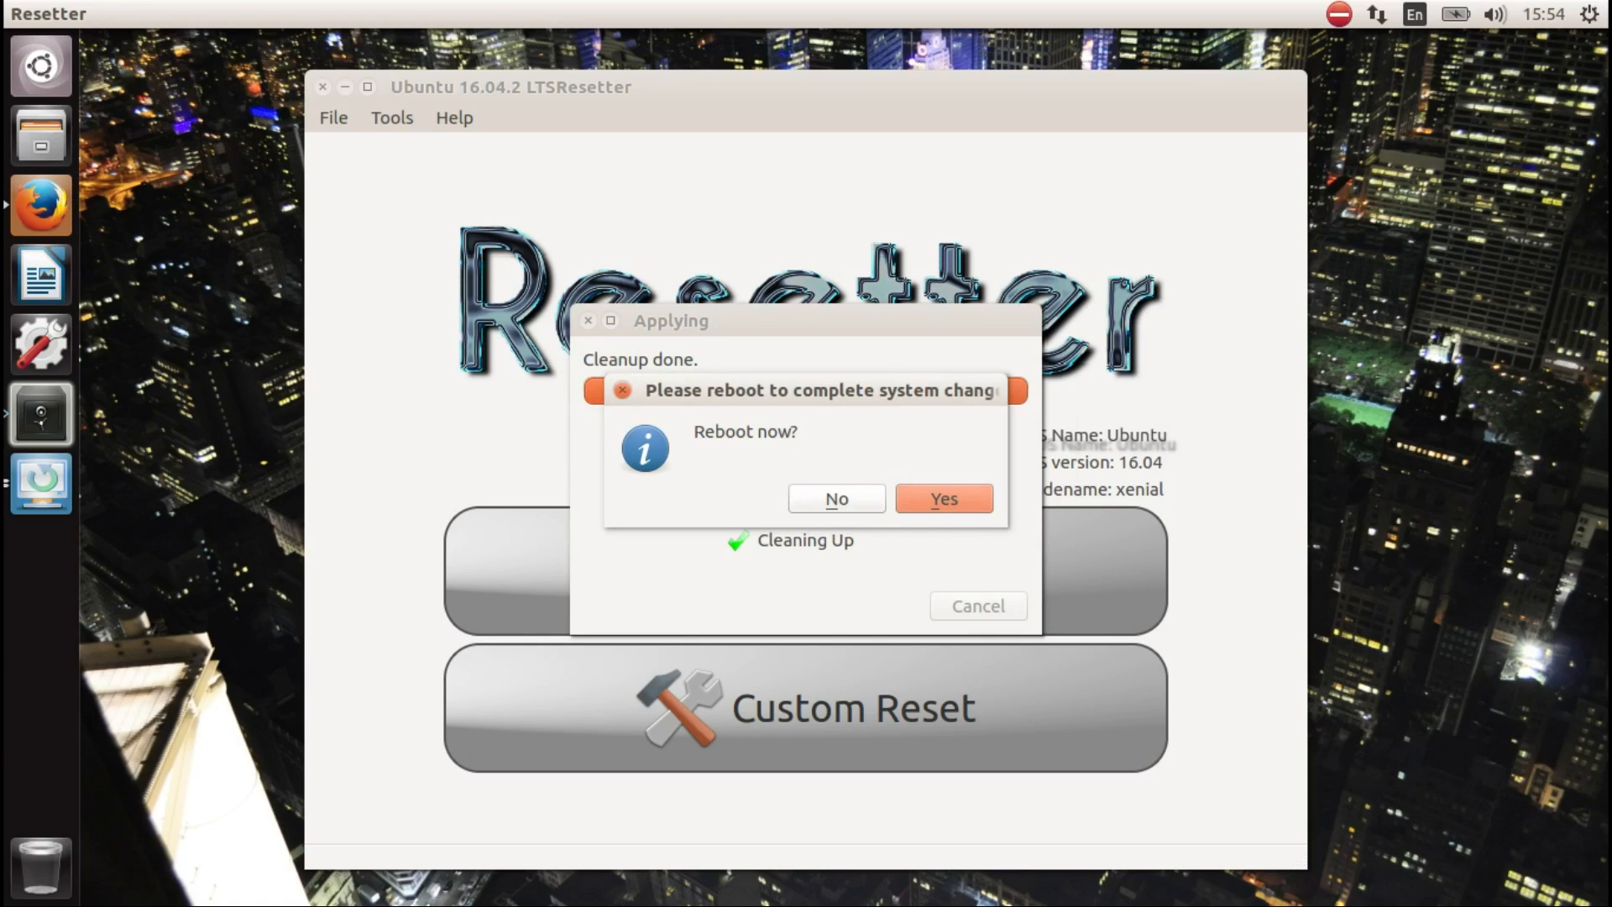
- Reboot to finish the reset, then enter the default user's new password at the login screen
left_click(942, 499)
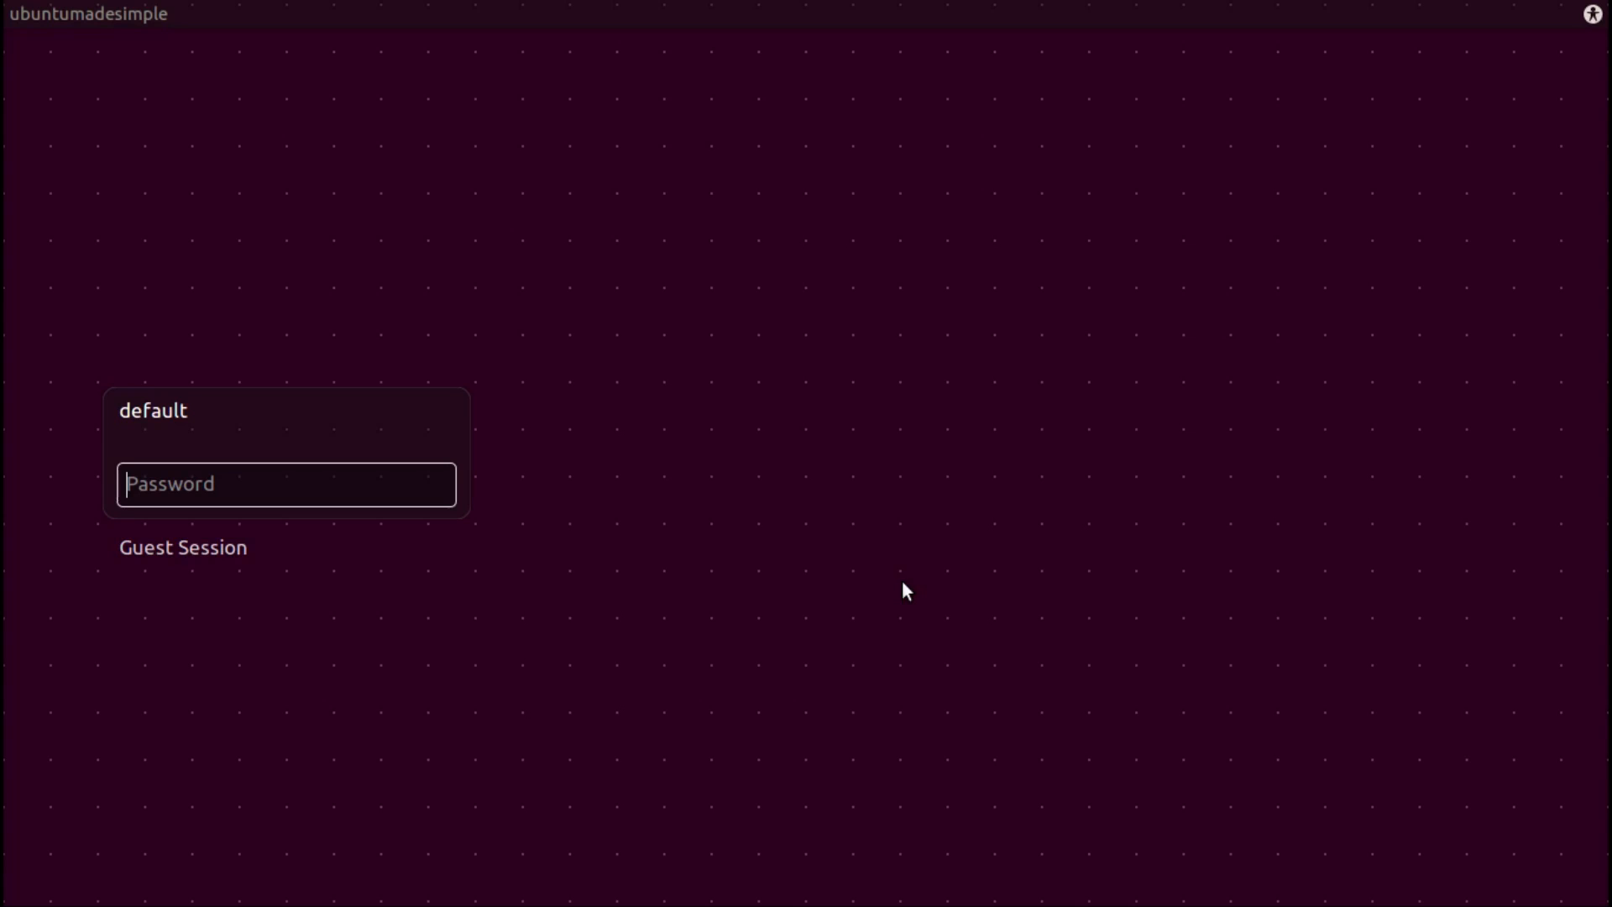
type("***")
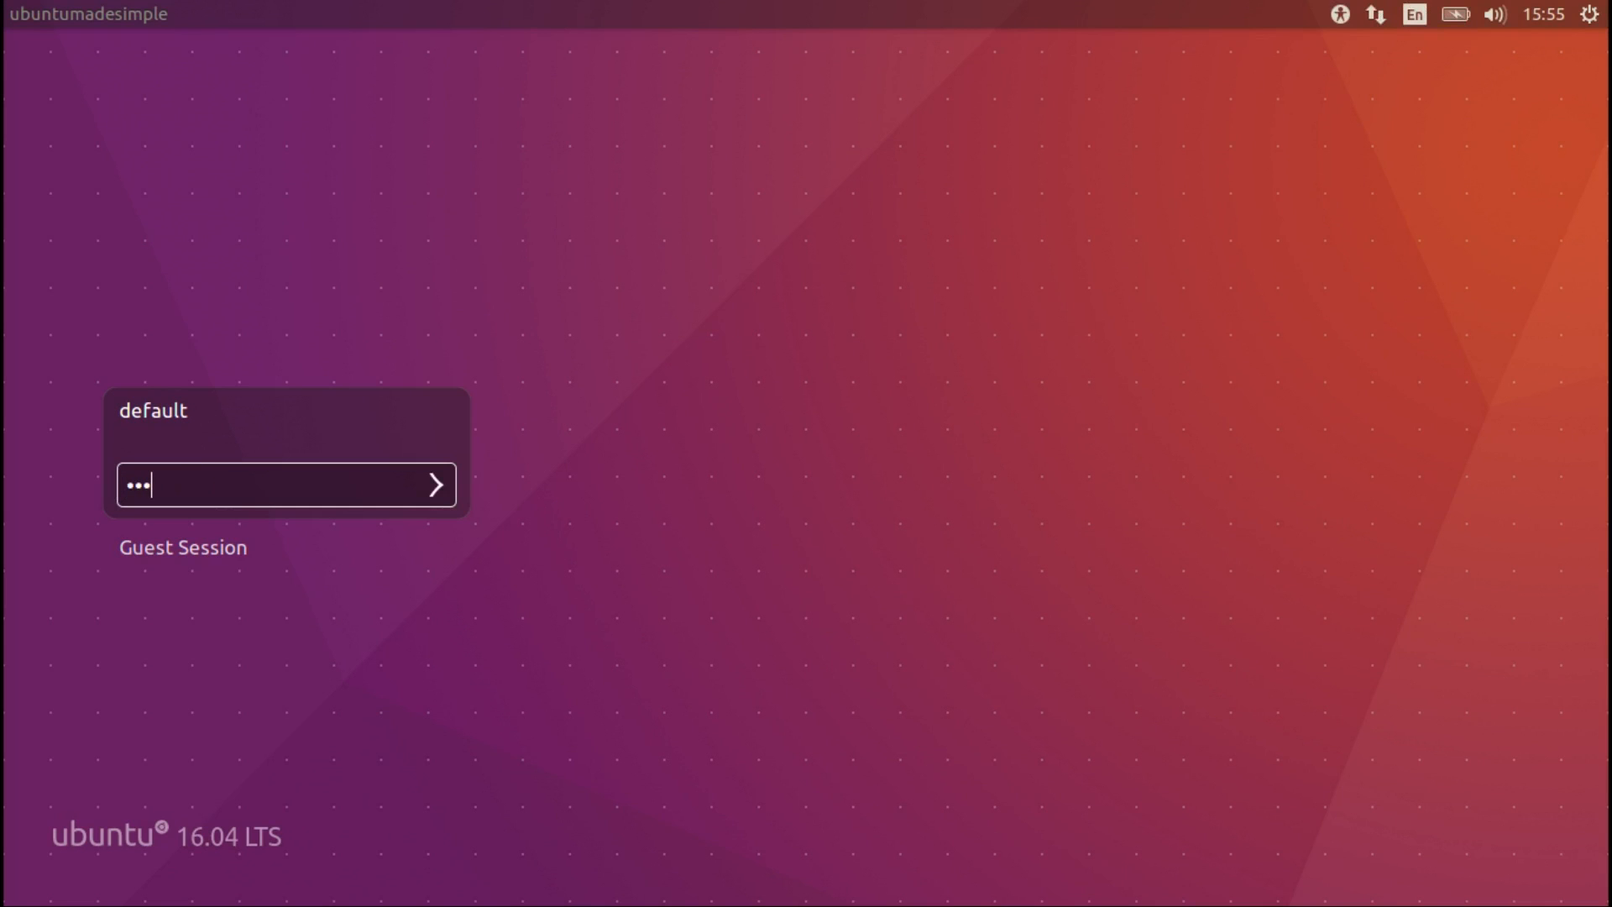
type("password")
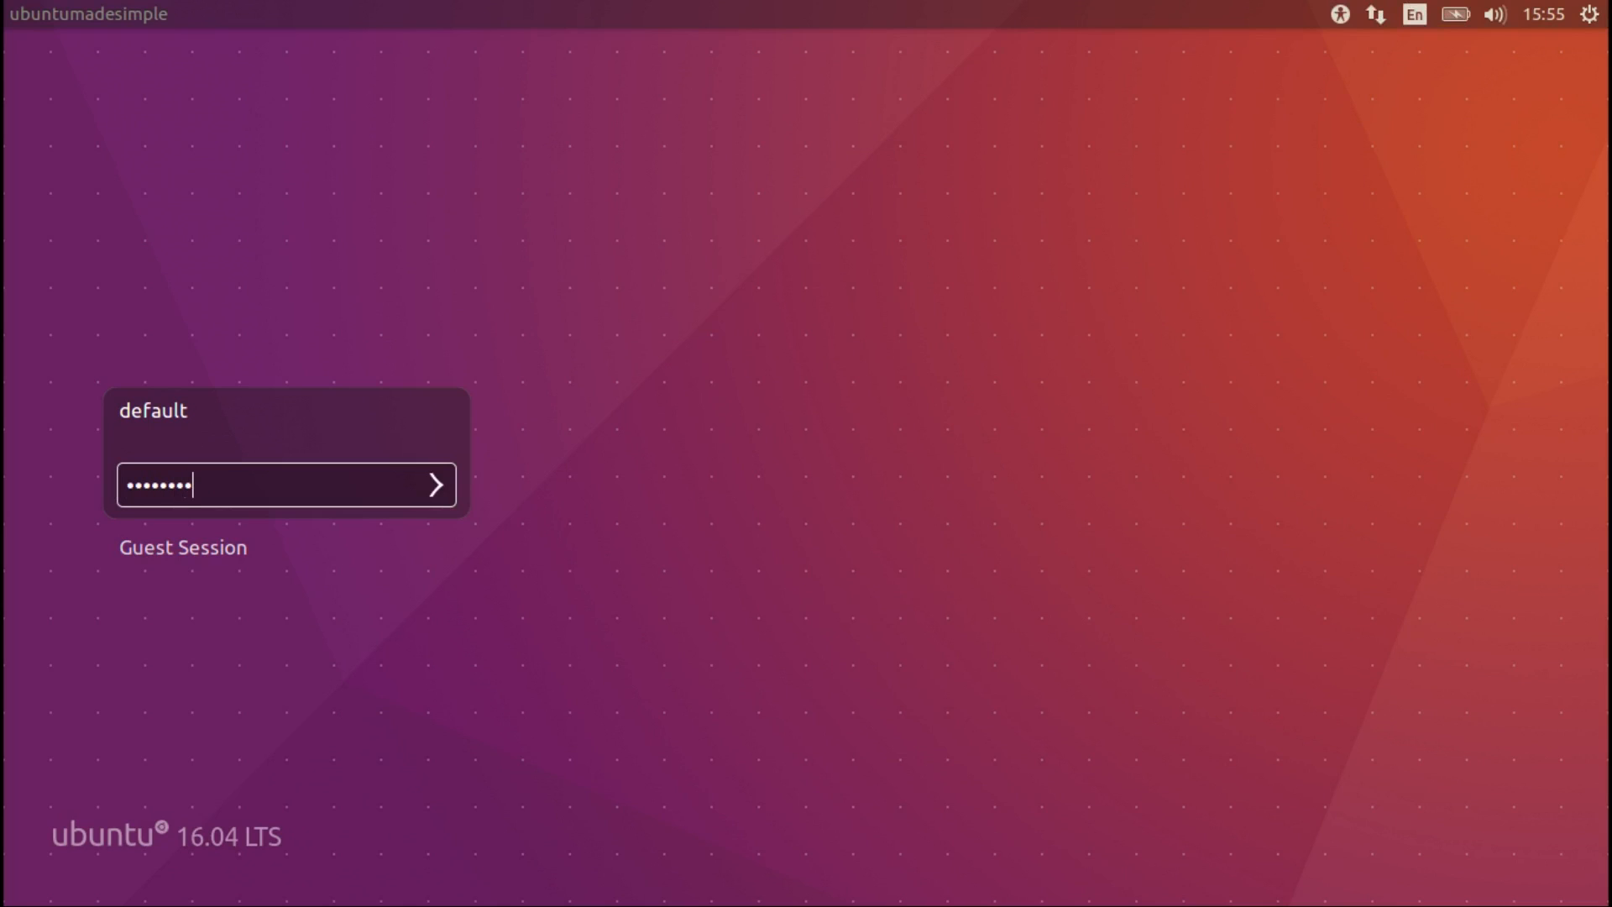